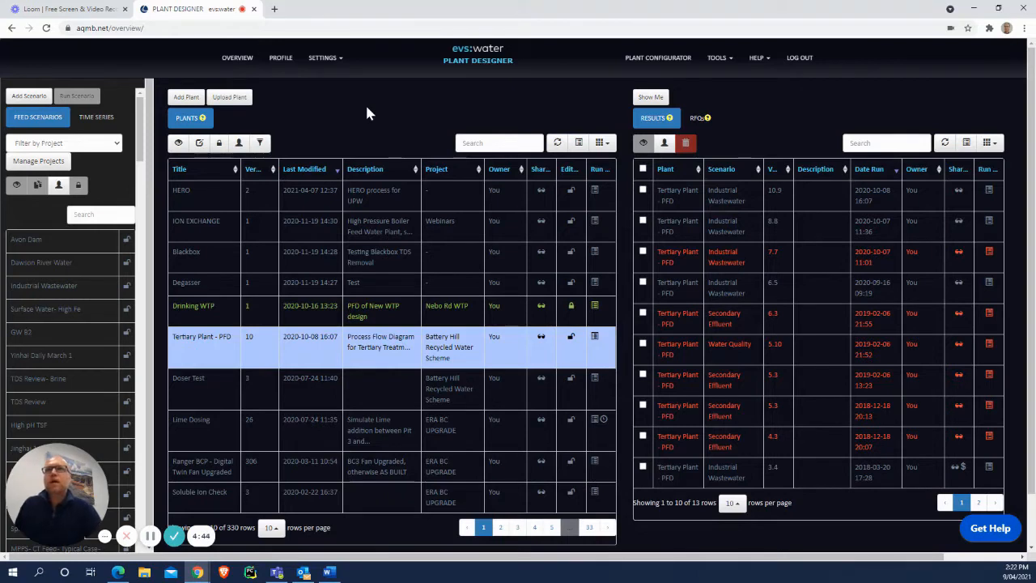
mouse_move(28, 95)
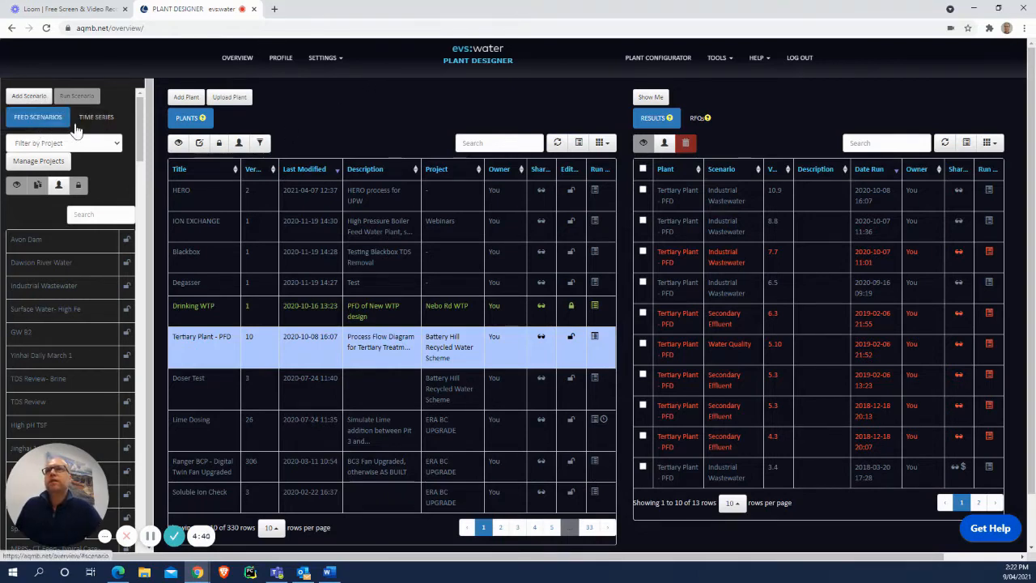
mouse_move(77, 170)
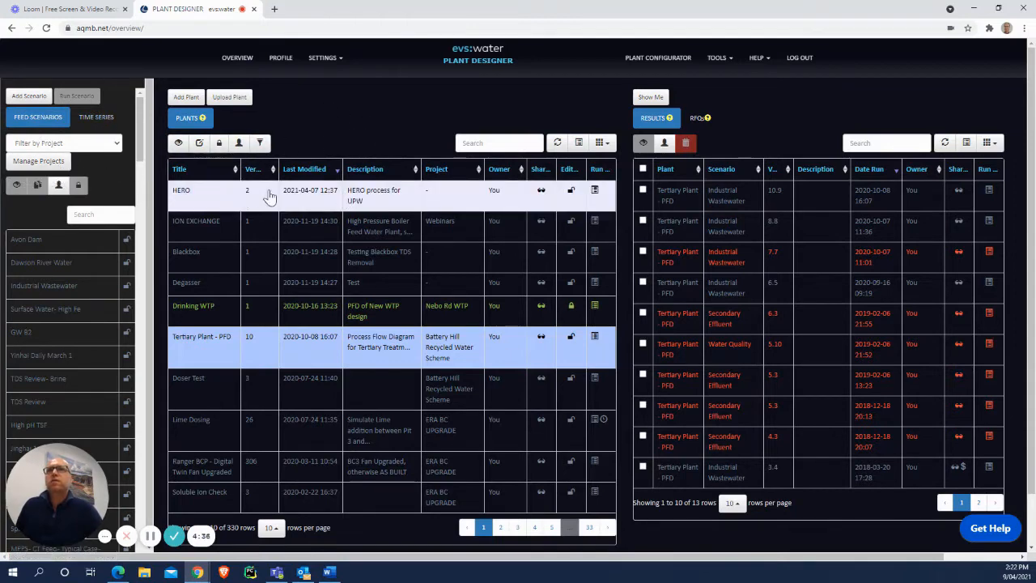
mouse_move(213, 201)
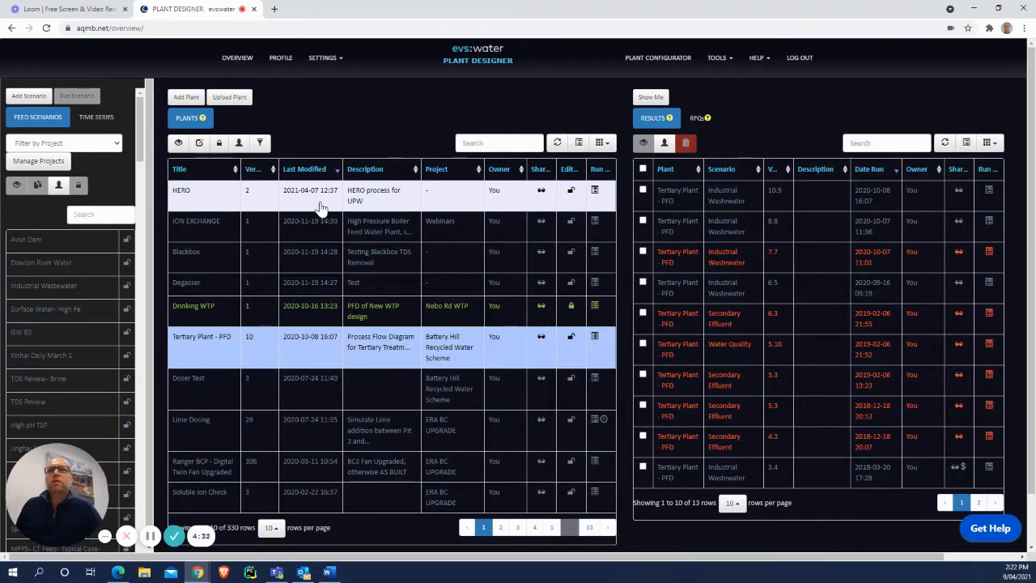
mouse_move(450, 202)
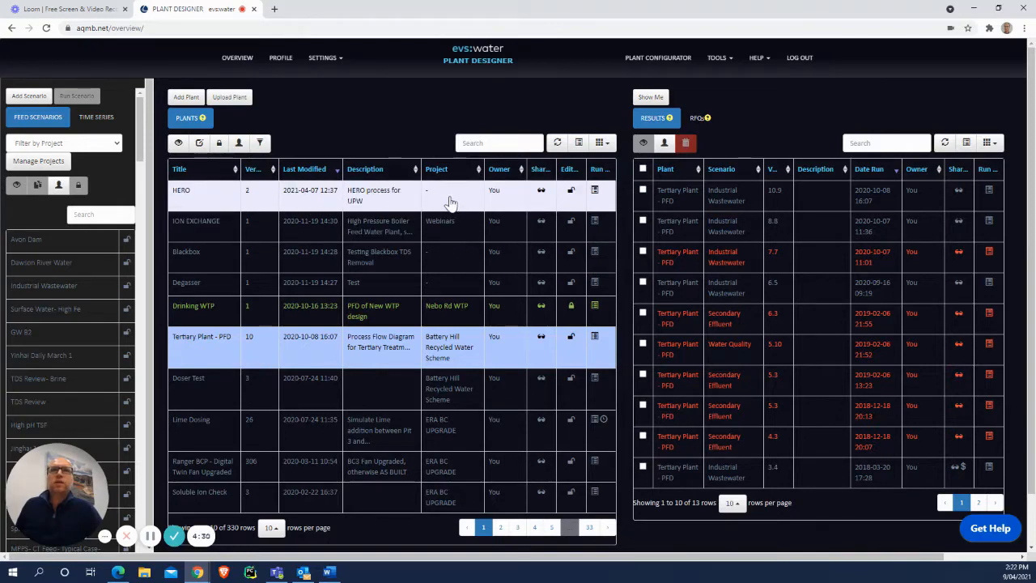
mouse_move(543, 208)
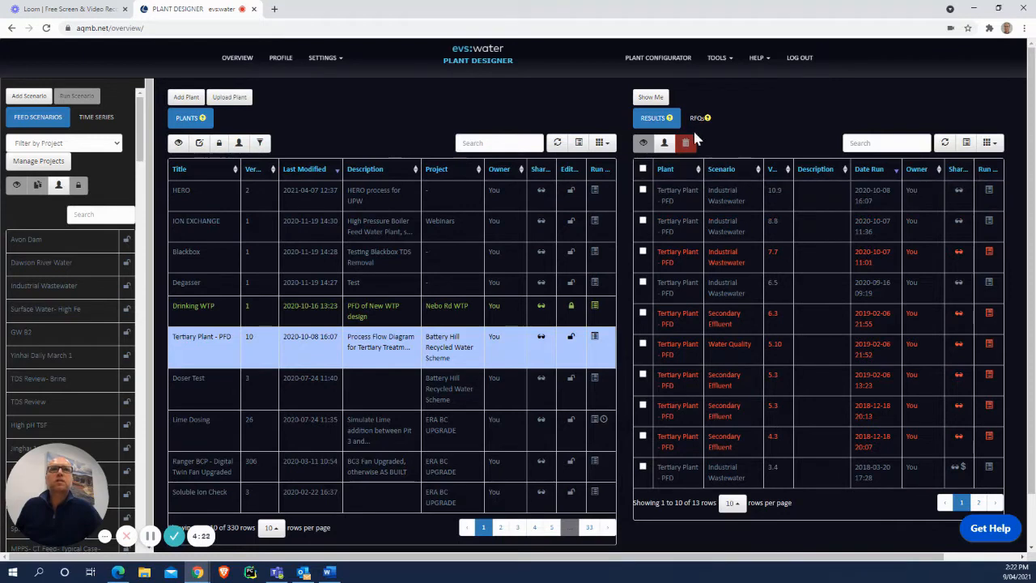
- Check the RFQs, then open Battery Hill project settings and scroll through guidelines and optimisation tables
left_click(696, 118)
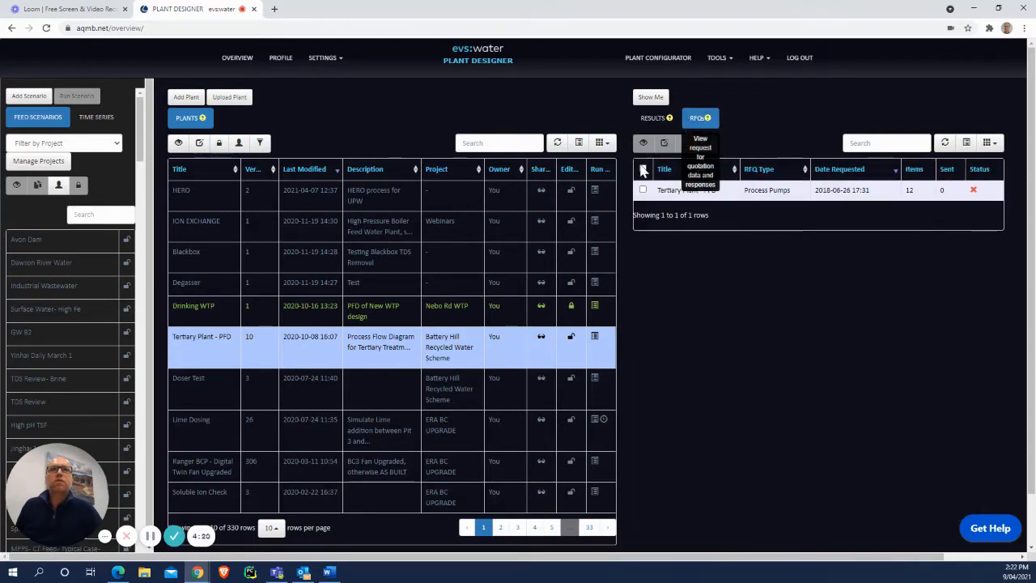
left_click(653, 118)
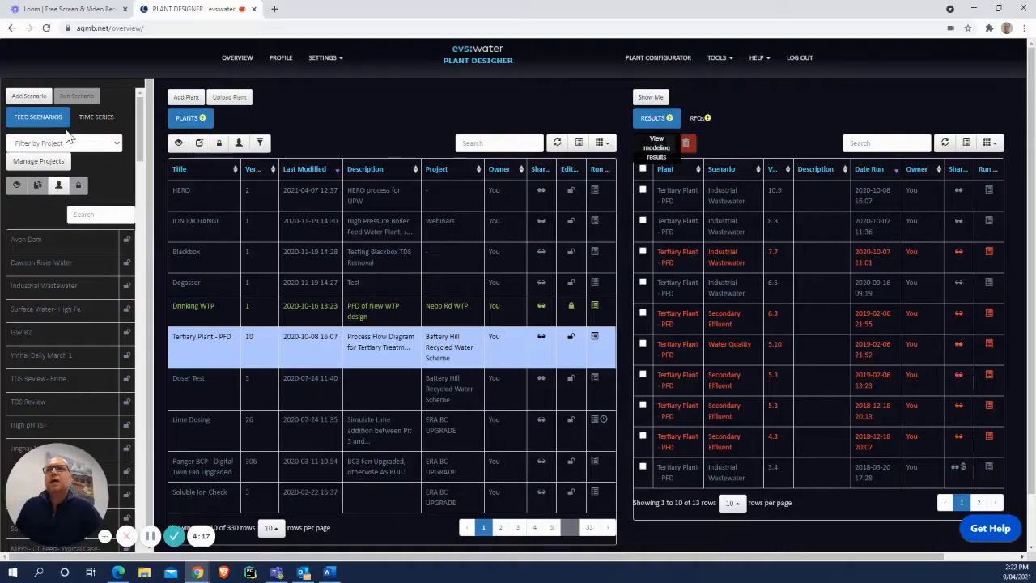
left_click(37, 160)
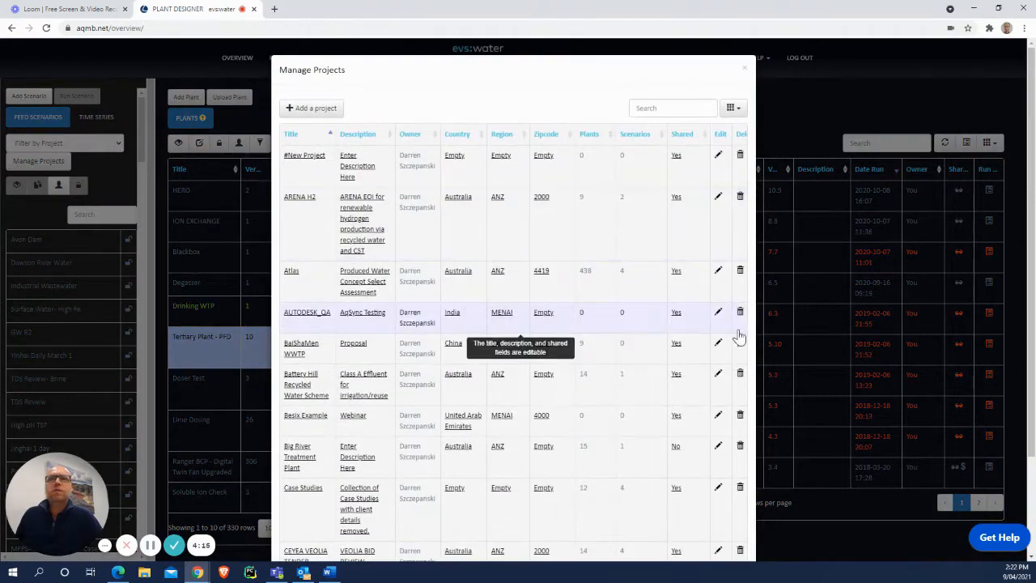
mouse_move(703, 394)
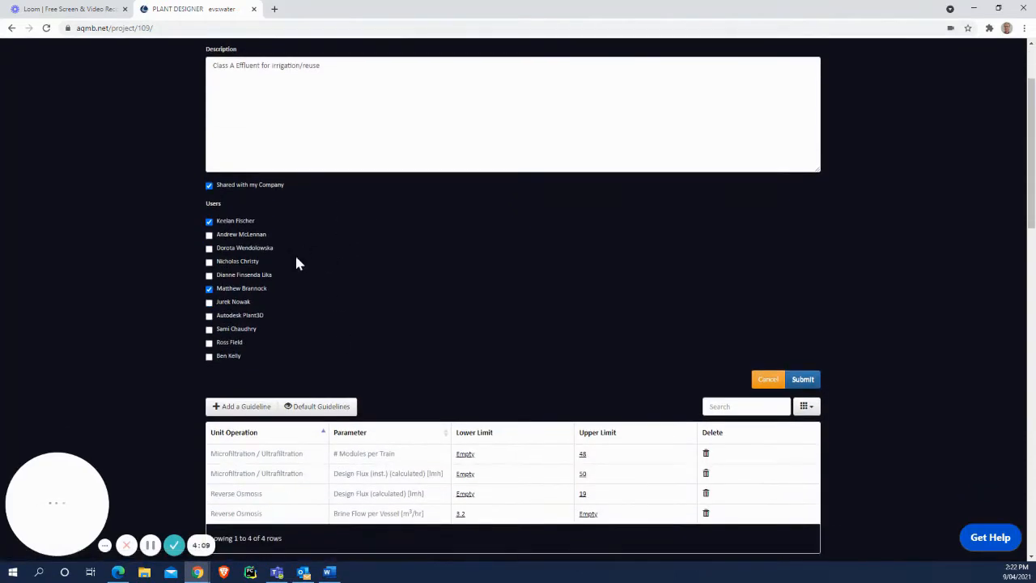
scroll("down", 3)
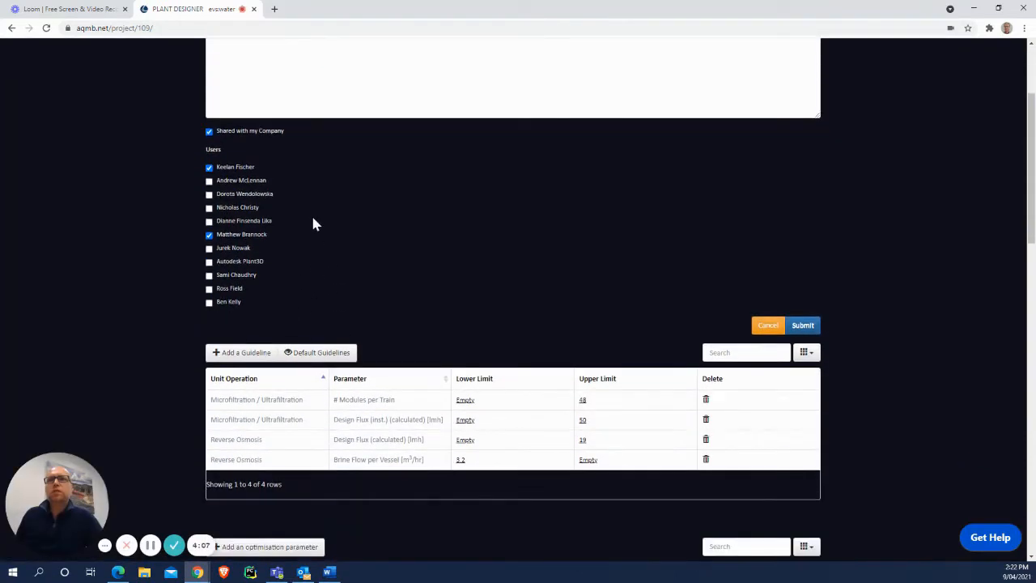
scroll("down", 3)
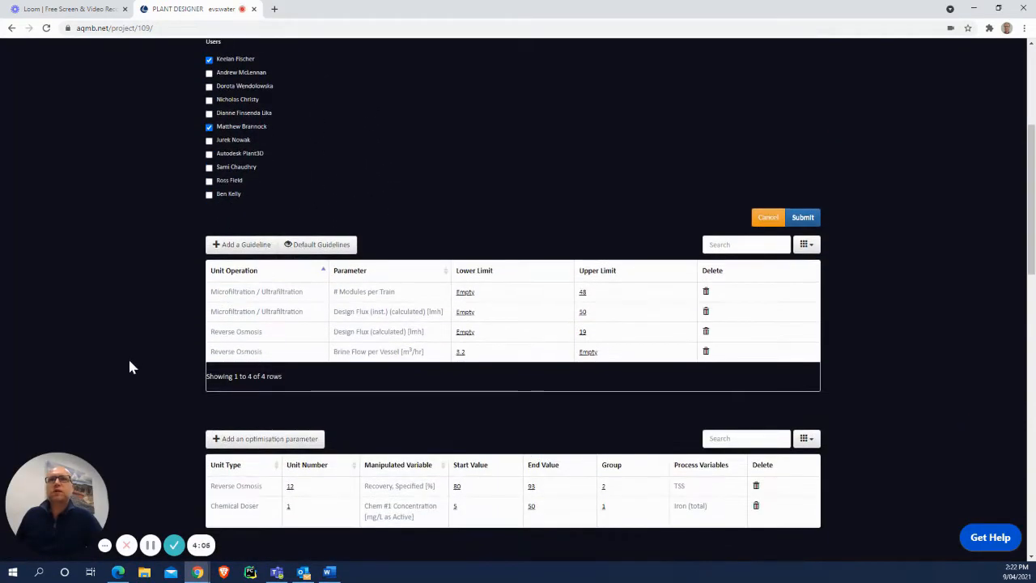
mouse_move(102, 319)
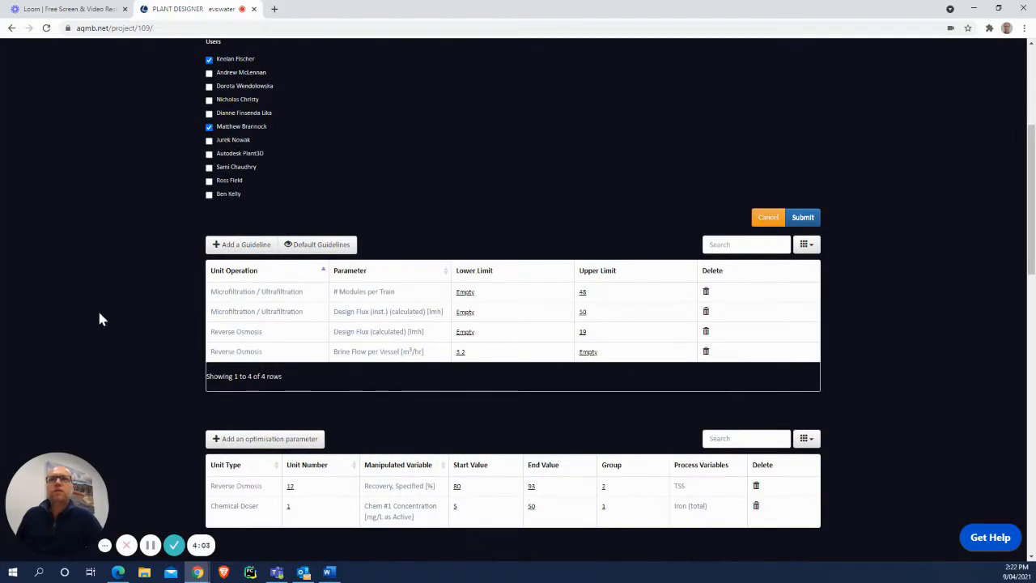
mouse_move(557, 316)
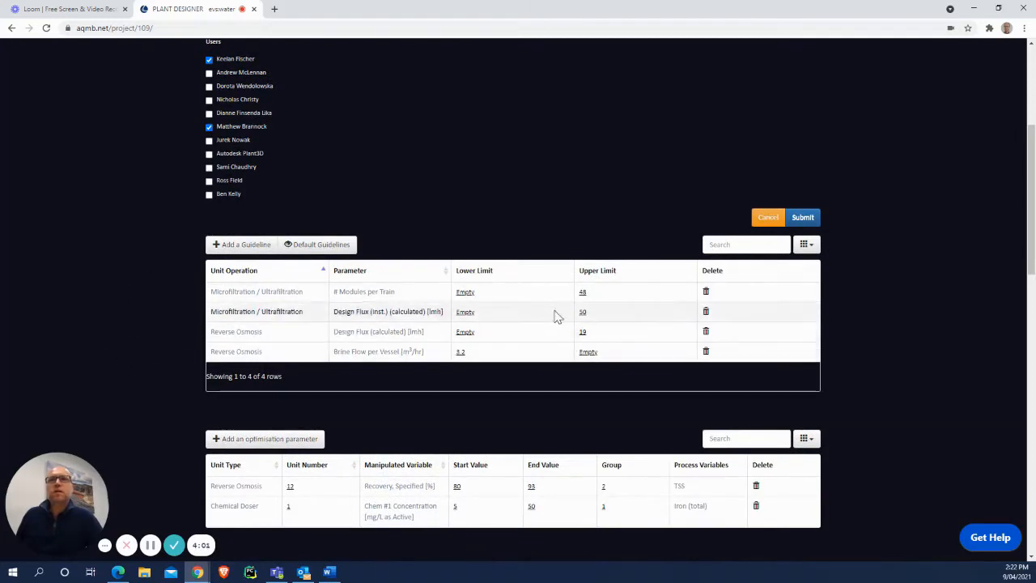
scroll("down", 3)
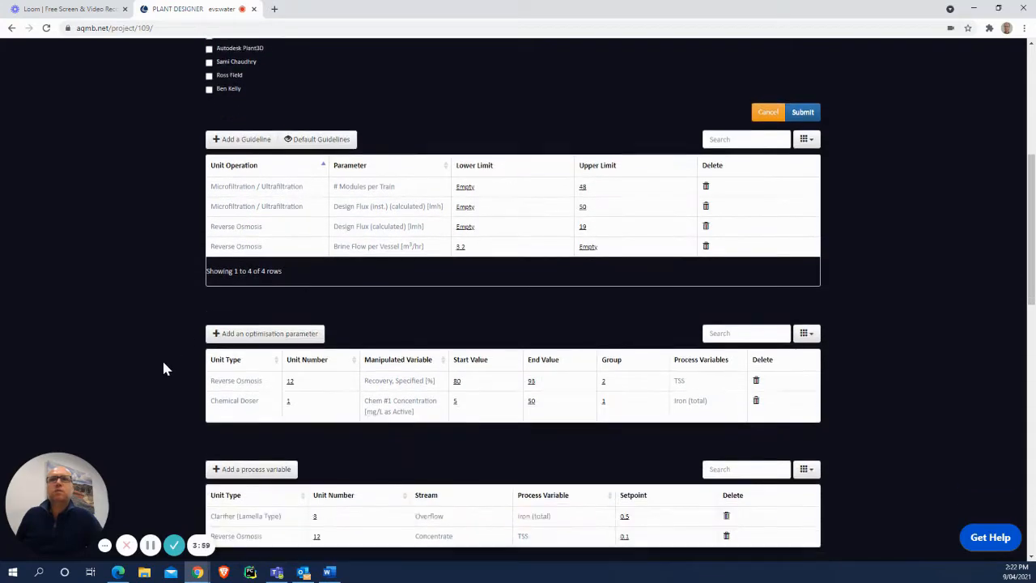
scroll("down", 3)
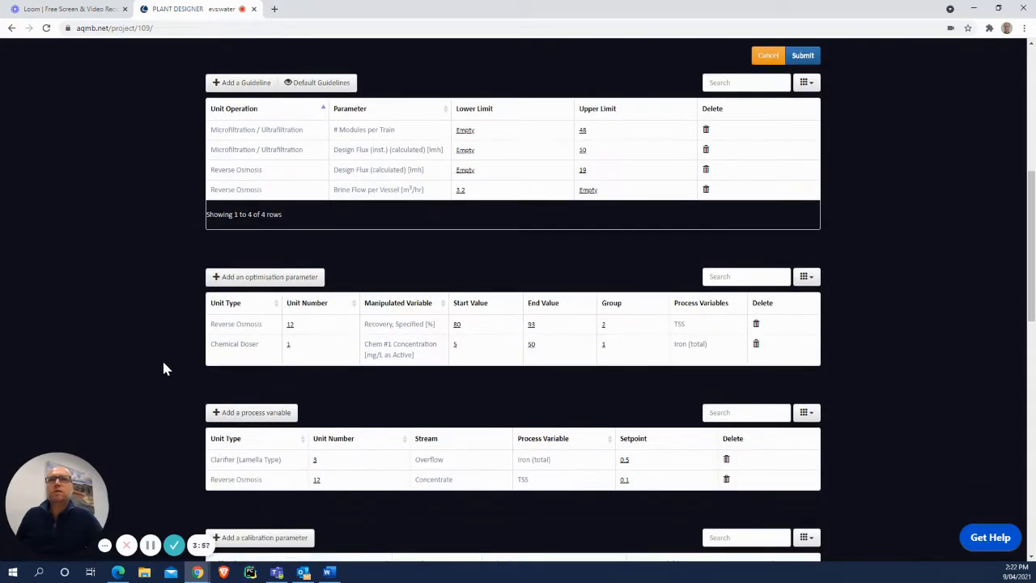
- Scroll down the project page to the Calibration, Bio Parameters and predefined cost sections
scroll("down", 3)
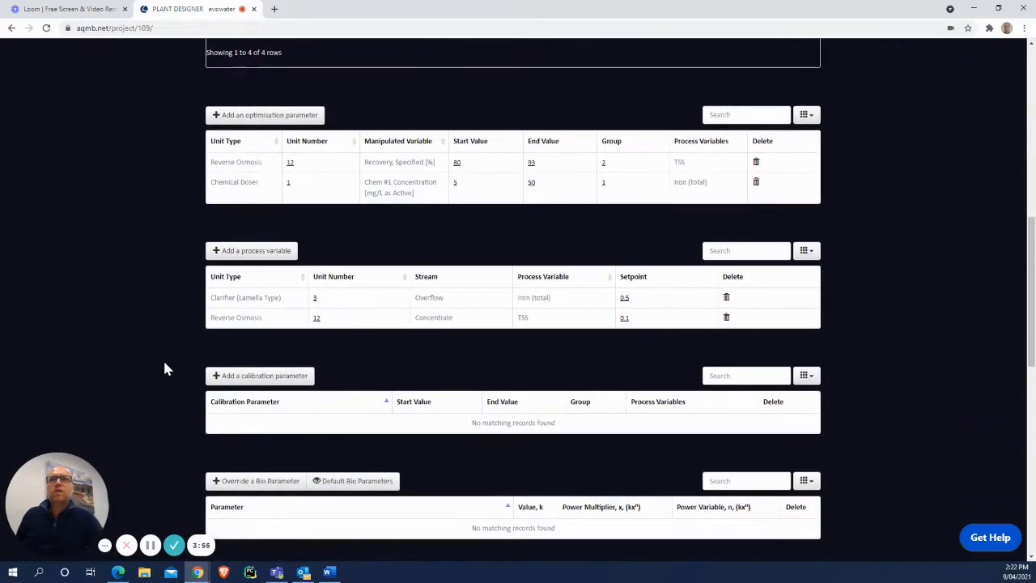
mouse_move(171, 368)
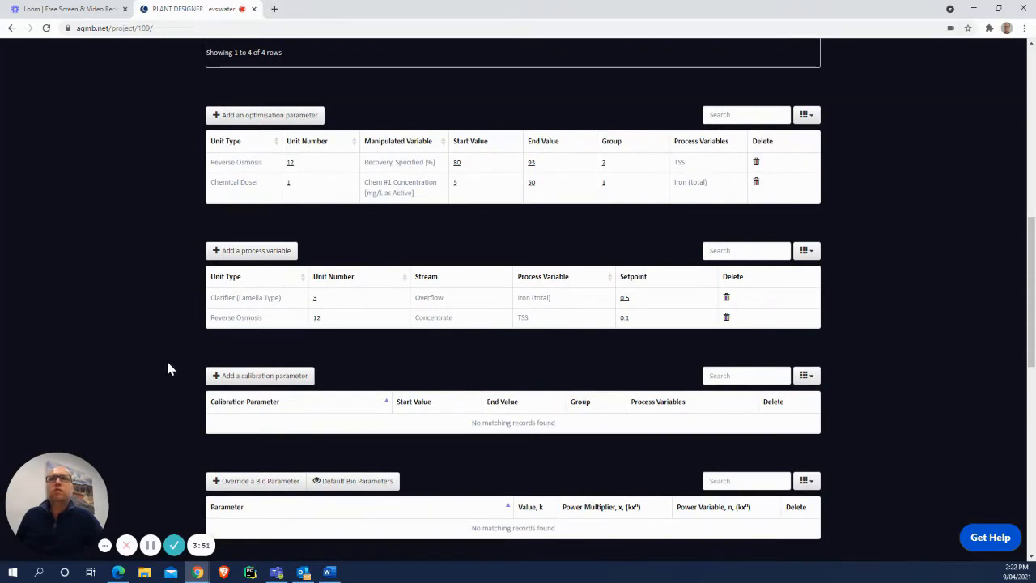
mouse_move(534, 248)
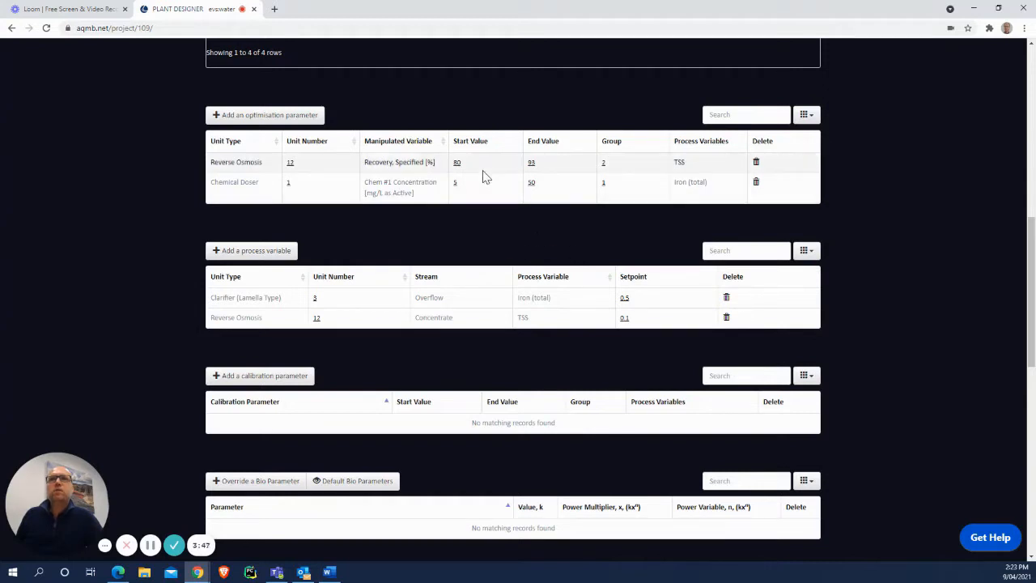
mouse_move(471, 170)
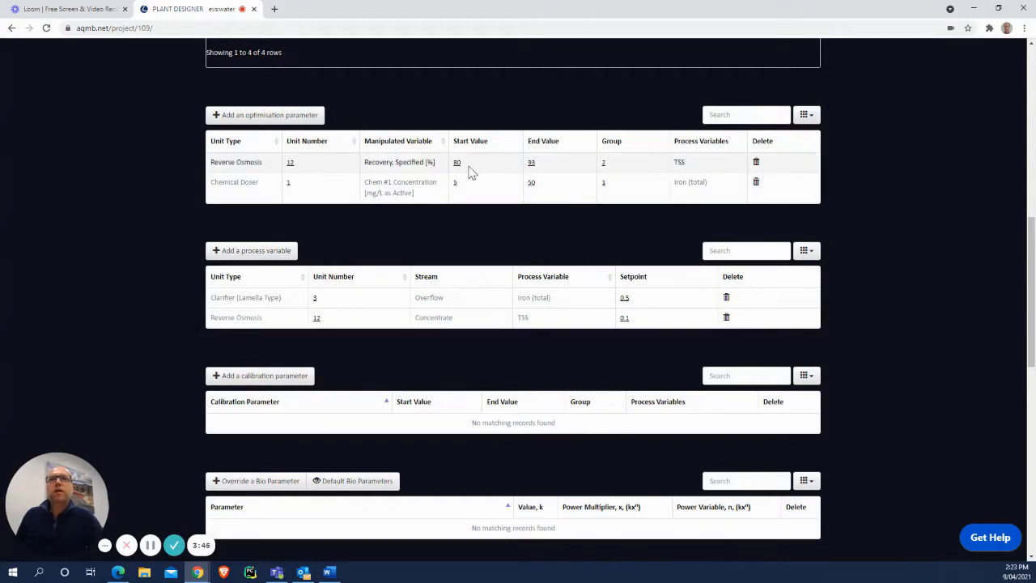
mouse_move(556, 170)
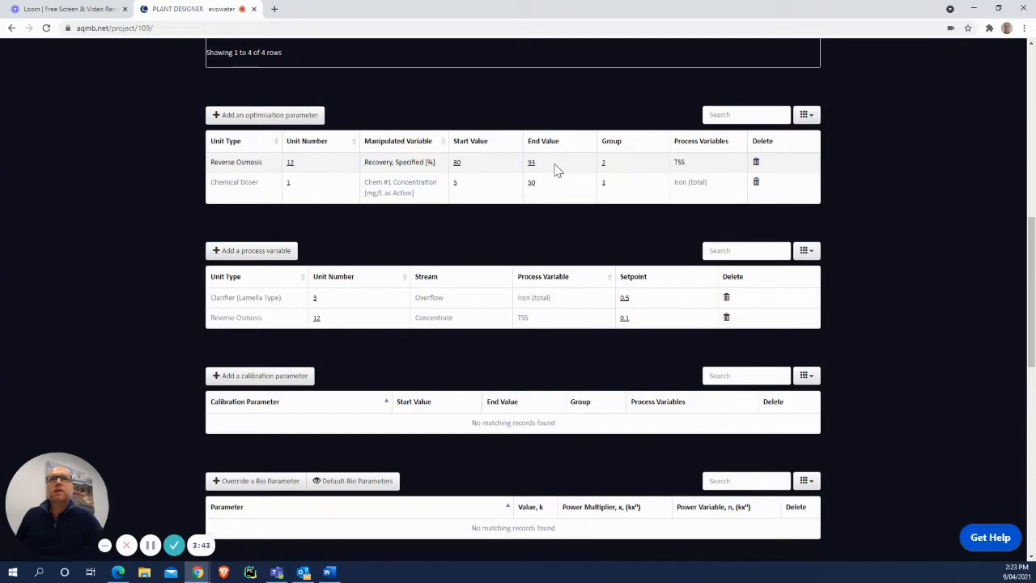
mouse_move(698, 159)
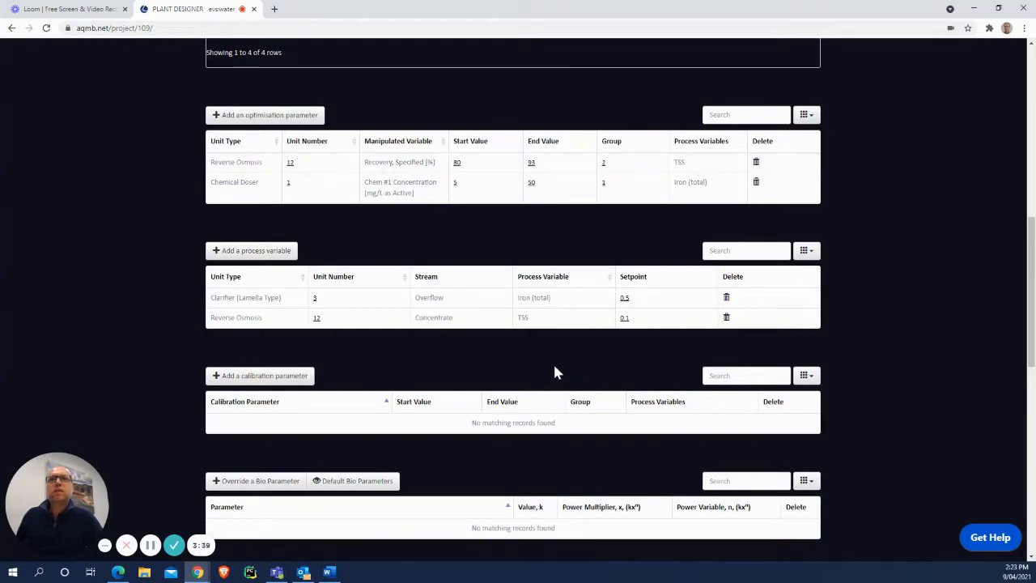
mouse_move(637, 338)
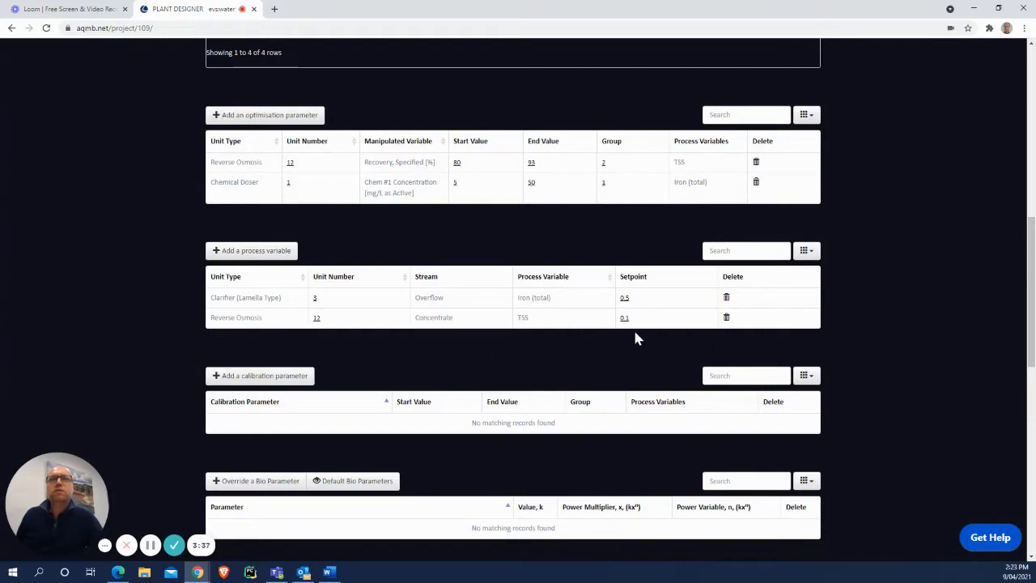
mouse_move(414, 346)
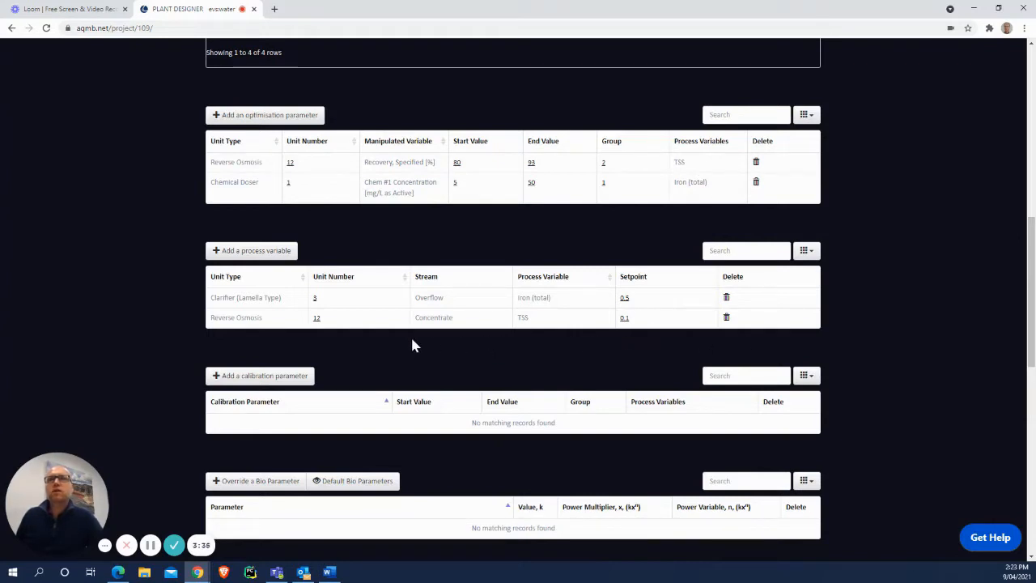
mouse_move(157, 251)
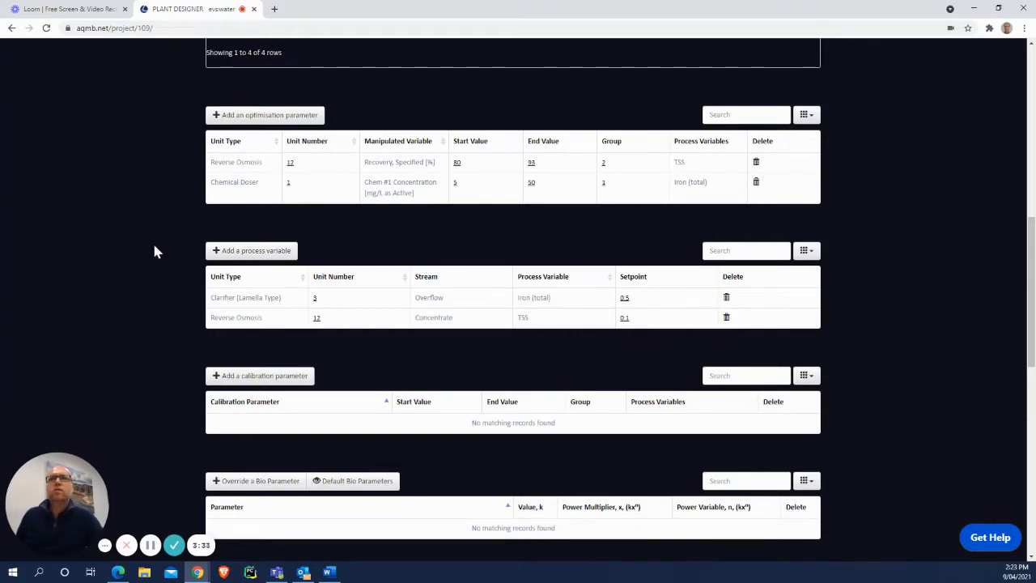
mouse_move(137, 261)
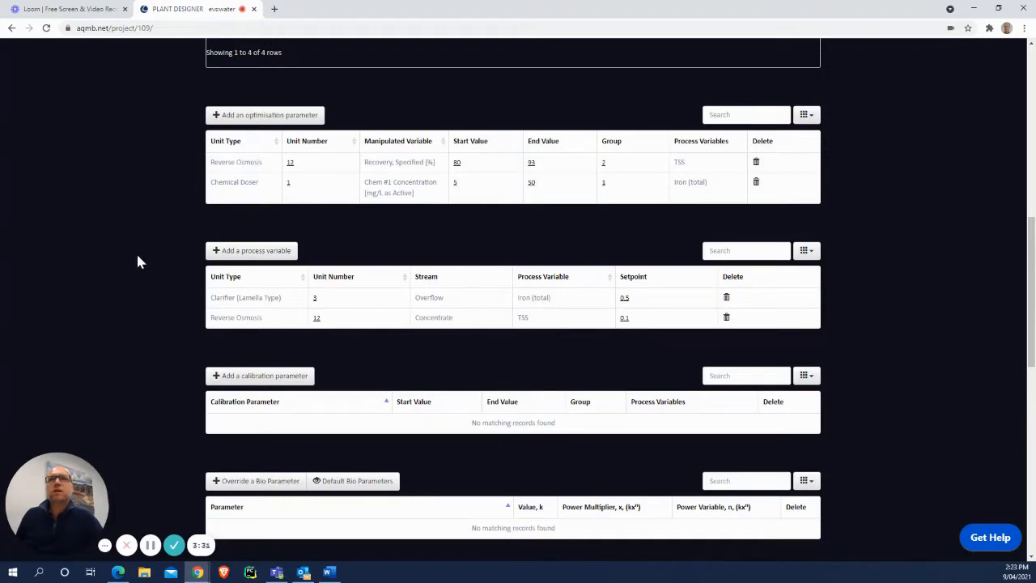
scroll("down", 3)
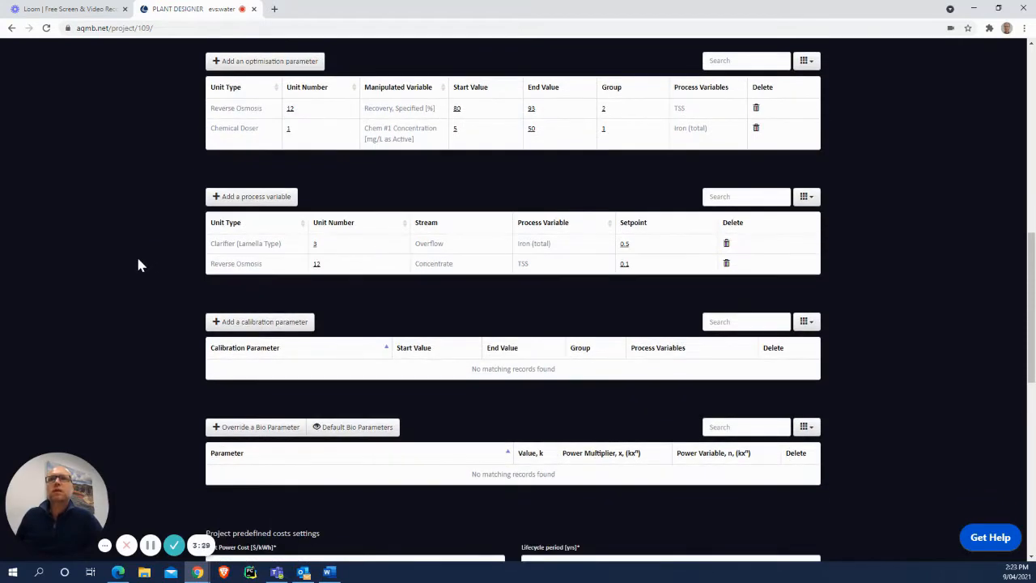
scroll("down", 3)
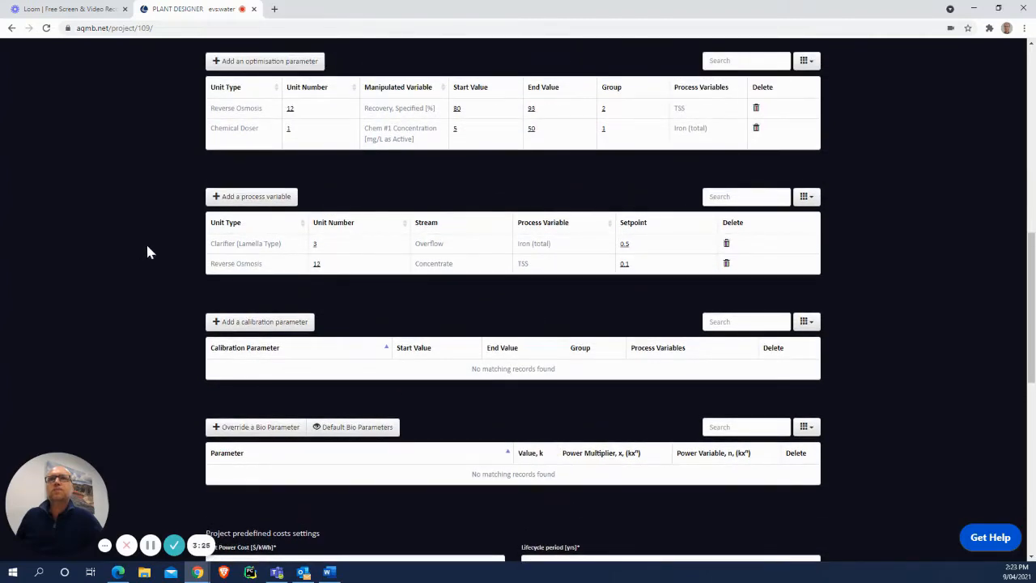
scroll("down", 3)
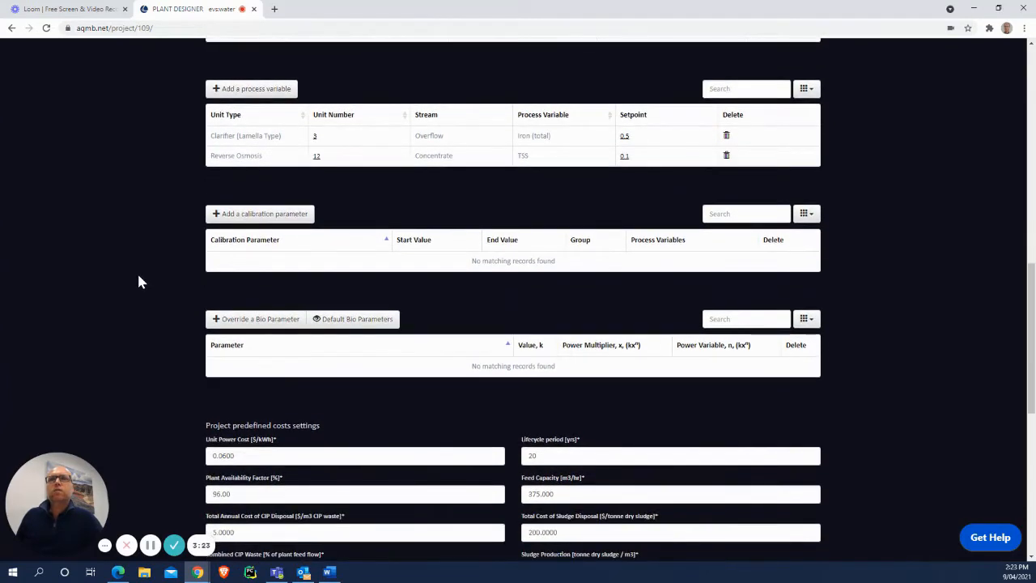
scroll("down", 3)
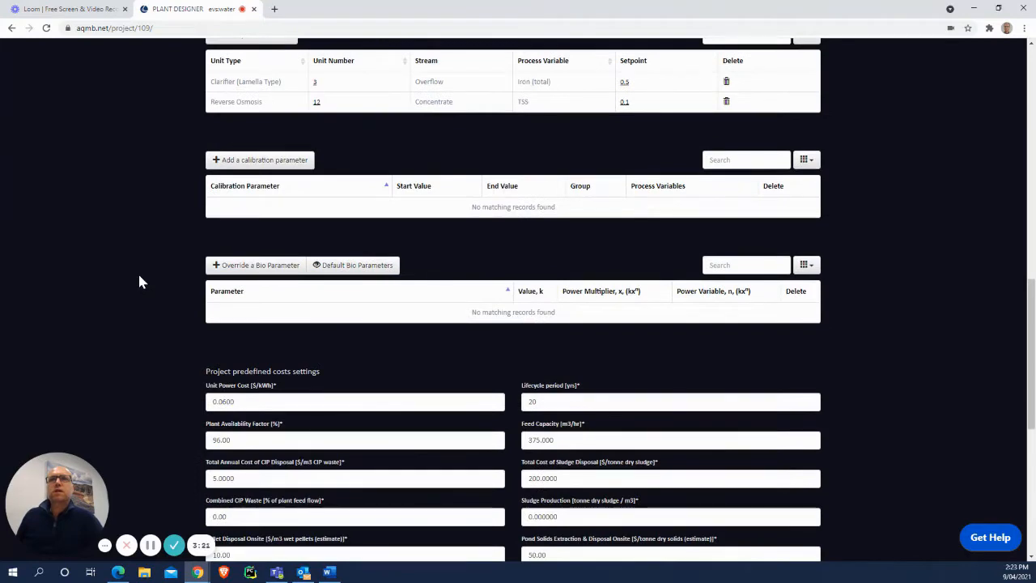
mouse_move(158, 252)
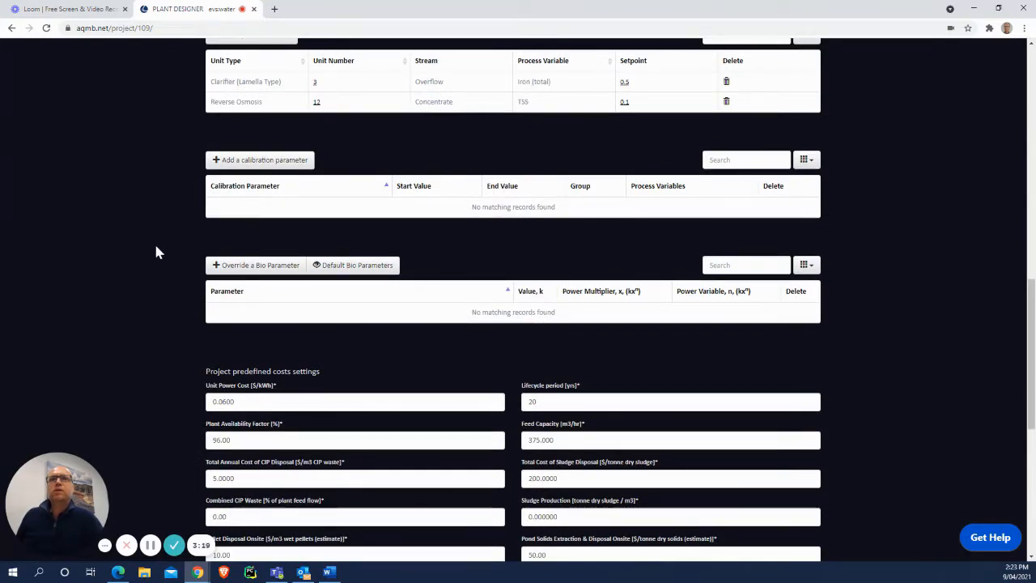
mouse_move(118, 306)
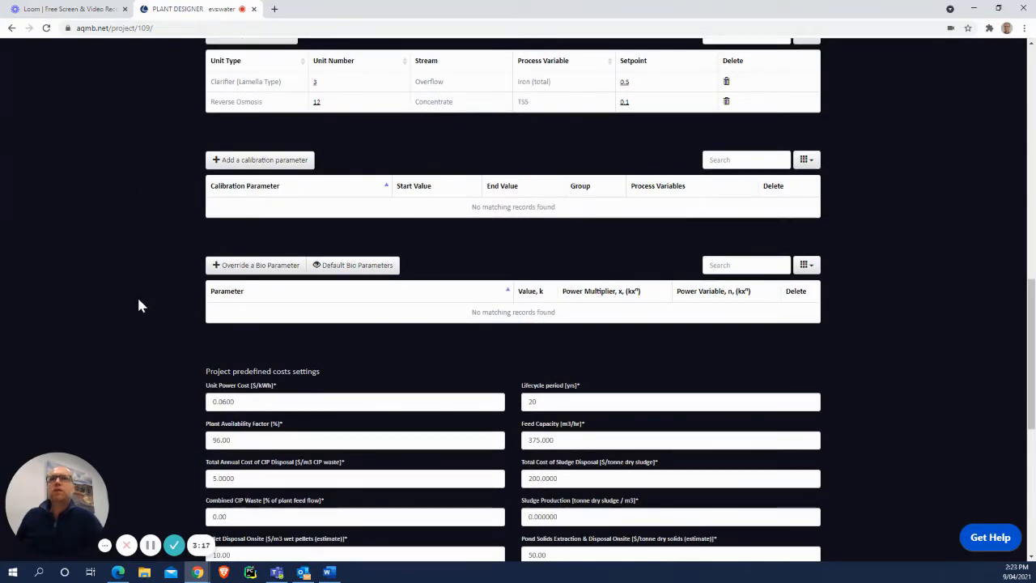
mouse_move(330, 292)
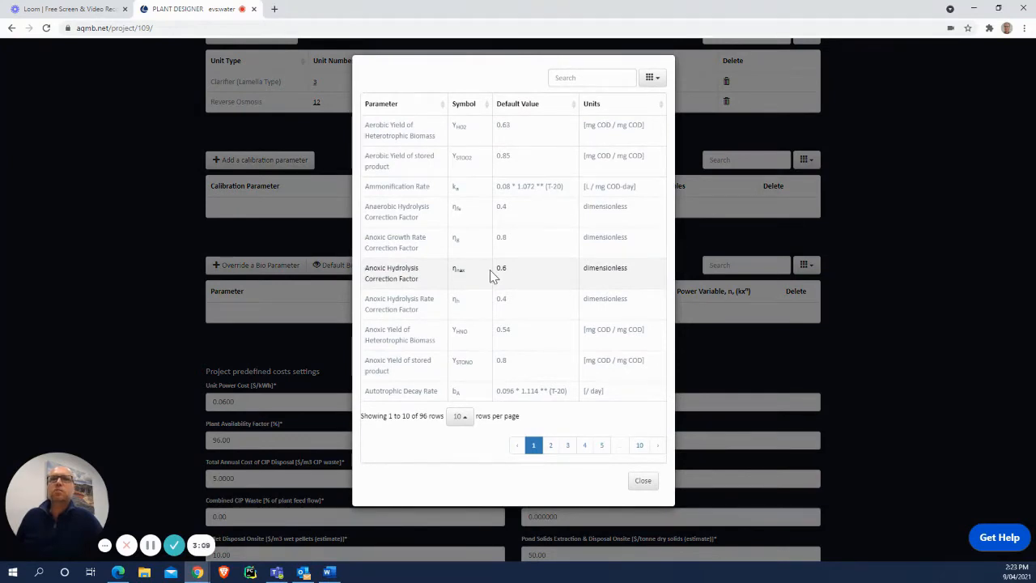
mouse_move(501, 279)
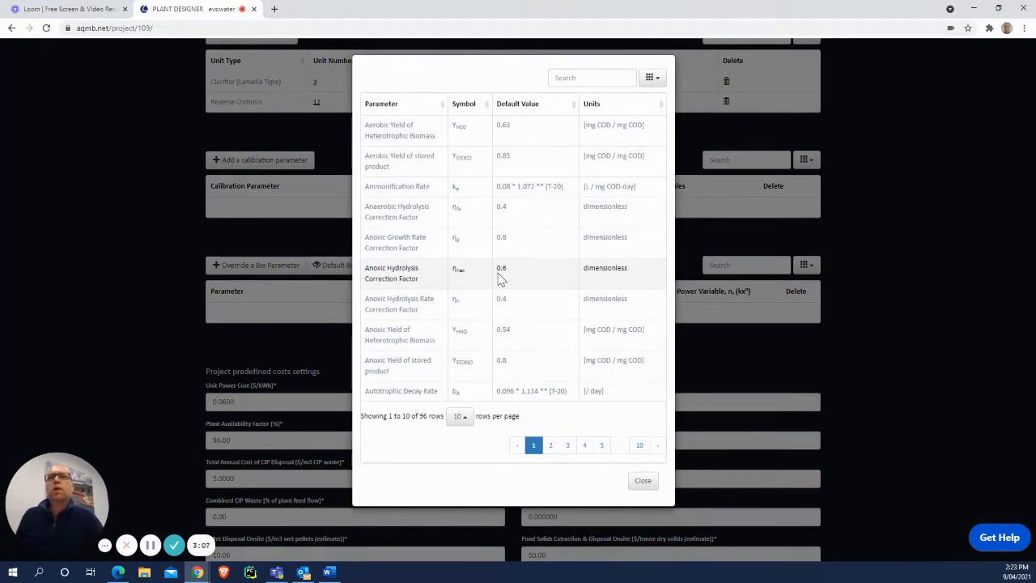
mouse_move(642, 481)
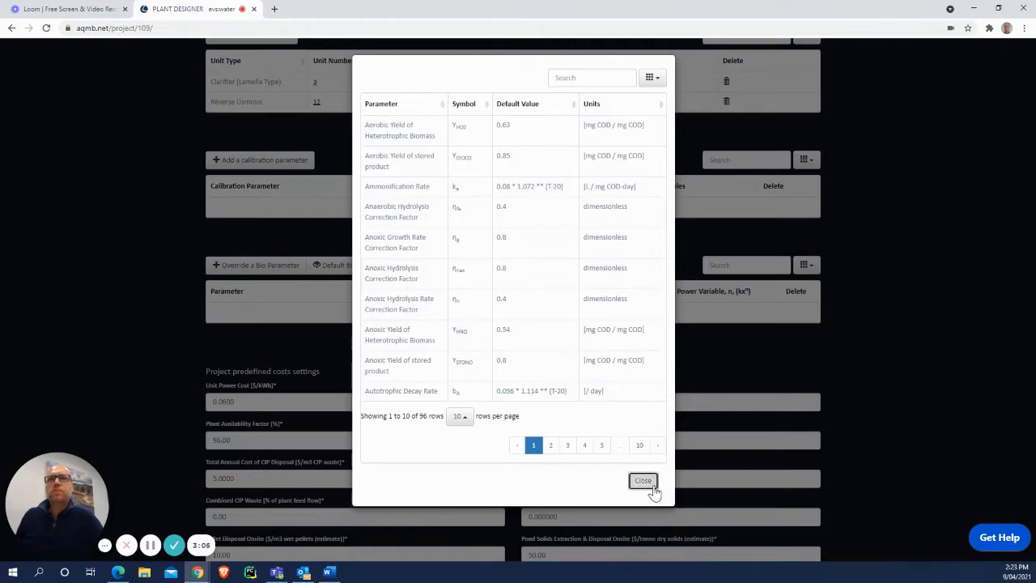
left_click(642, 481)
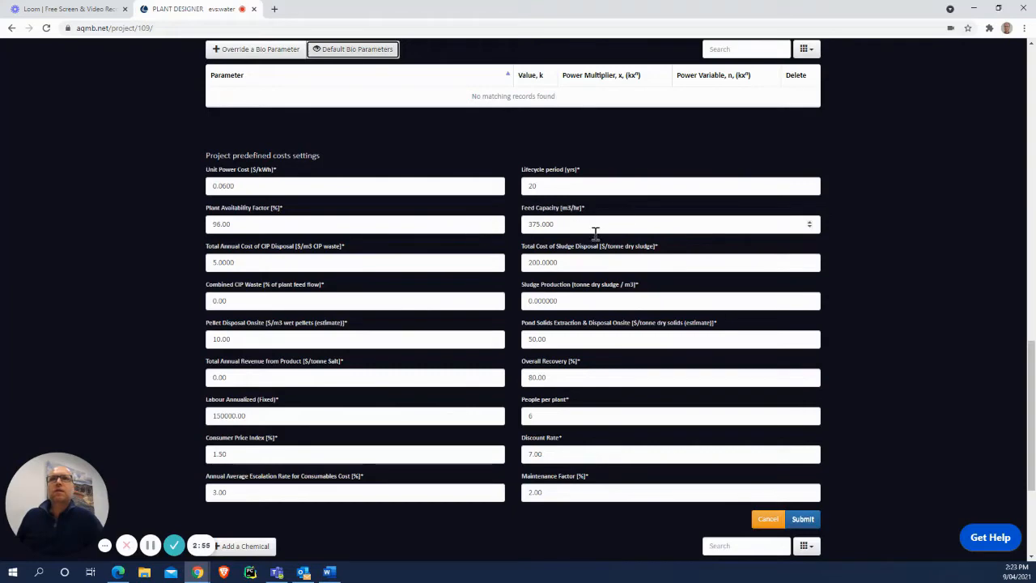
mouse_move(325, 359)
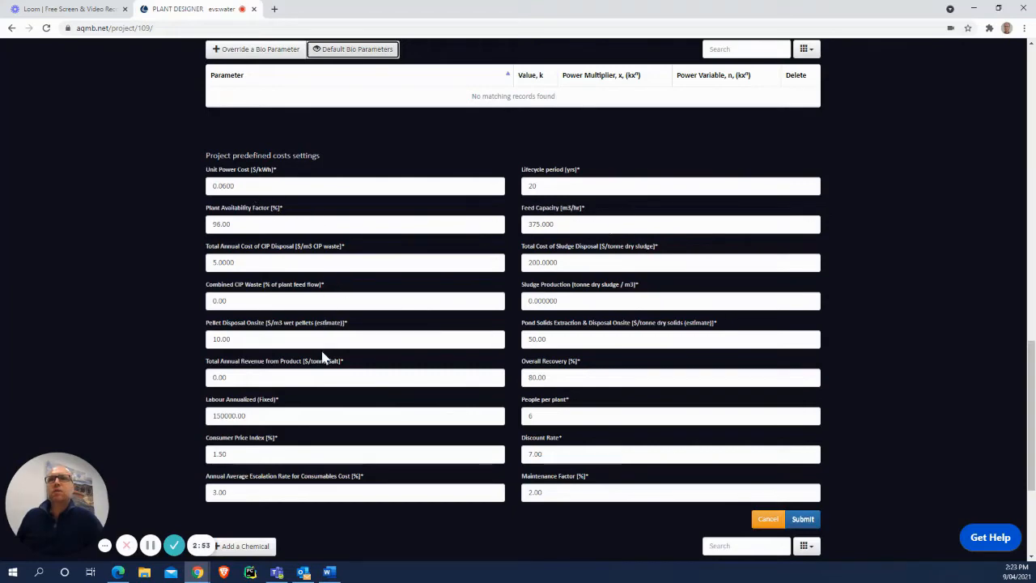
- Scroll past the cost settings and cancel without saving, back to the plants overview
scroll("down", 3)
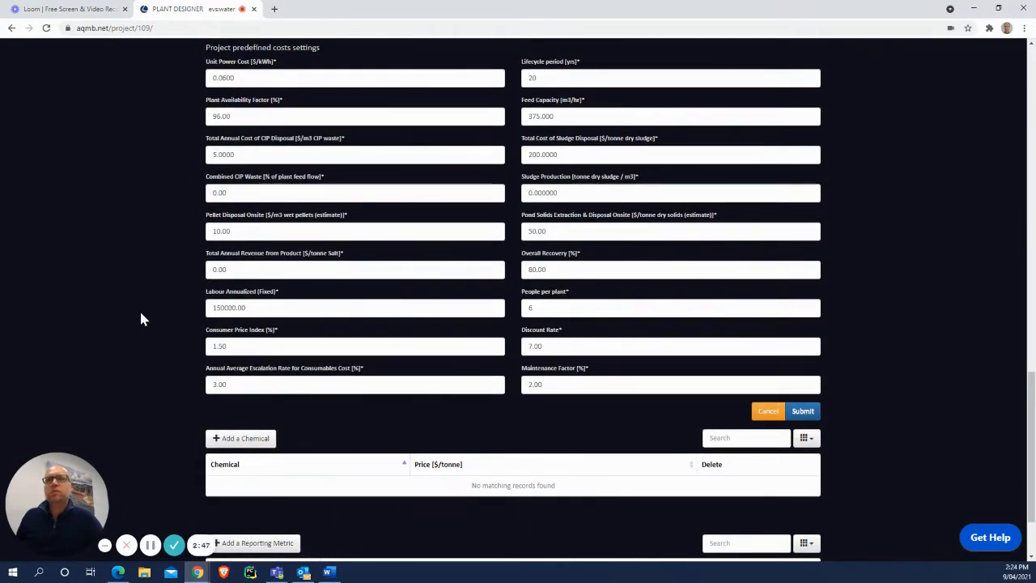
scroll("down", 3)
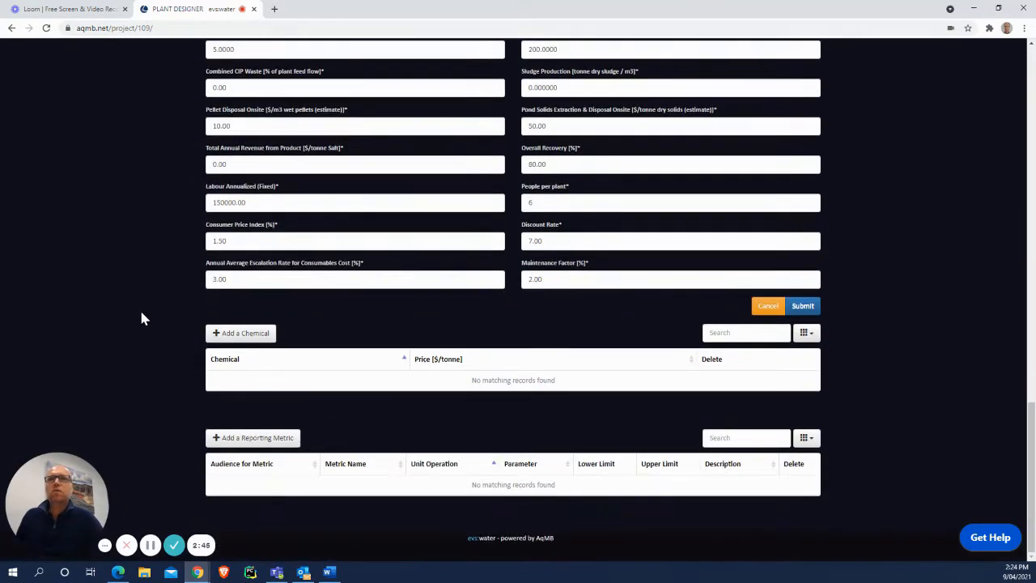
mouse_move(768, 306)
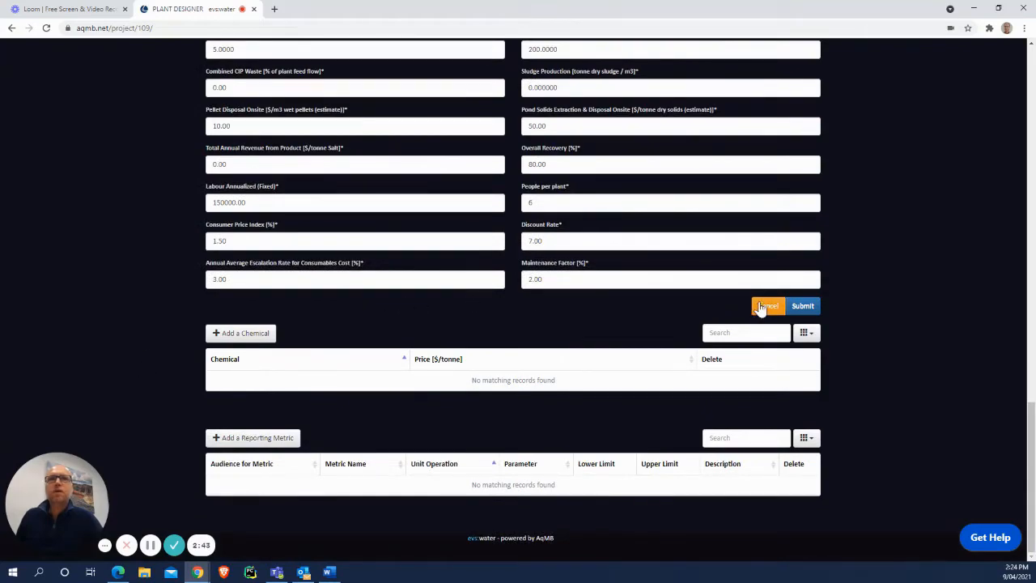
left_click(768, 306)
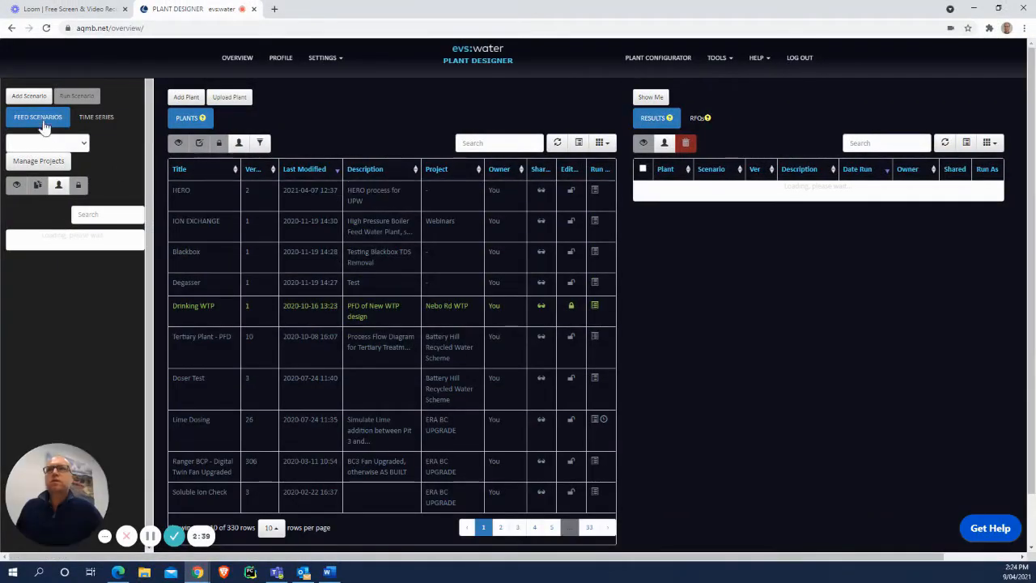
- Start a new feed scenario and scroll toward Input Feeds, with Stream 1 named Typical
left_click(29, 96)
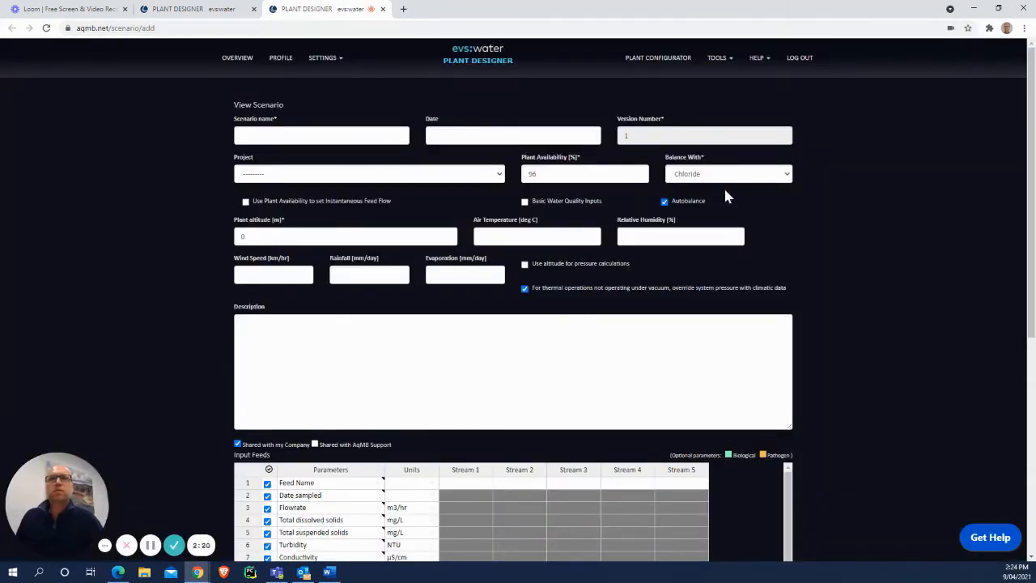
mouse_move(947, 271)
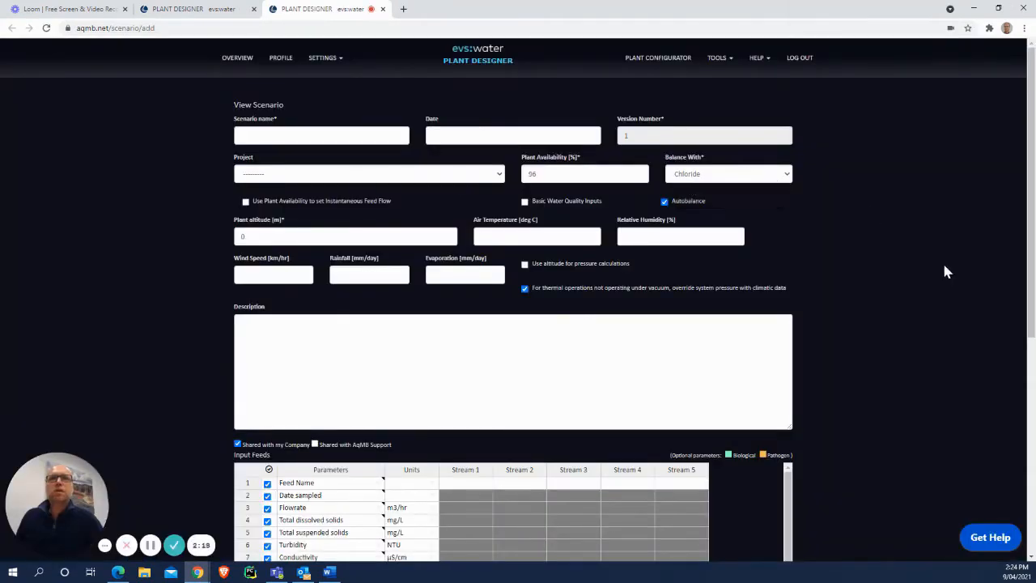
scroll("down", 3)
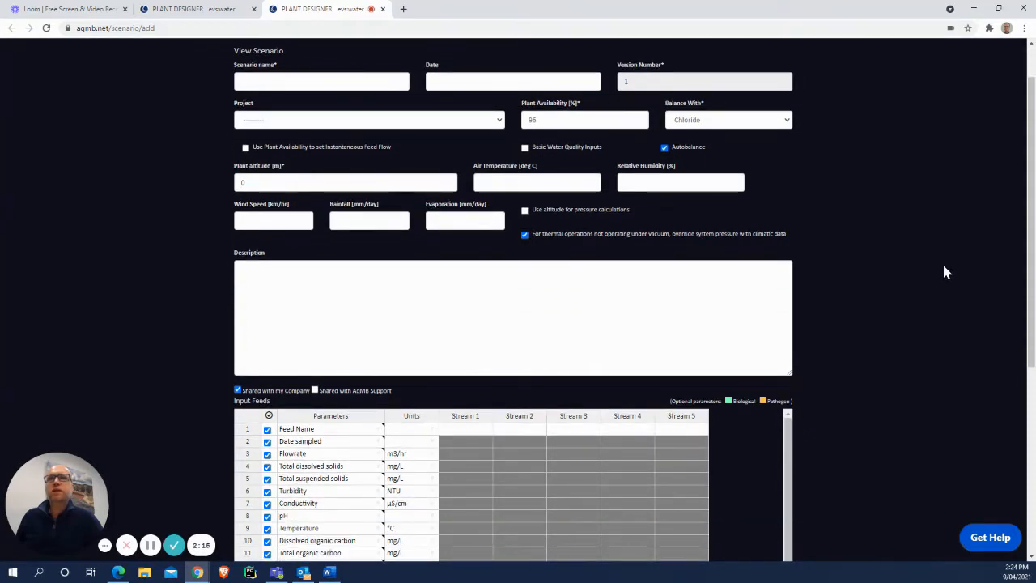
scroll("down", 3)
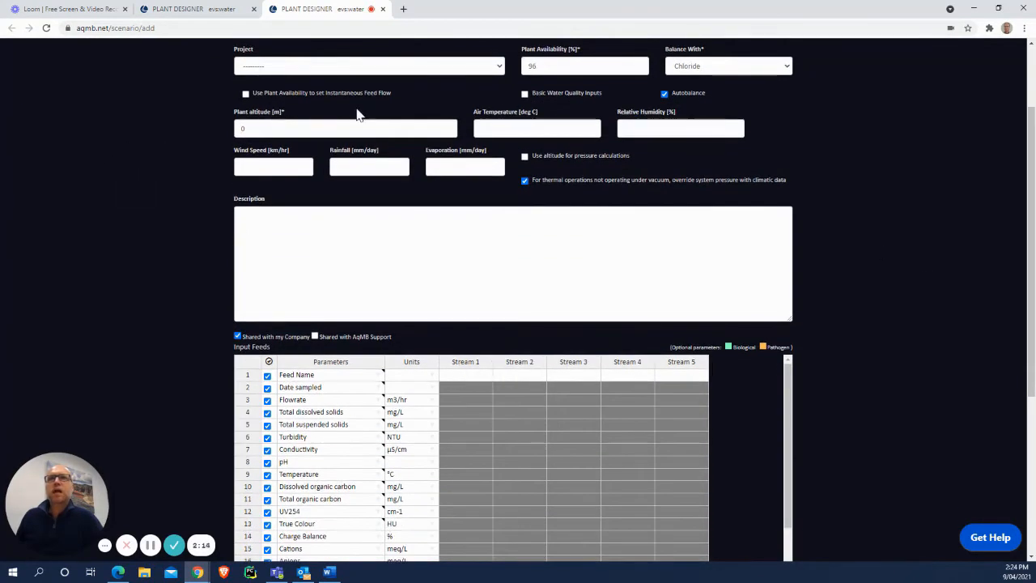
mouse_move(244, 163)
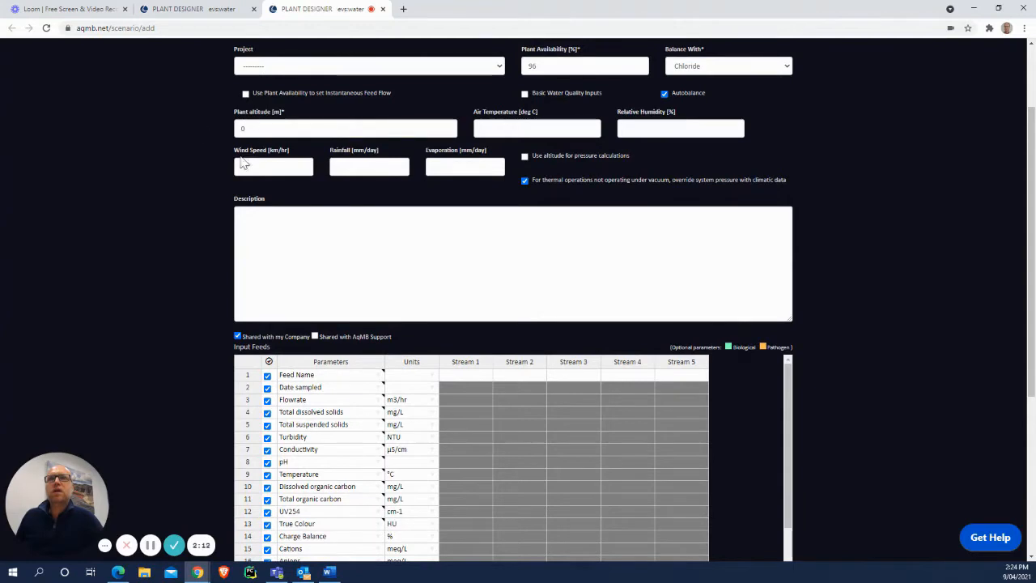
scroll("down", 3)
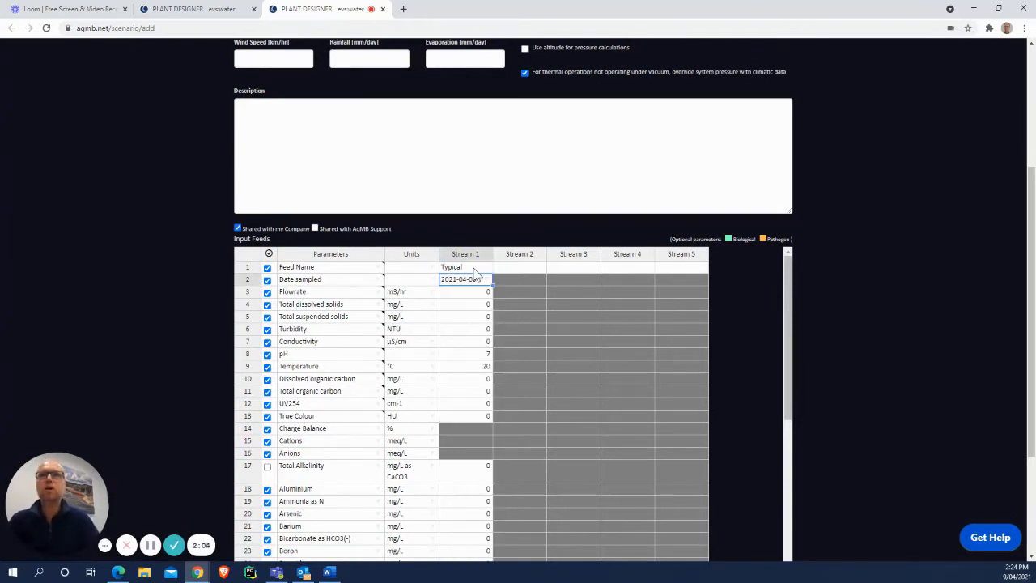
scroll("down", 3)
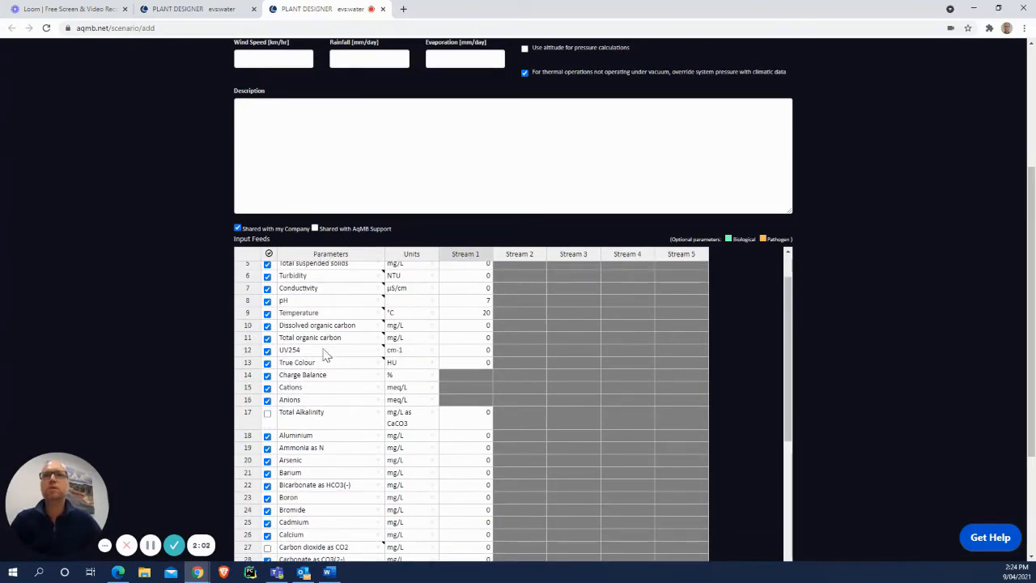
scroll("down", 3)
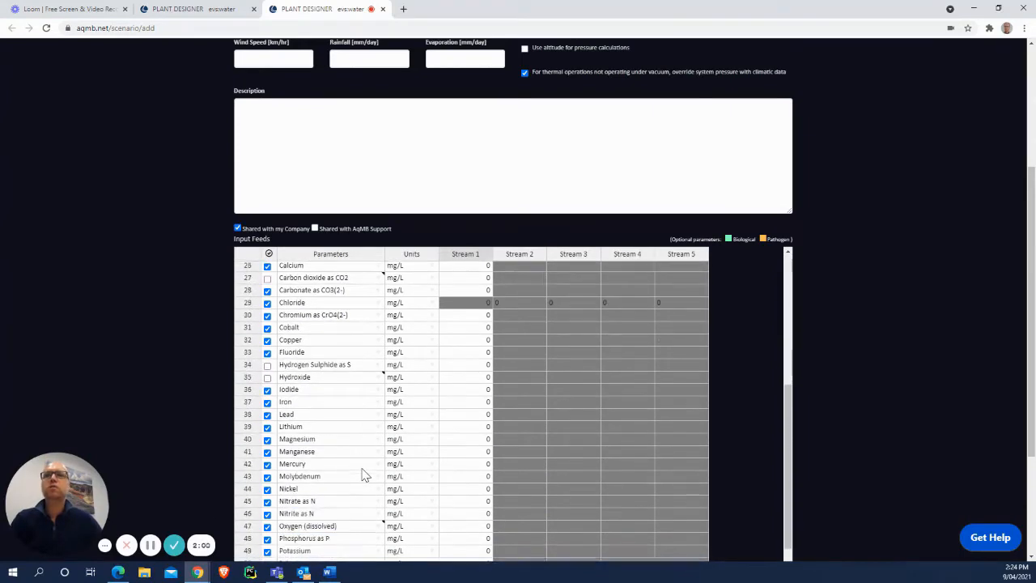
scroll("down", 3)
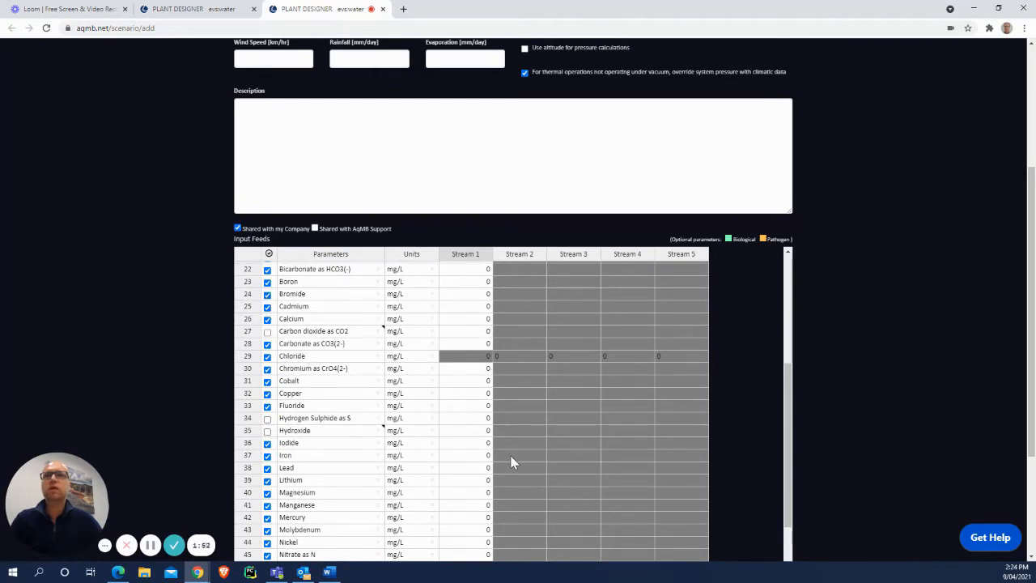
scroll("down", 3)
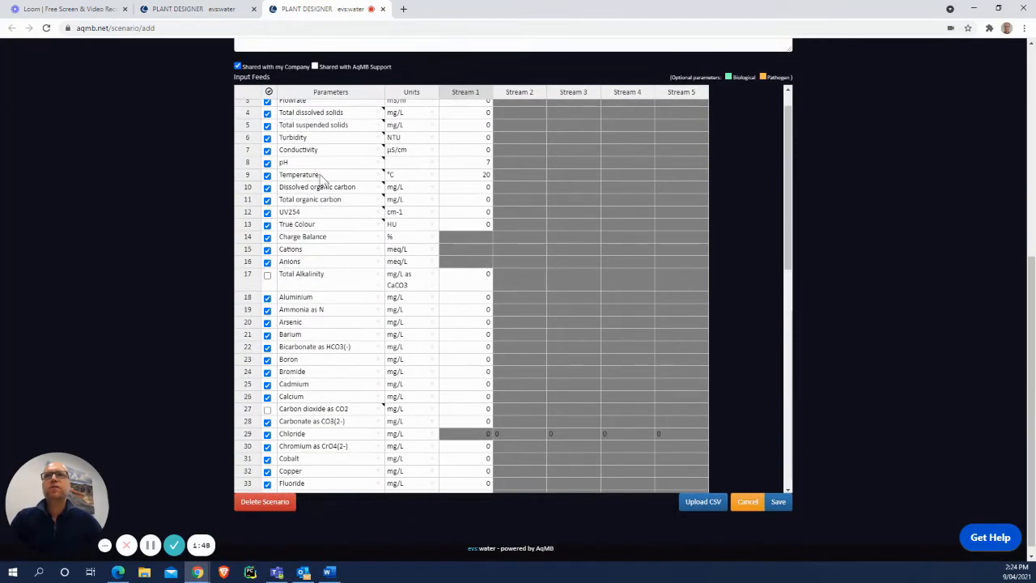
scroll("down", 3)
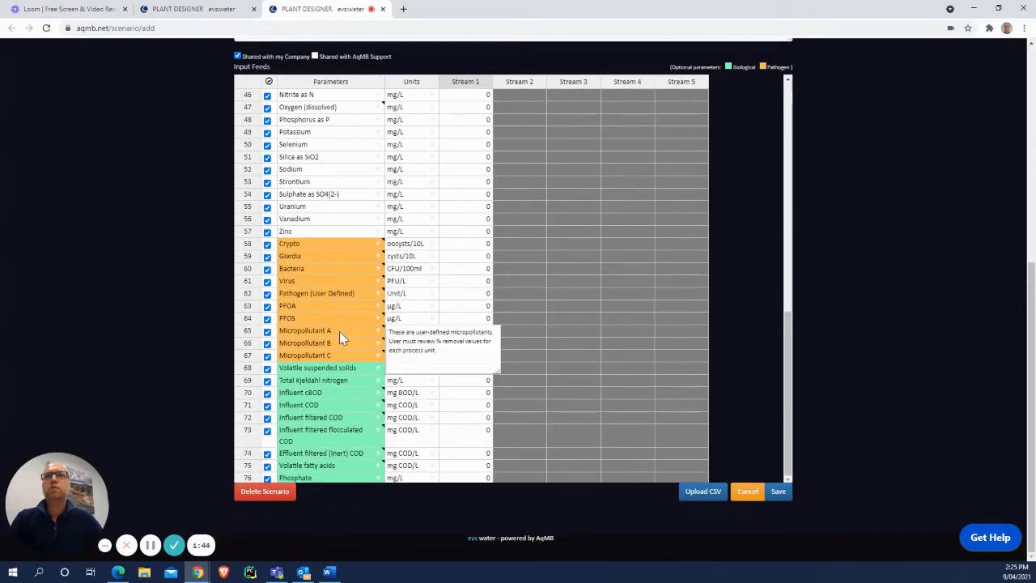
mouse_move(332, 458)
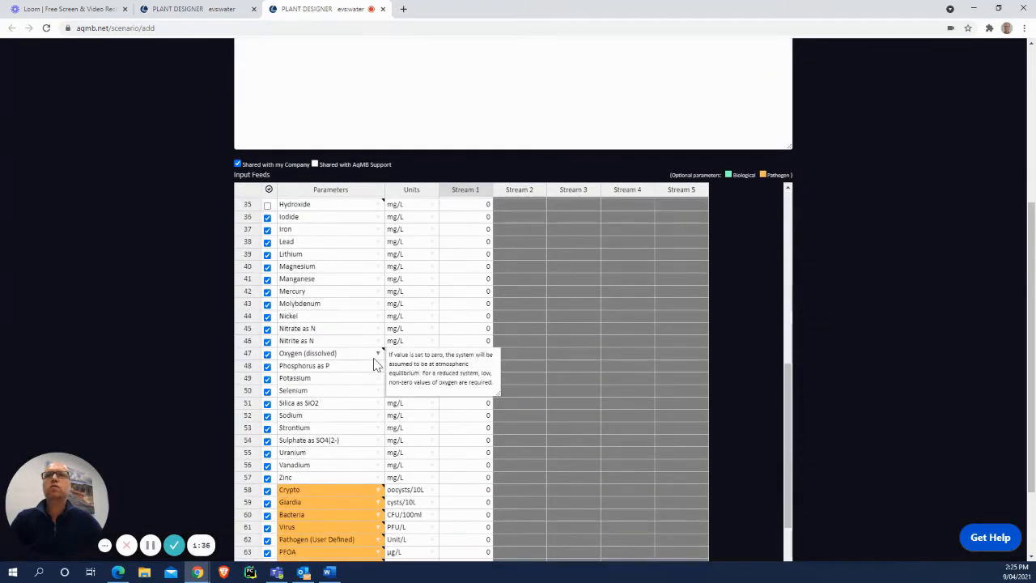
scroll("down", 3)
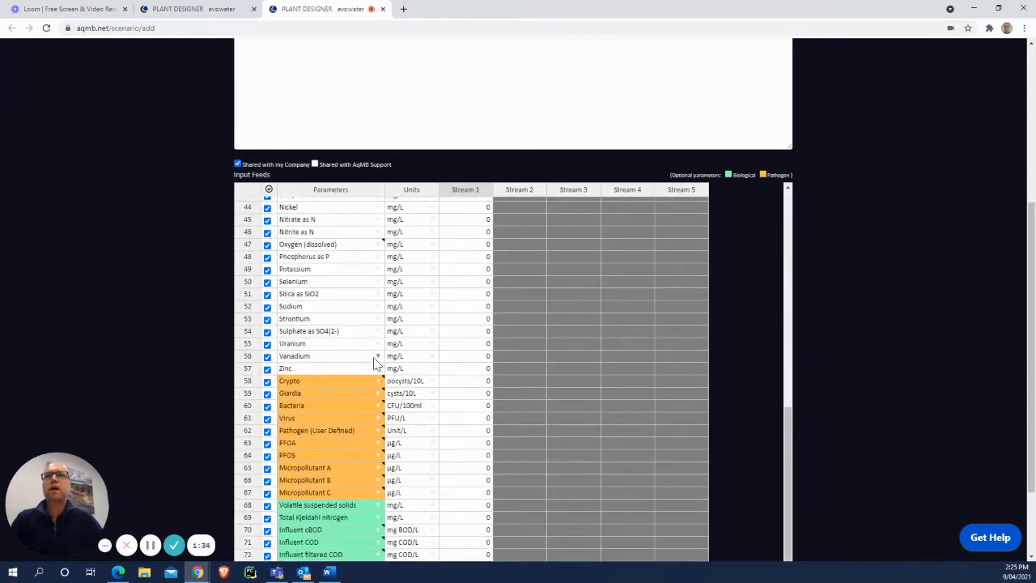
scroll("down", 3)
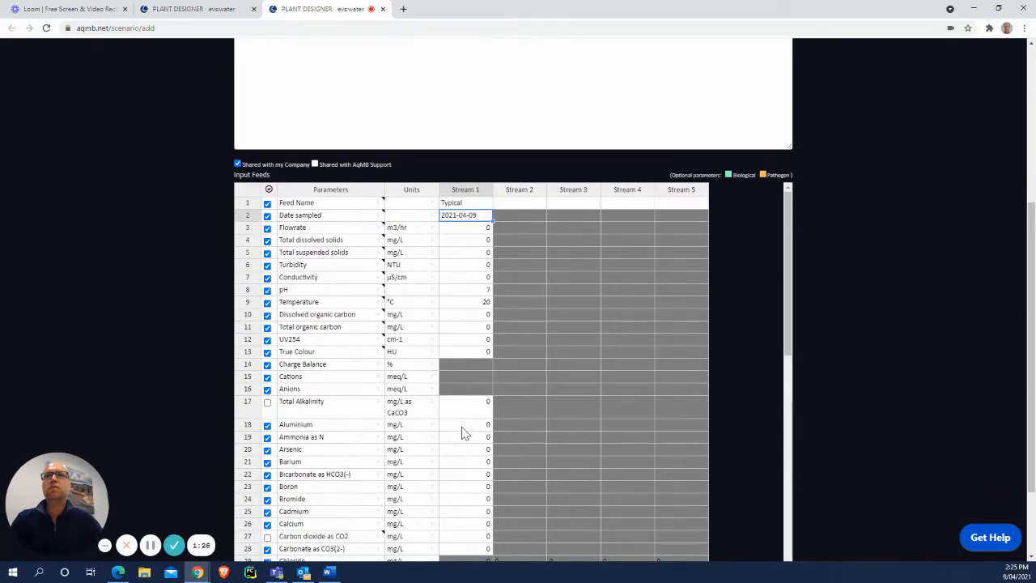
scroll("down", 3)
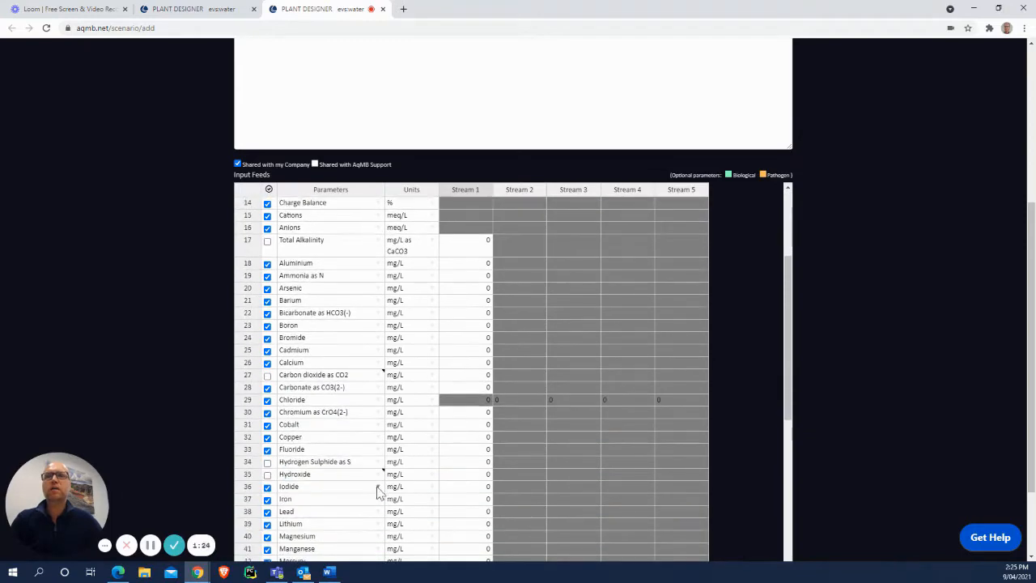
scroll("down", 3)
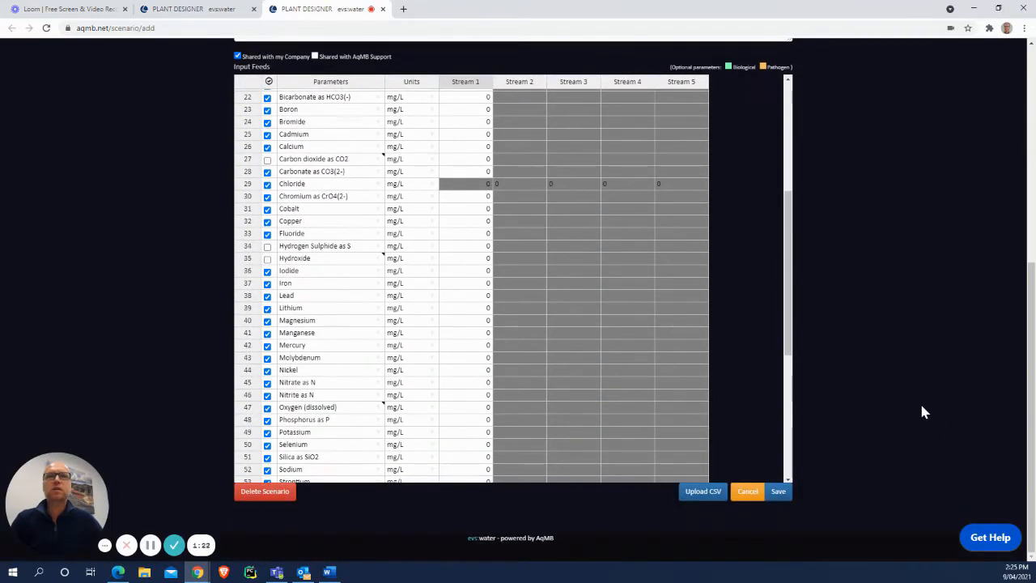
mouse_move(702, 492)
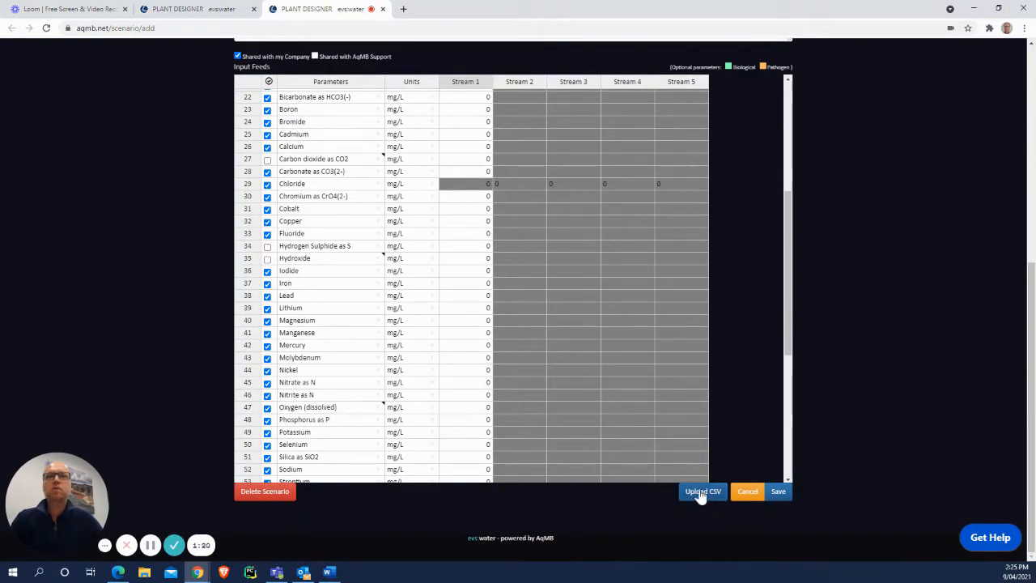
mouse_move(702, 497)
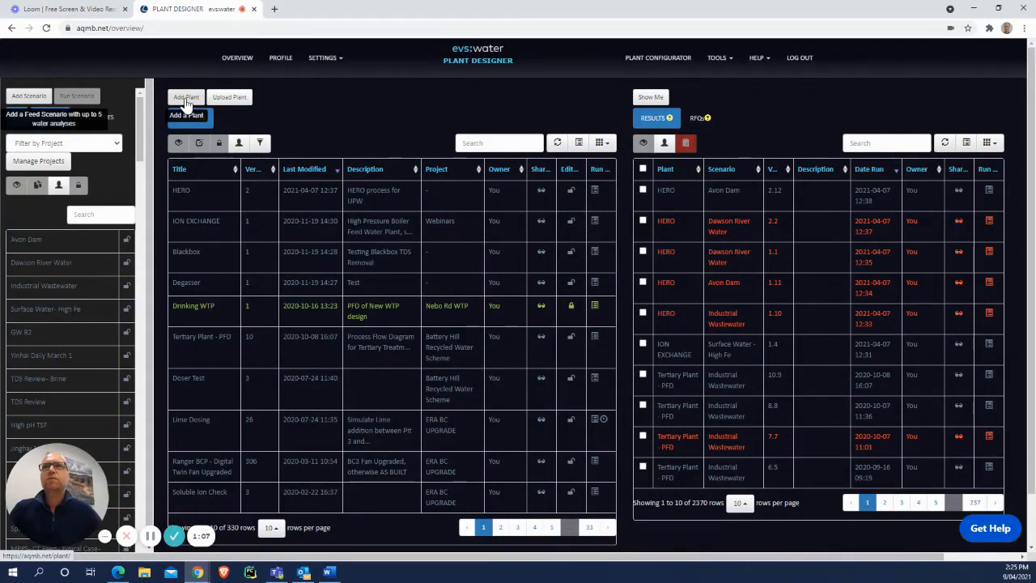
- Start a new plant, making the mixer a Chemical Dosing unit and Unit 2 a Cartridge Filter
left_click(185, 97)
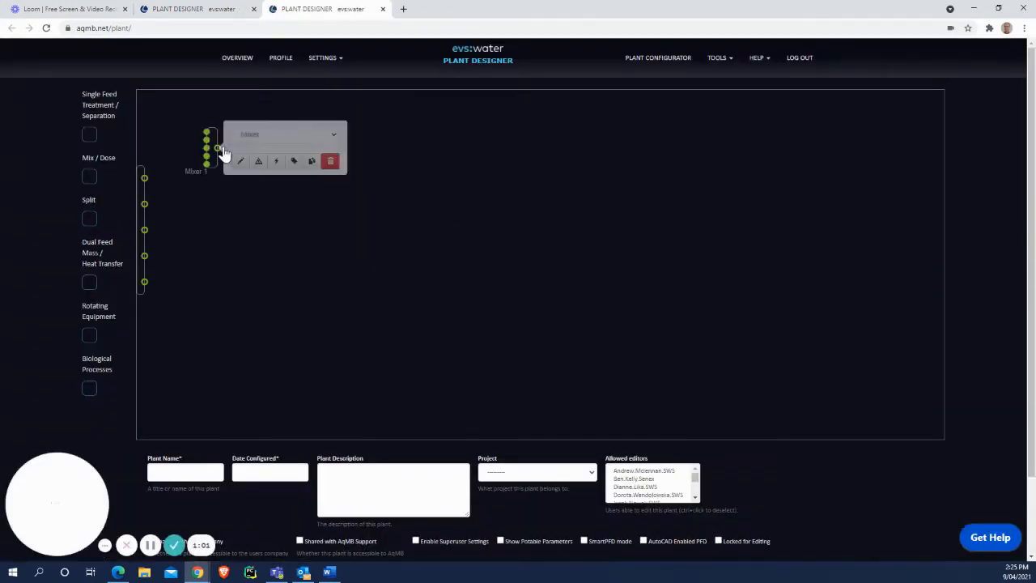
left_click(285, 134)
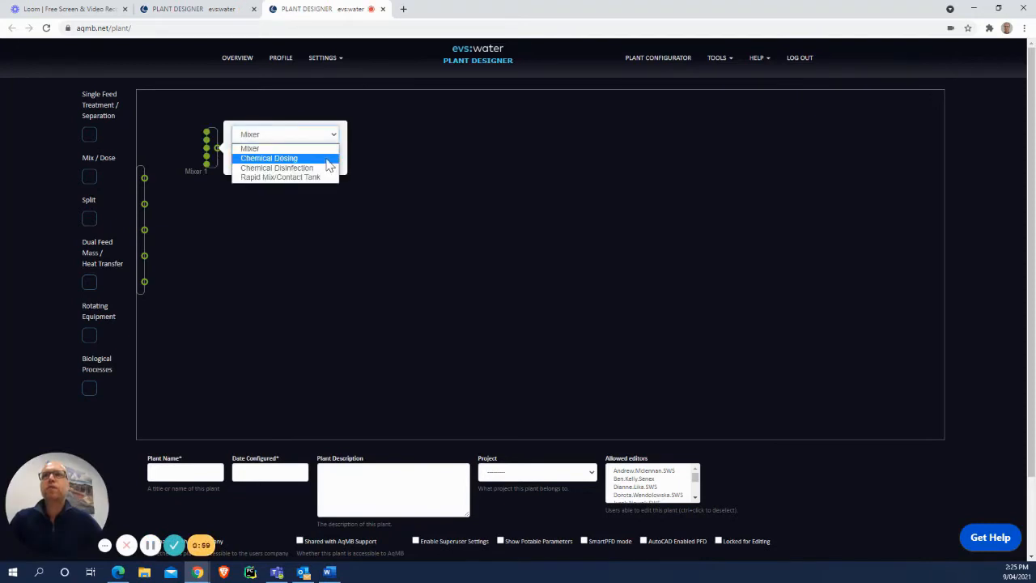
left_click(268, 157)
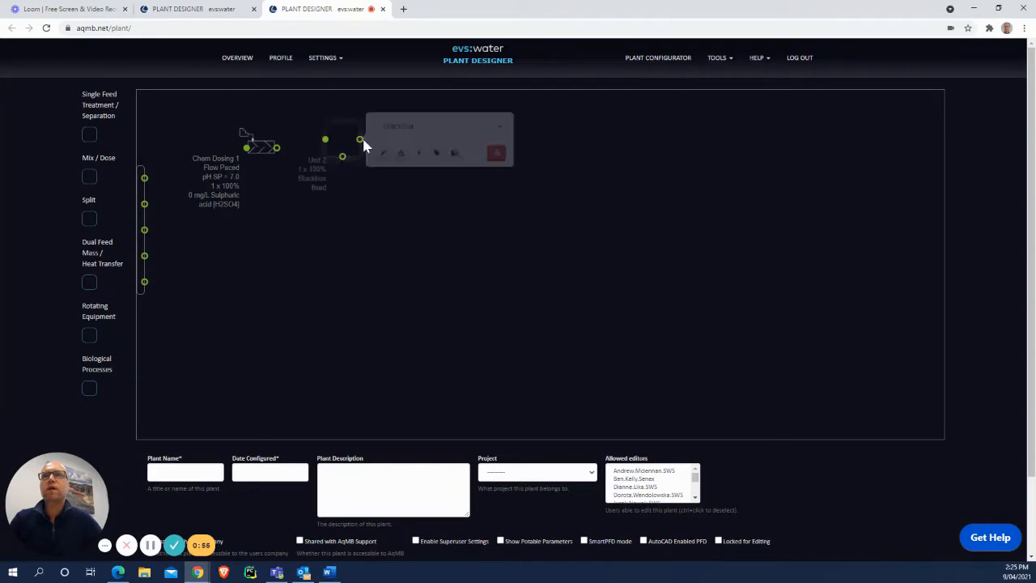
left_click(439, 125)
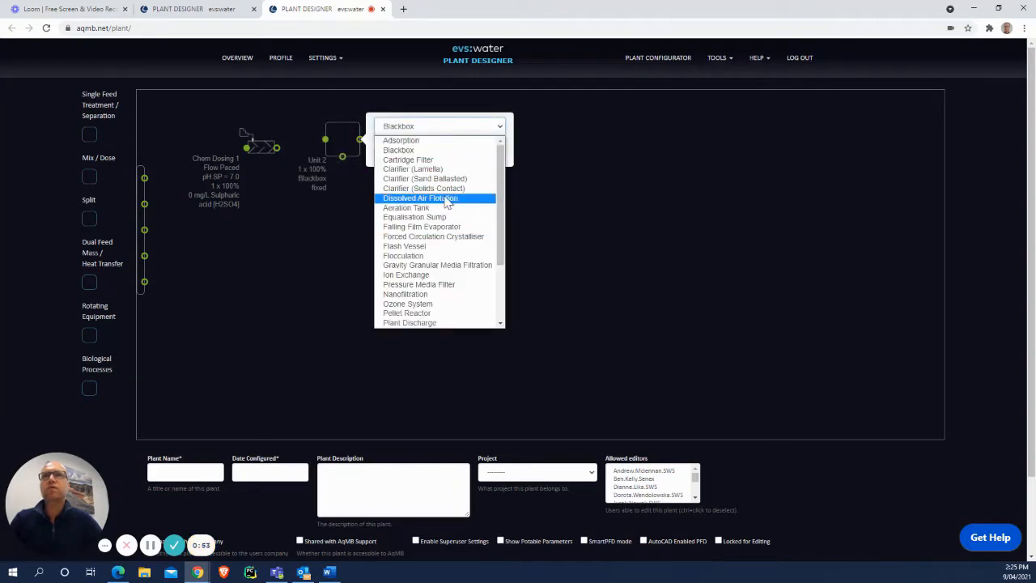
mouse_move(421, 227)
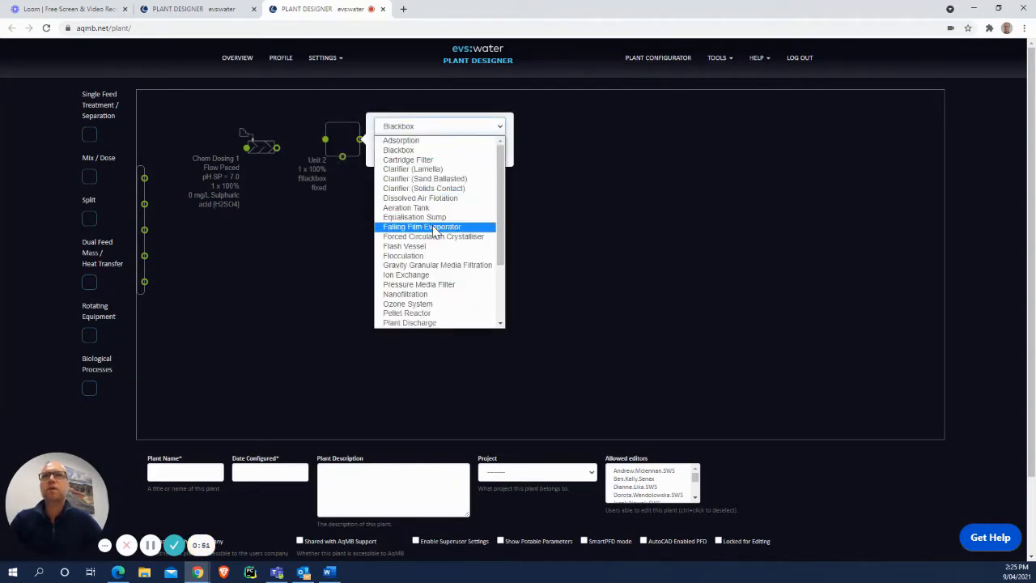
left_click(419, 226)
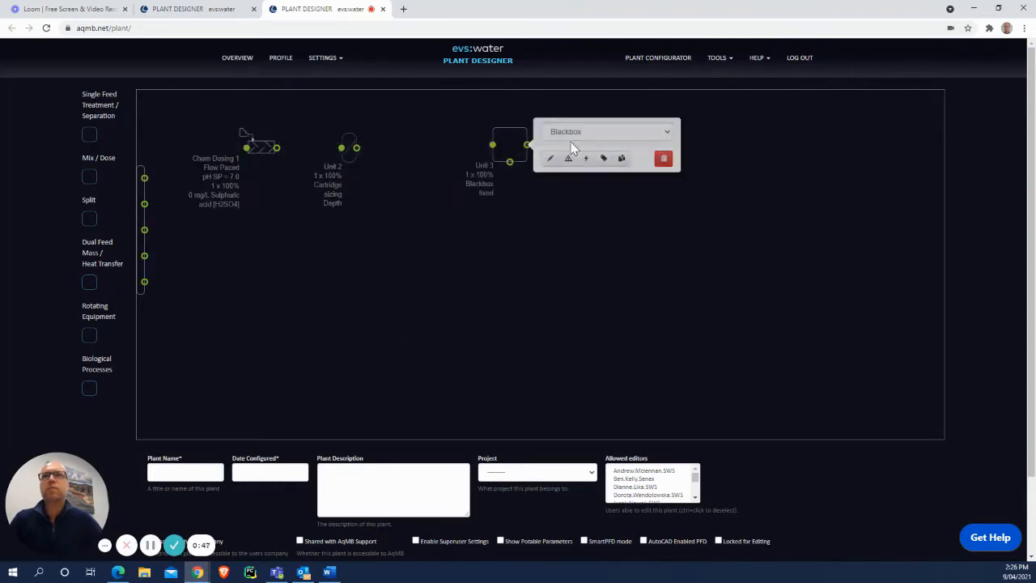
- Make Unit 3 a Reverse Osmosis unit and open its process parameters
left_click(606, 132)
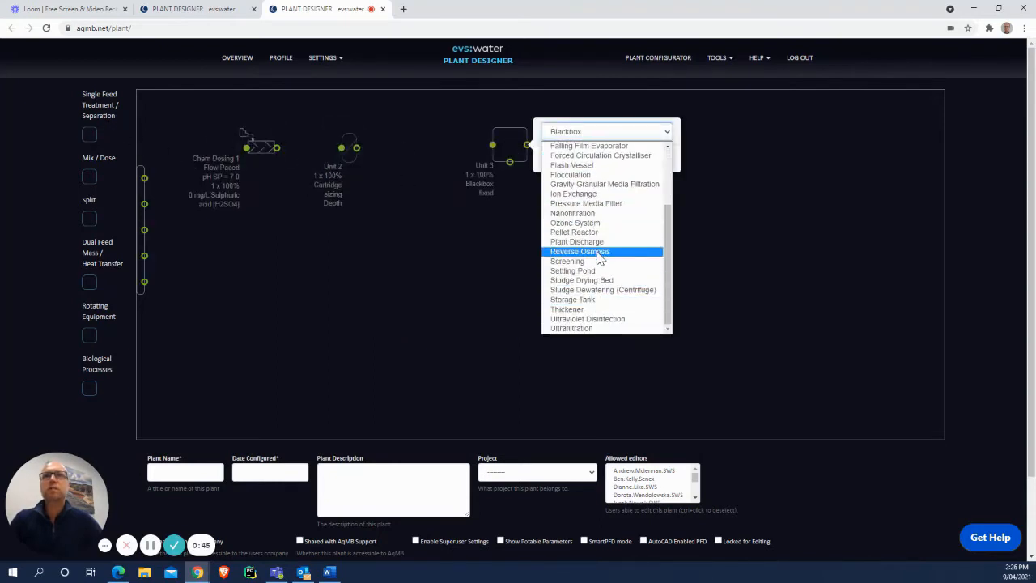
left_click(581, 251)
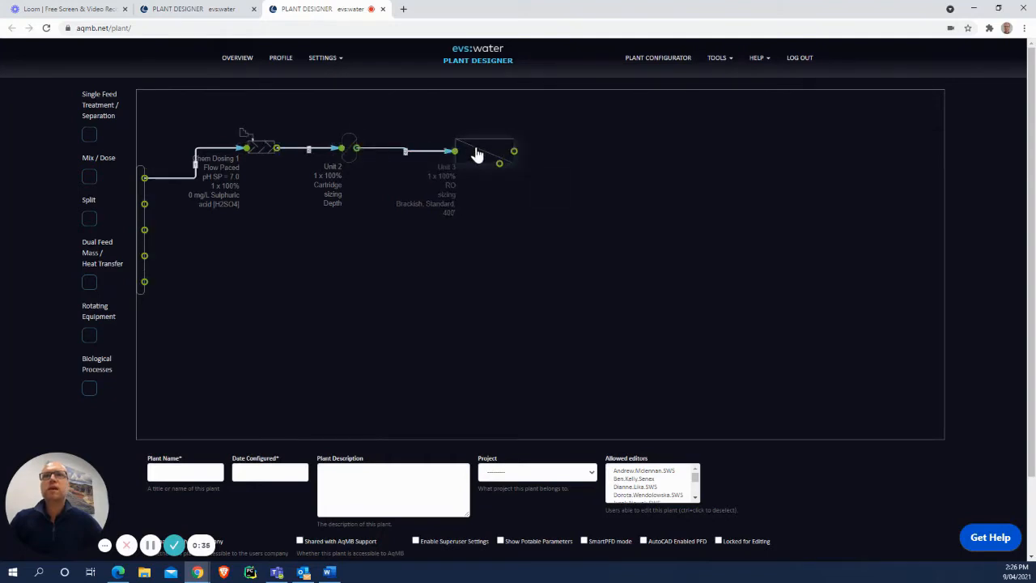
left_click(477, 152)
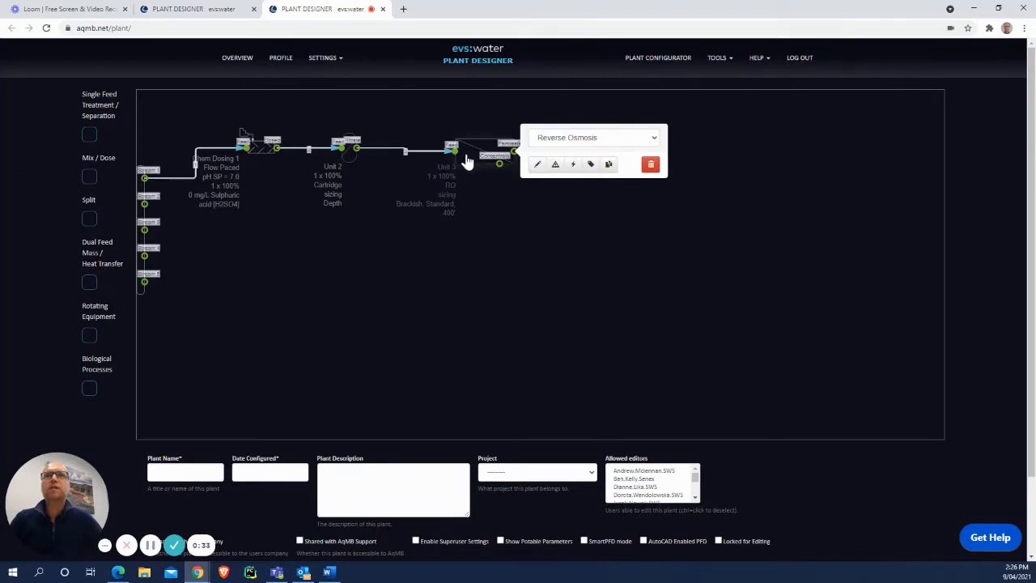
mouse_move(537, 164)
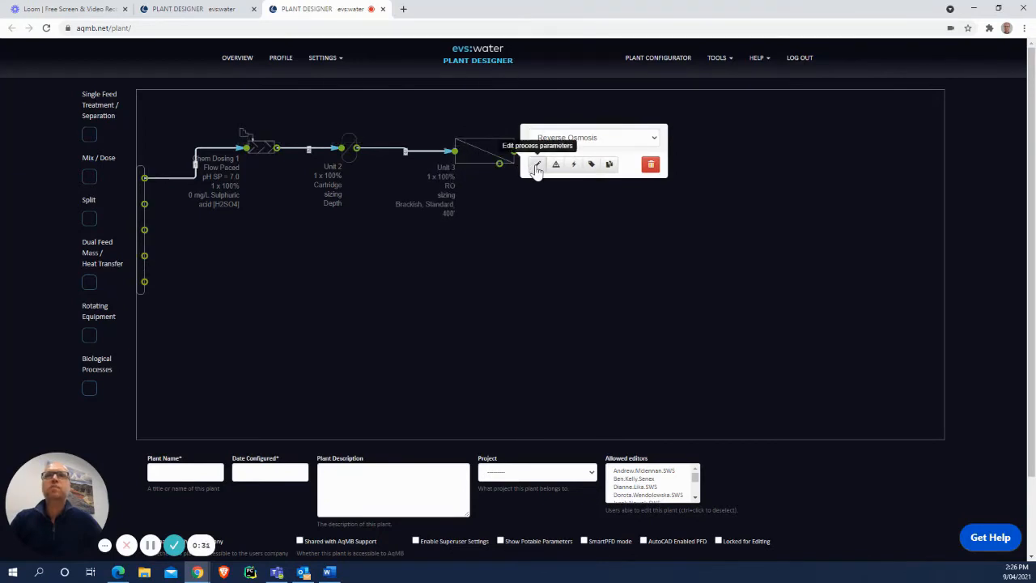
left_click(537, 165)
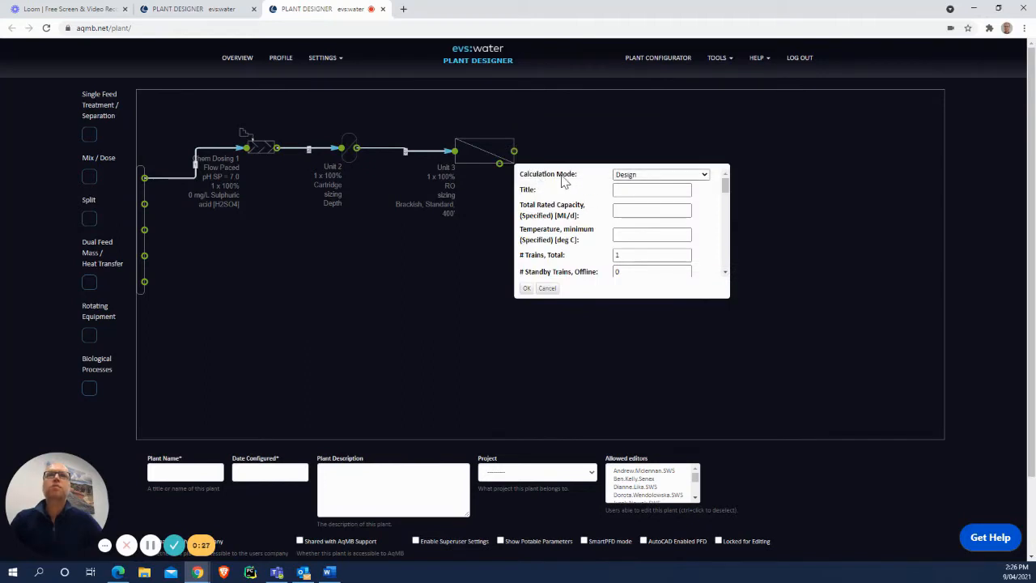
- Keep the RO calculation mode on Design and scroll through its 85% recovery parameters
left_click(660, 174)
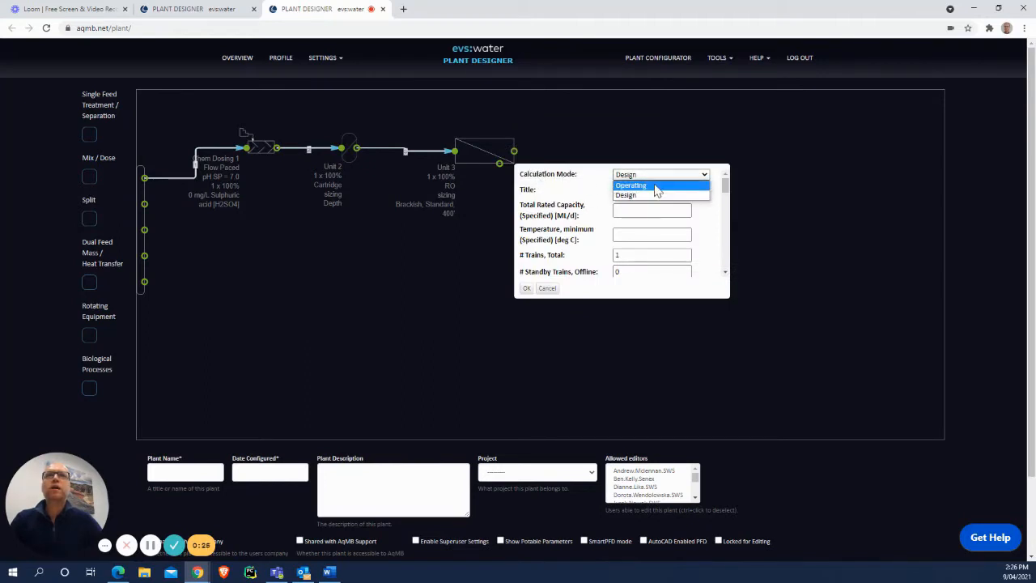
left_click(626, 195)
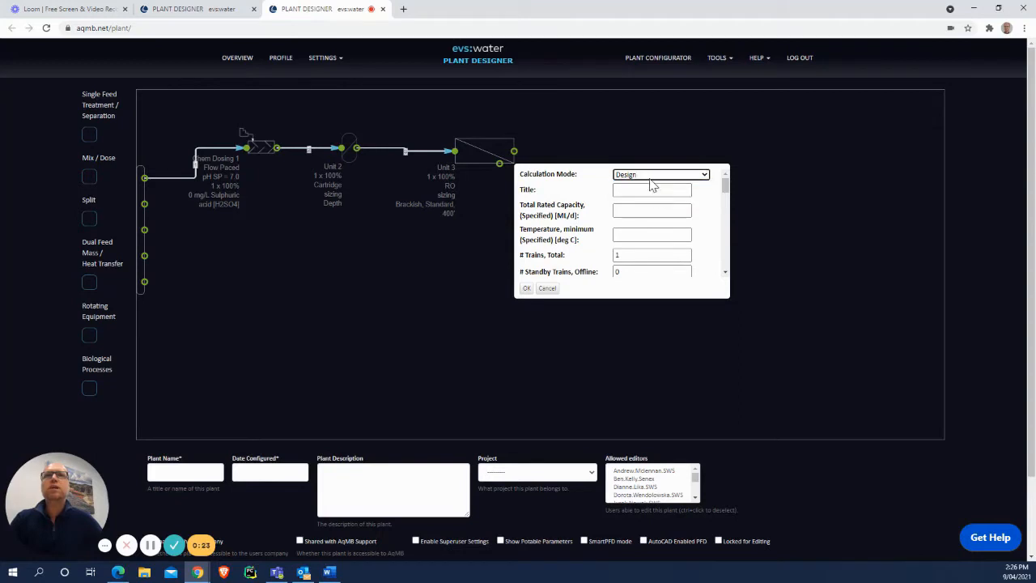
mouse_move(583, 198)
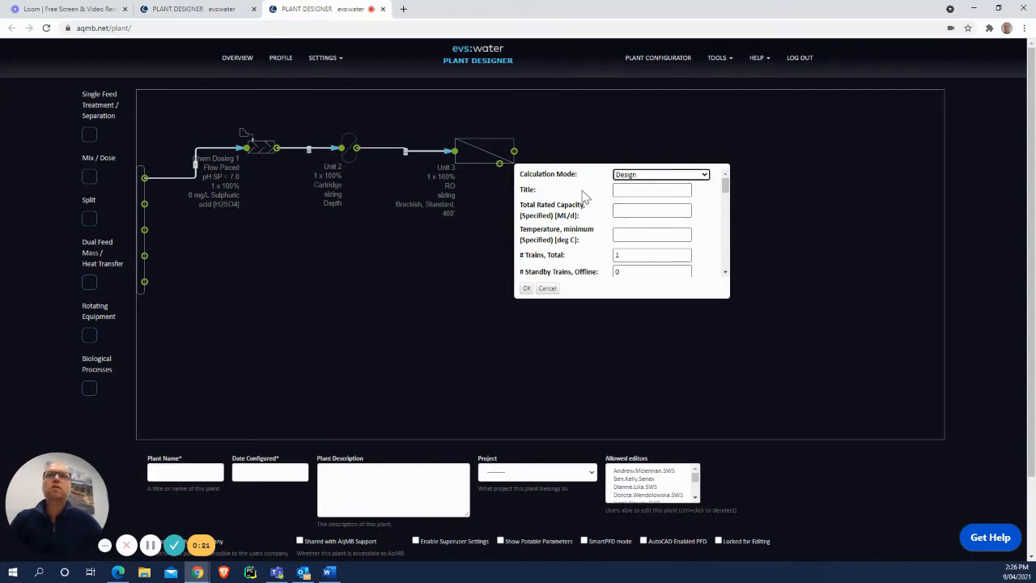
scroll("down", 3)
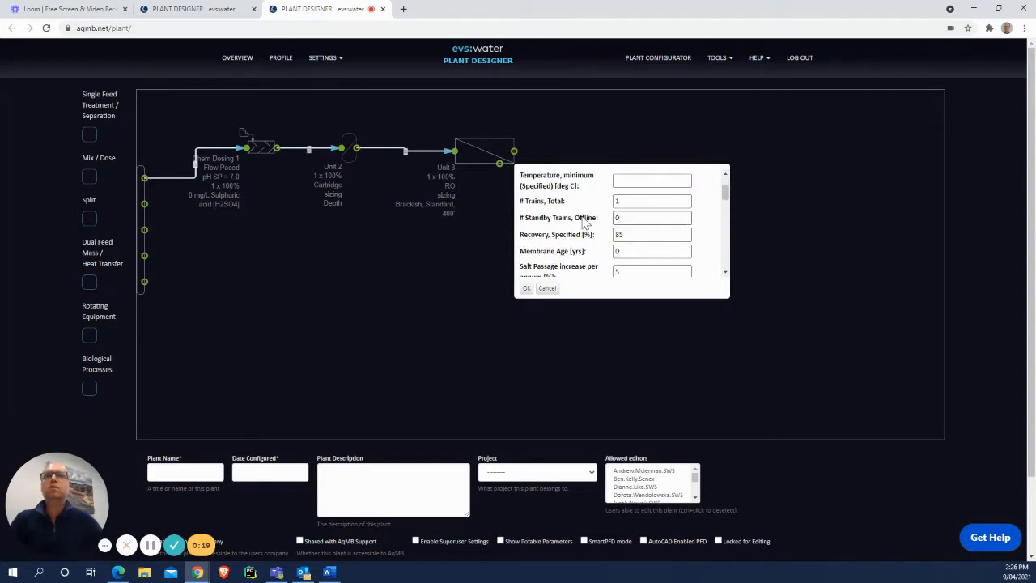
left_click(659, 174)
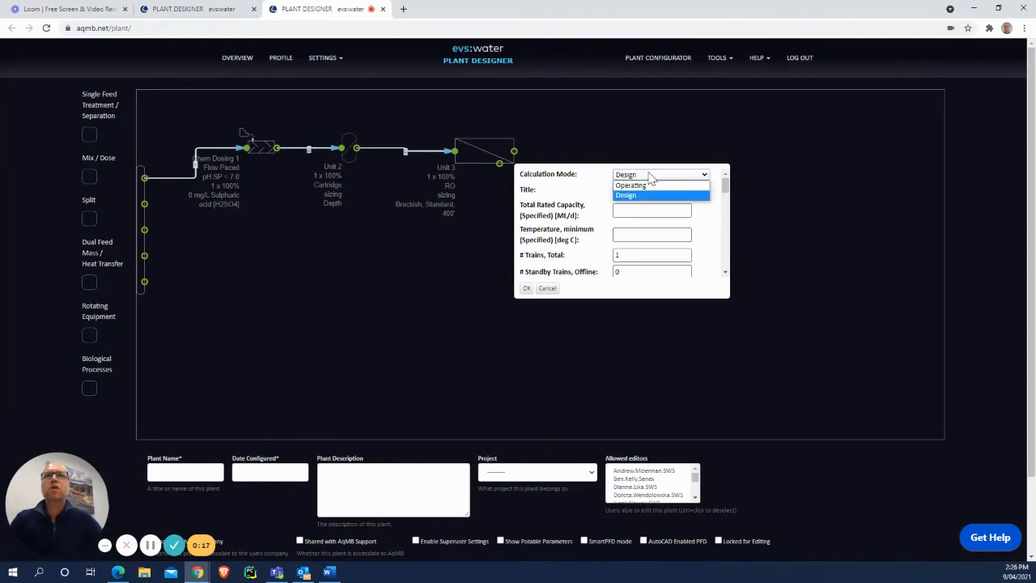
left_click(631, 185)
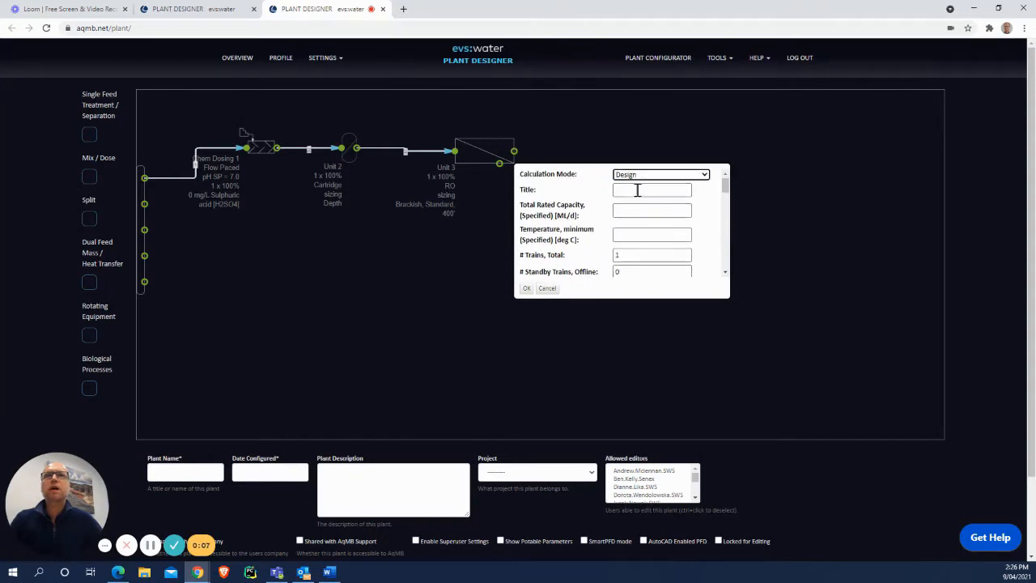
scroll("down", 3)
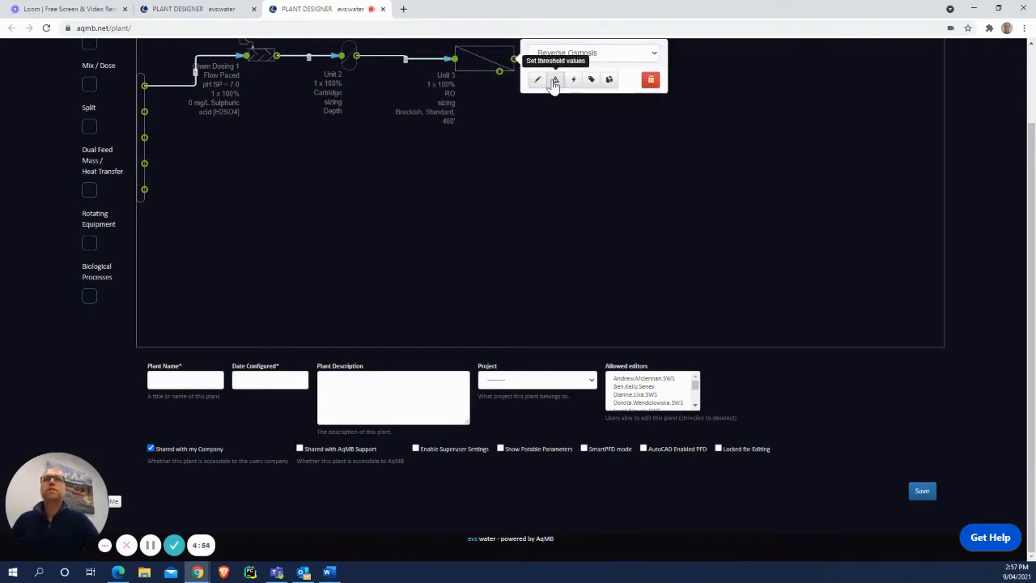
left_click(555, 79)
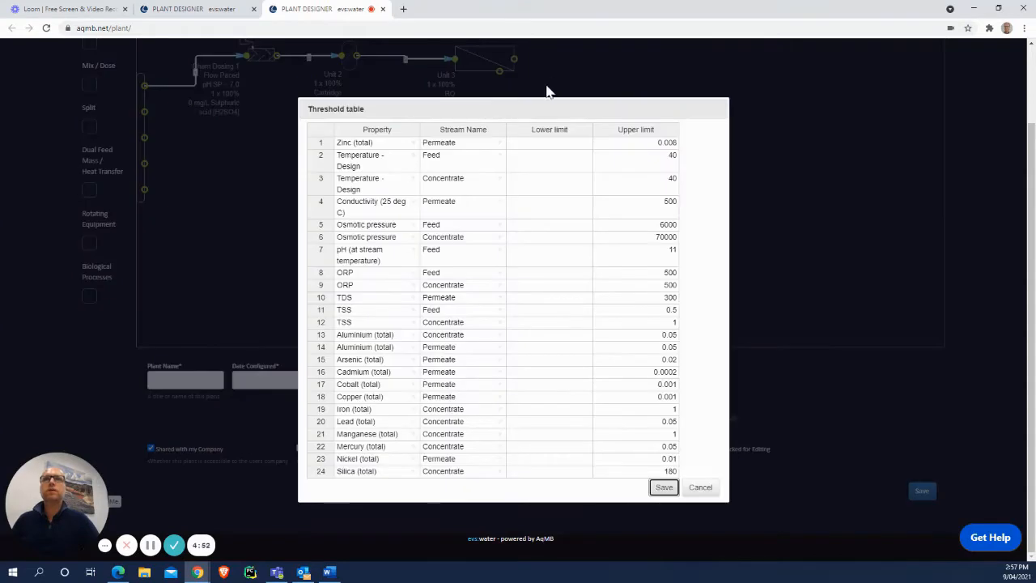
mouse_move(591, 171)
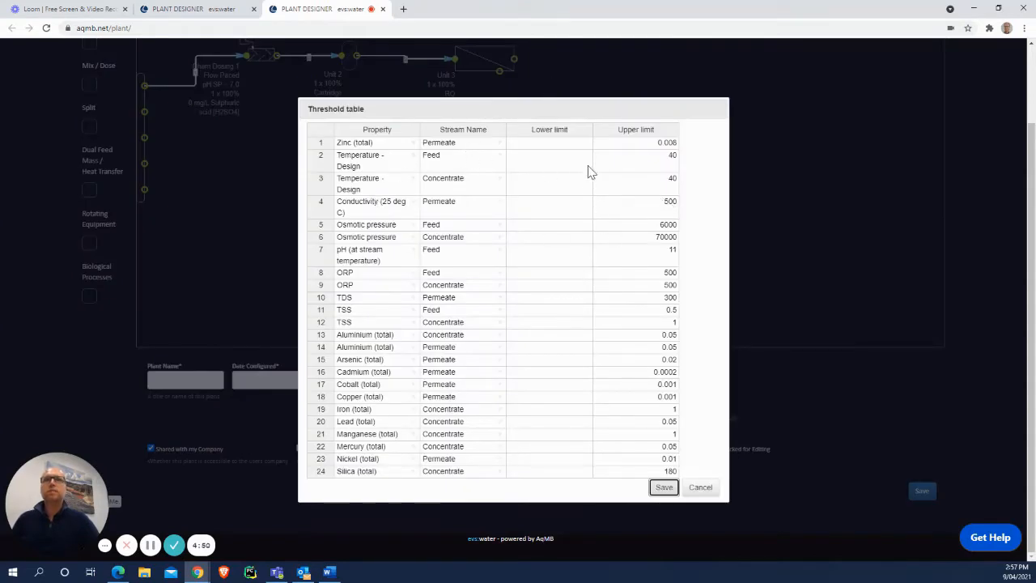
mouse_move(629, 206)
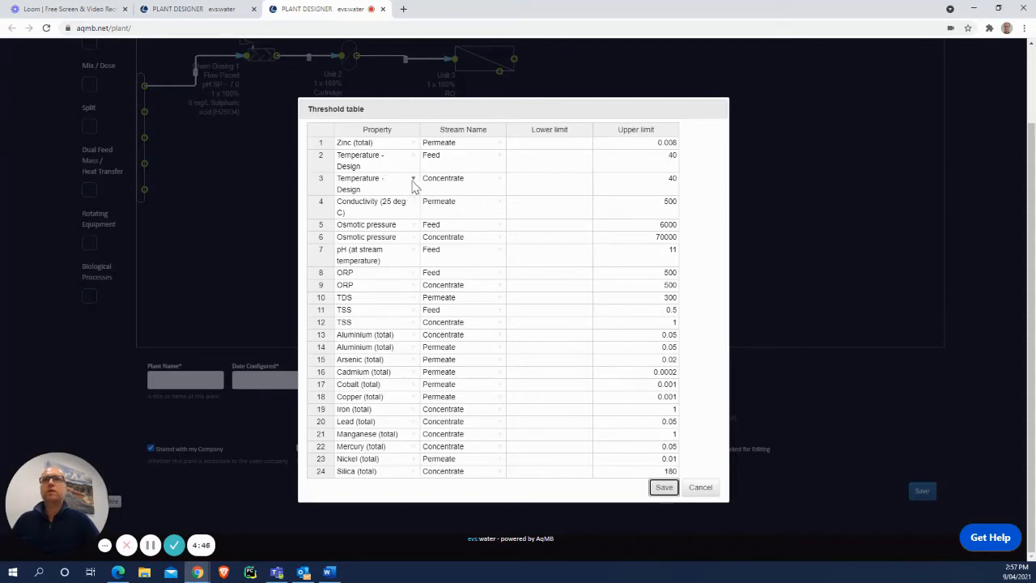
left_click(413, 184)
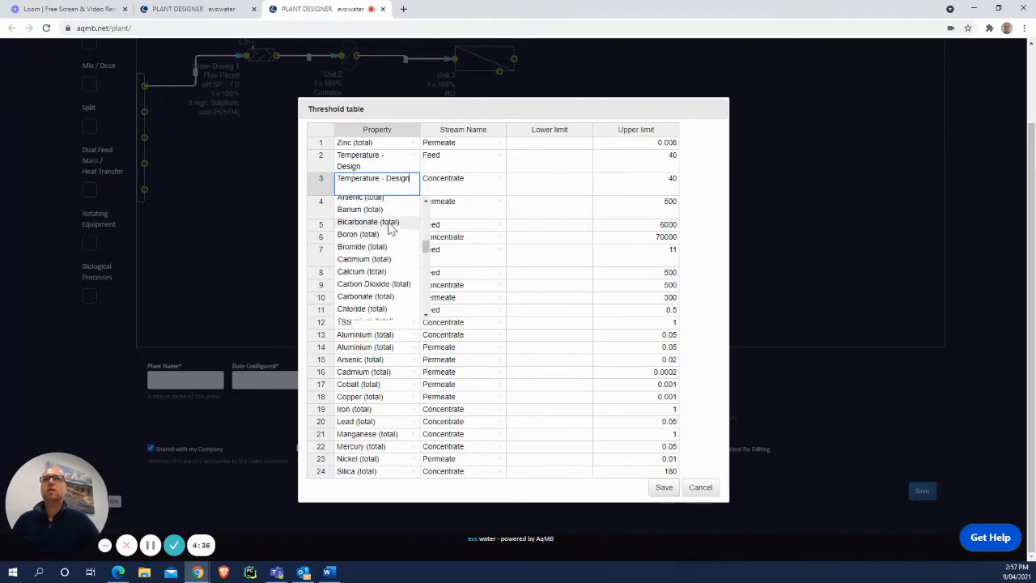
scroll("down", 3)
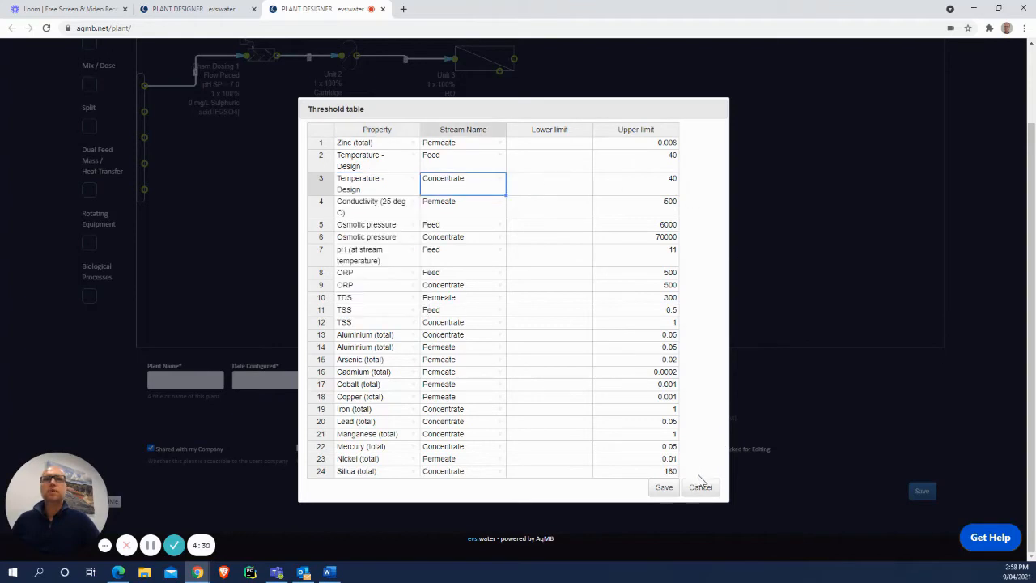
left_click(700, 487)
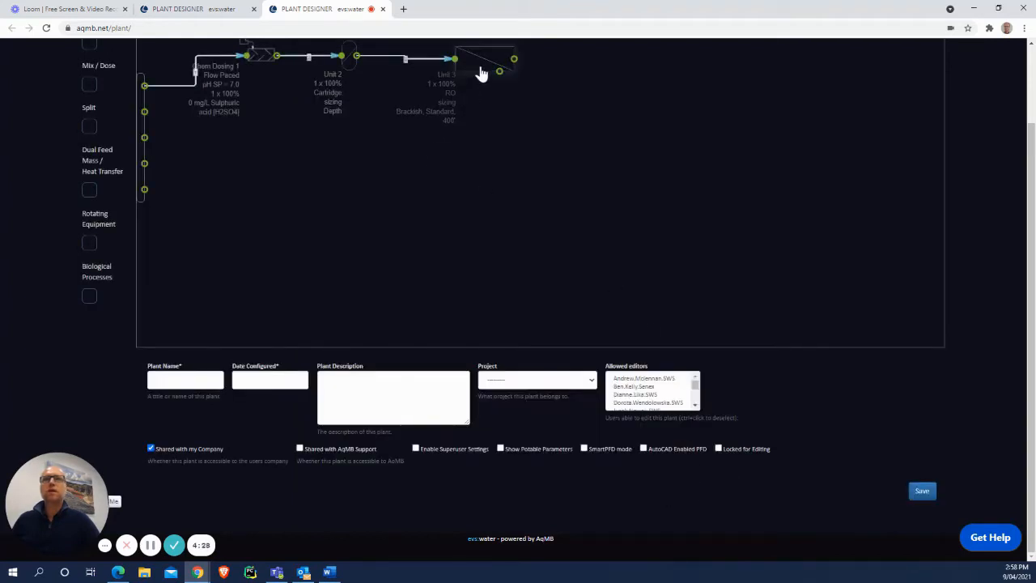
left_click(478, 65)
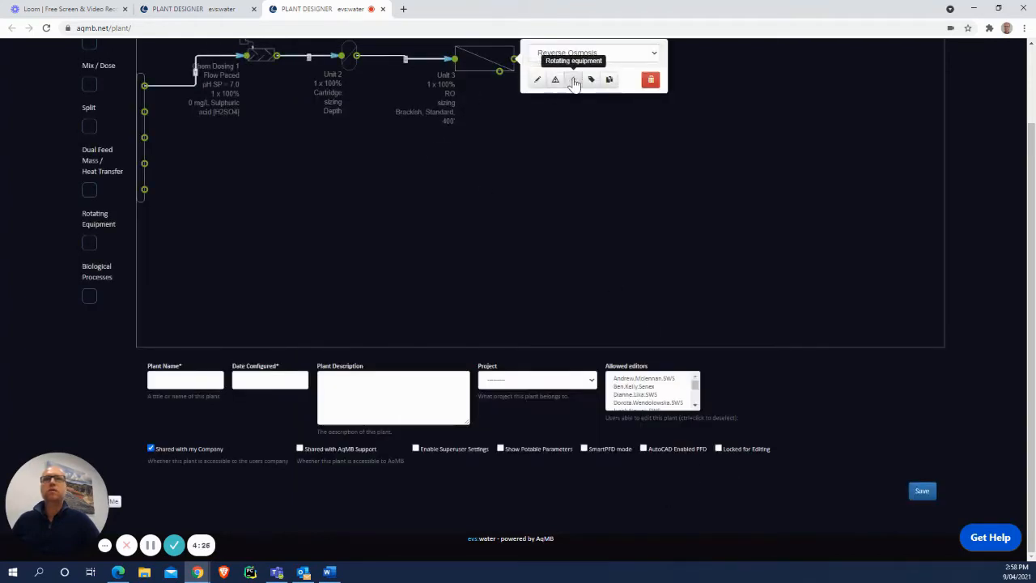
left_click(573, 79)
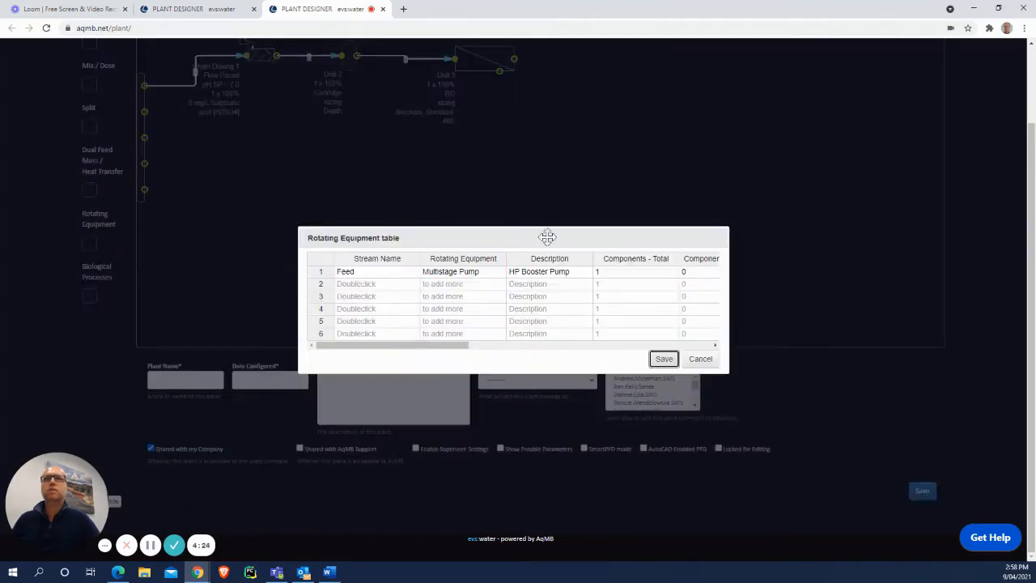
mouse_move(448, 308)
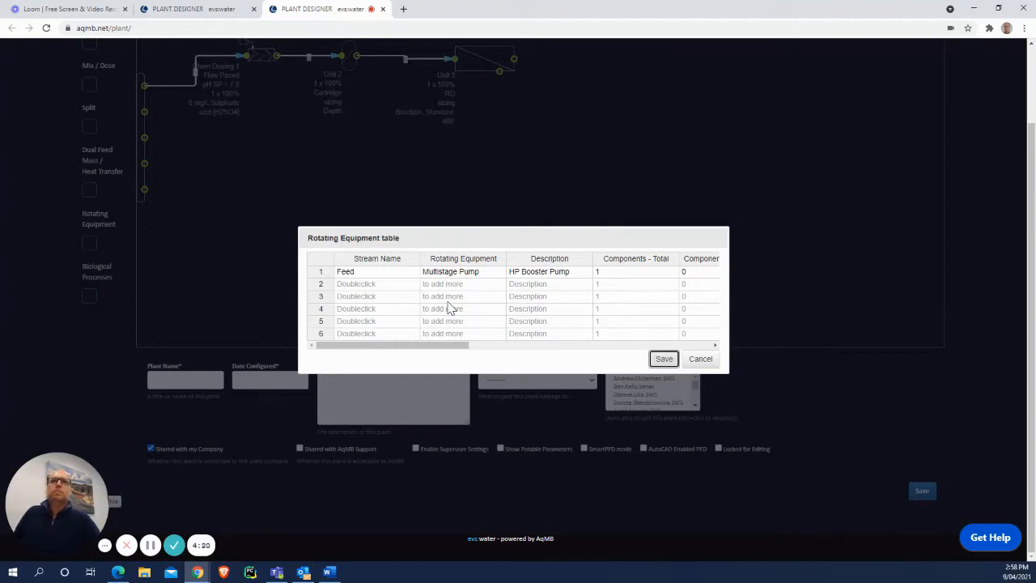
mouse_move(458, 312)
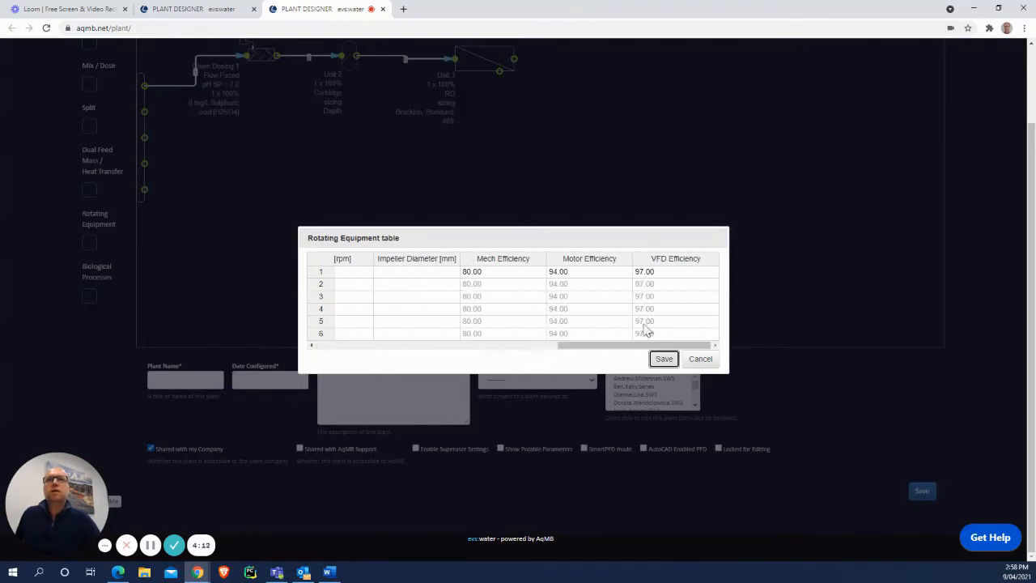
mouse_move(516, 279)
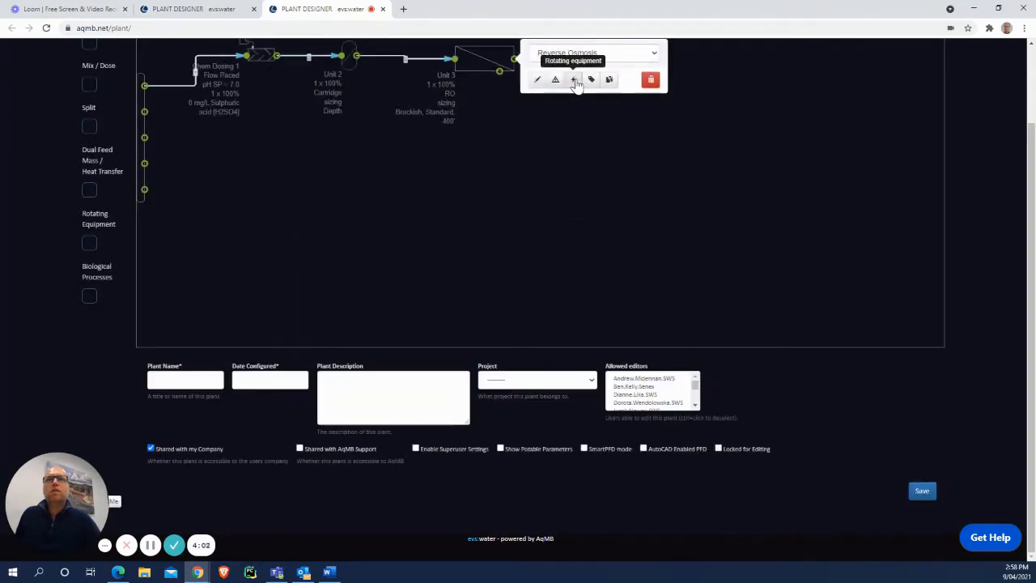
mouse_move(590, 81)
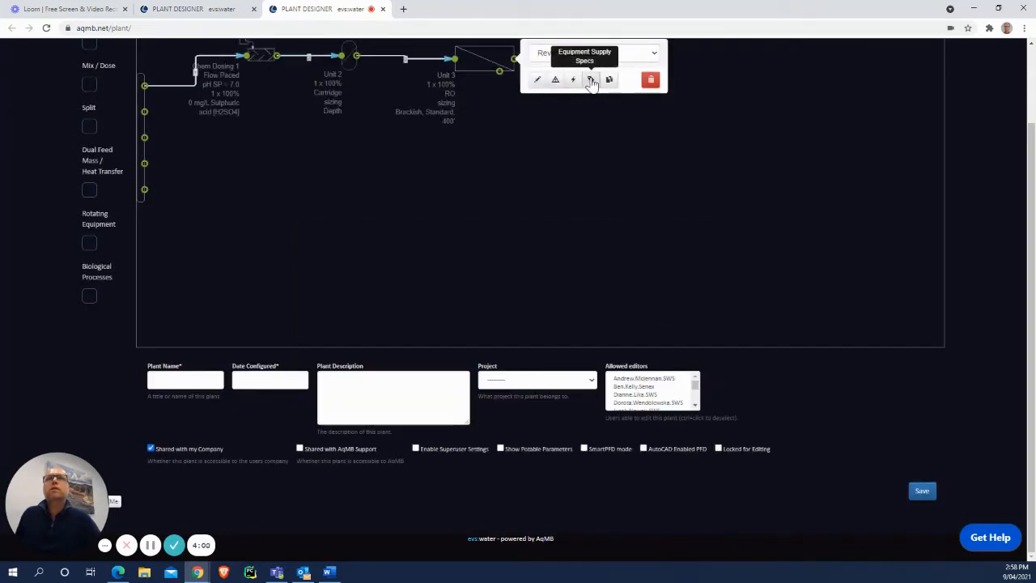
left_click(589, 79)
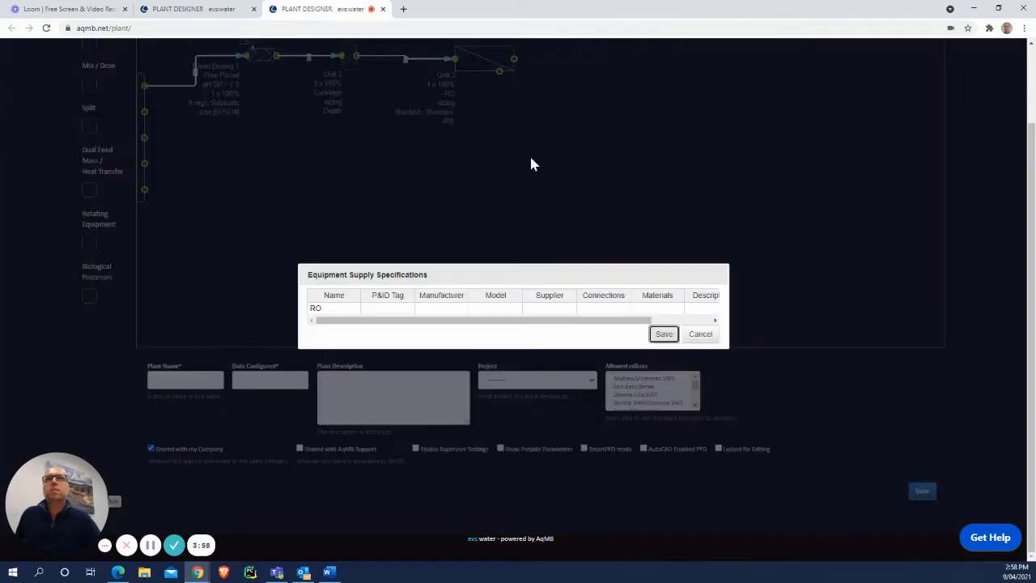
mouse_move(453, 316)
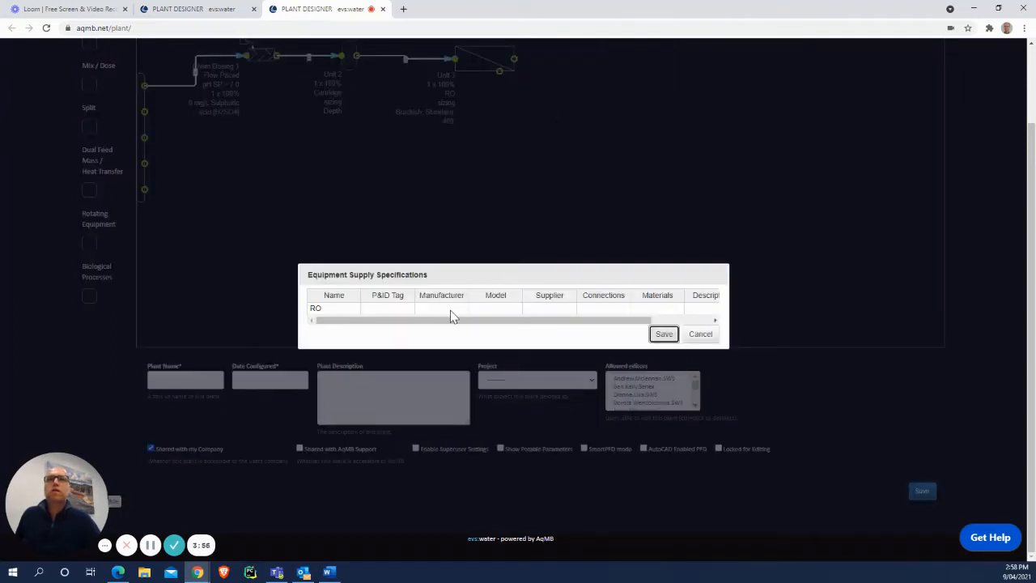
mouse_move(560, 319)
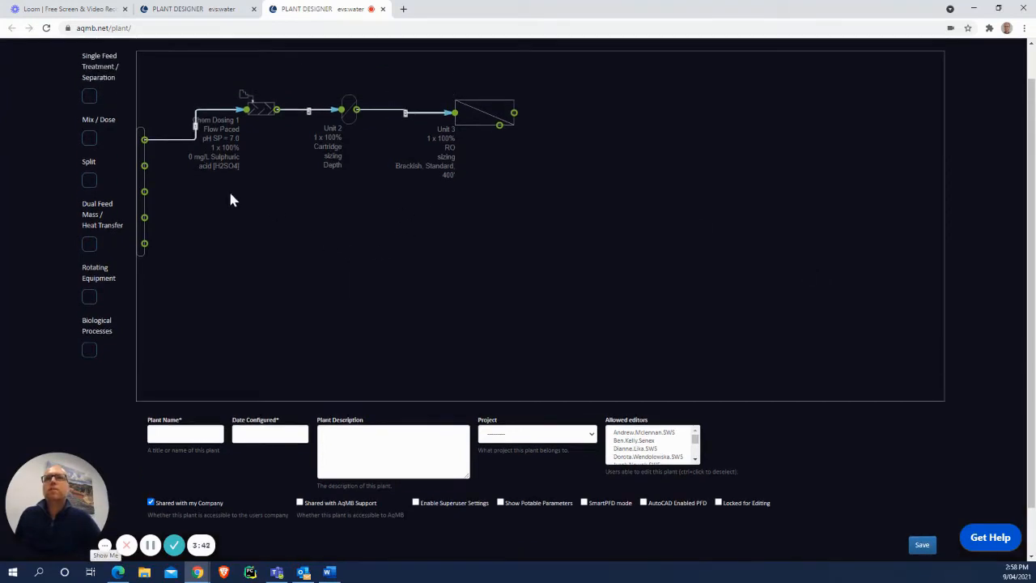
mouse_move(284, 194)
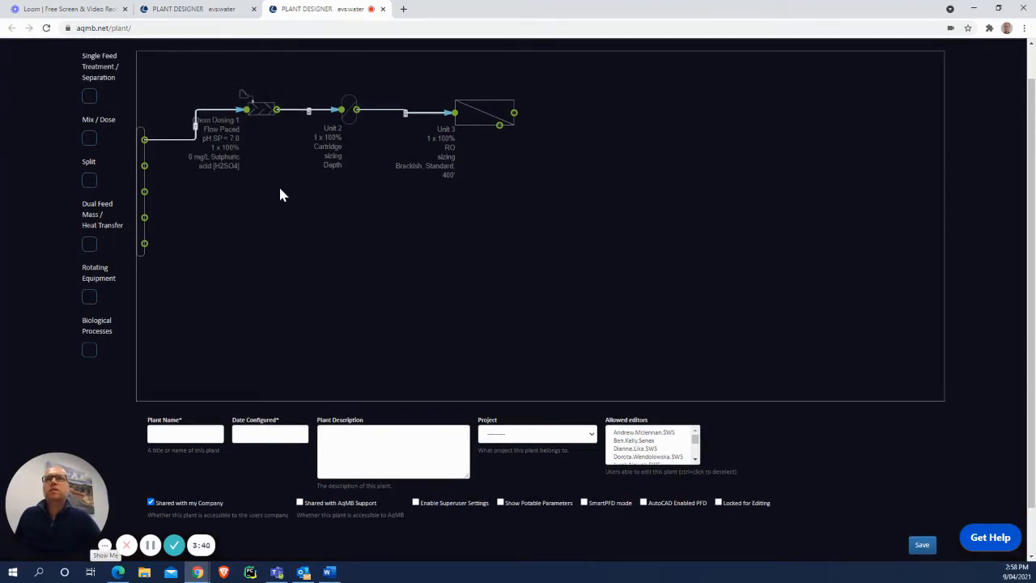
- Pick 9 April 2021 as Date Configured and select the Battery Hill Recycled Water Scheme project
left_click(185, 433)
type("RO")
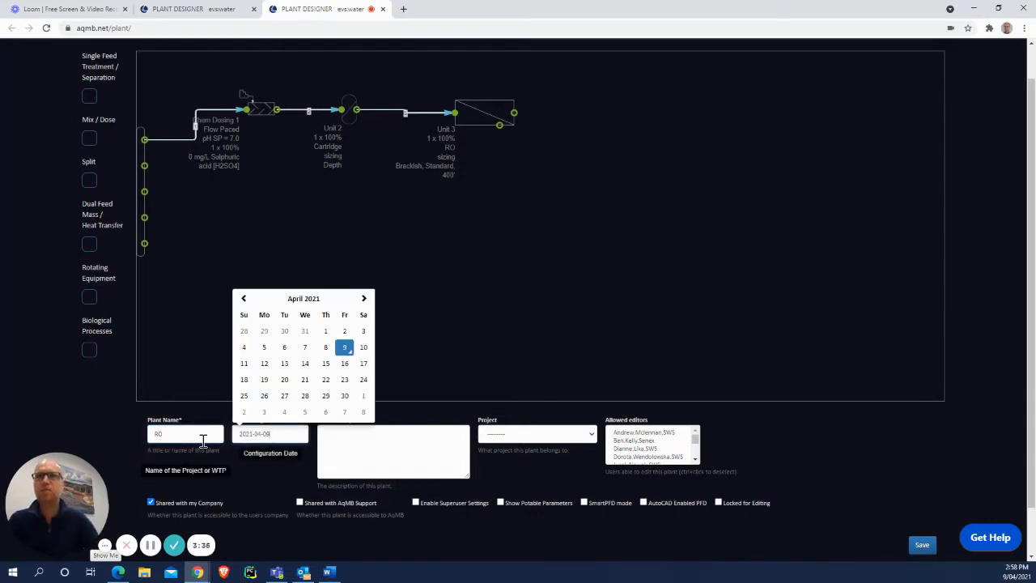
left_click(393, 449)
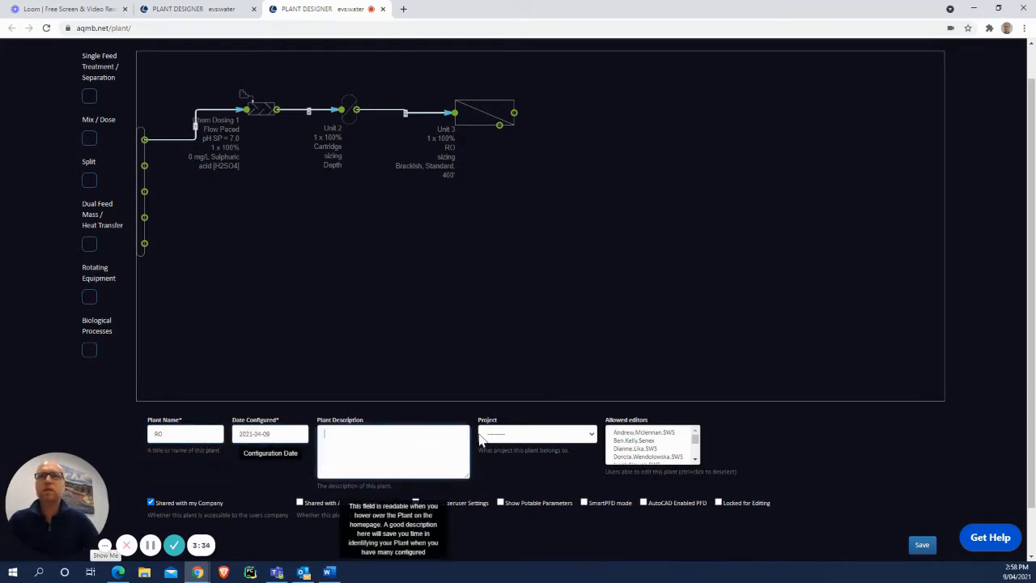
left_click(537, 433)
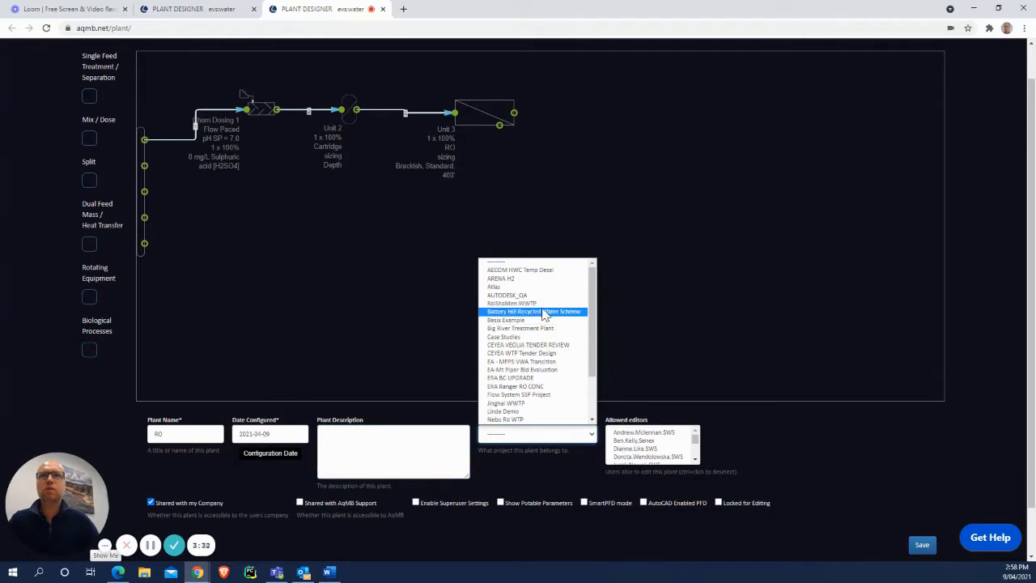
left_click(530, 312)
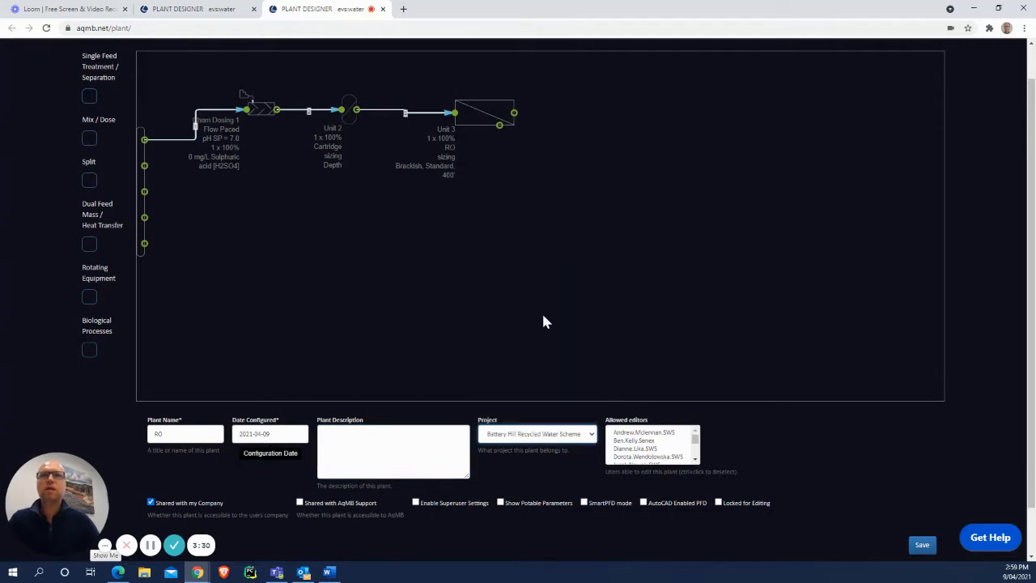
mouse_move(694, 458)
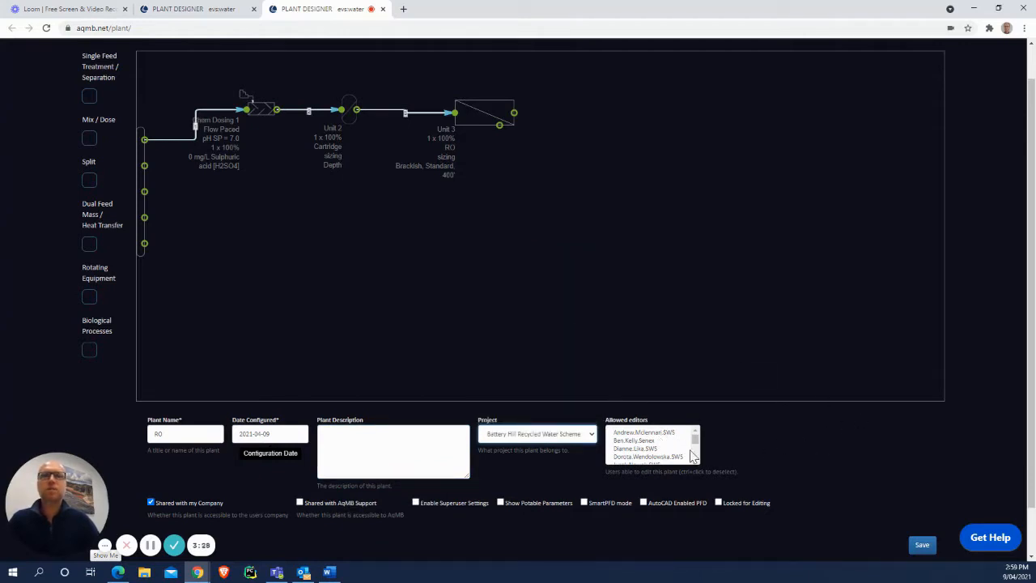
scroll("down", 3)
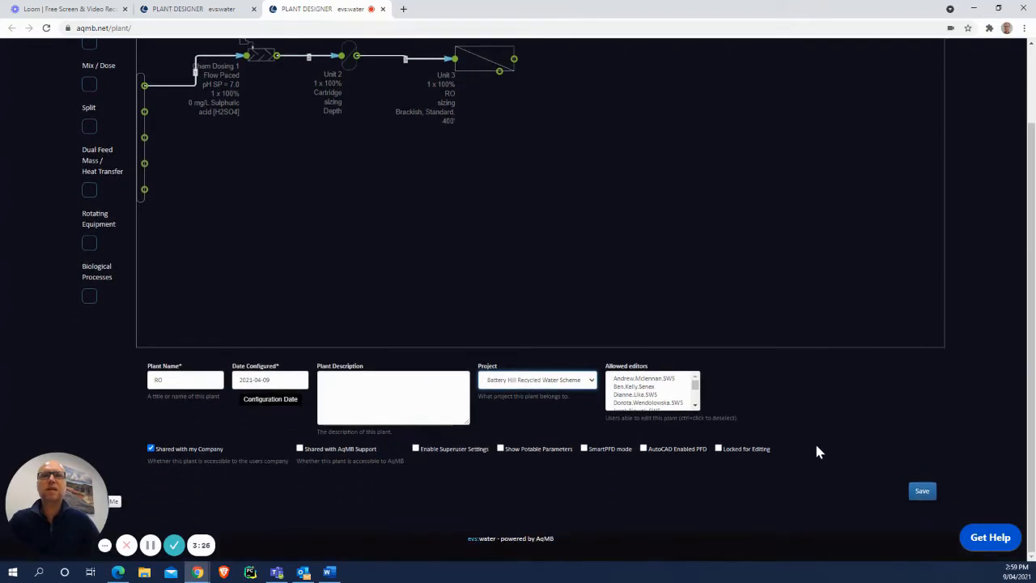
mouse_move(749, 495)
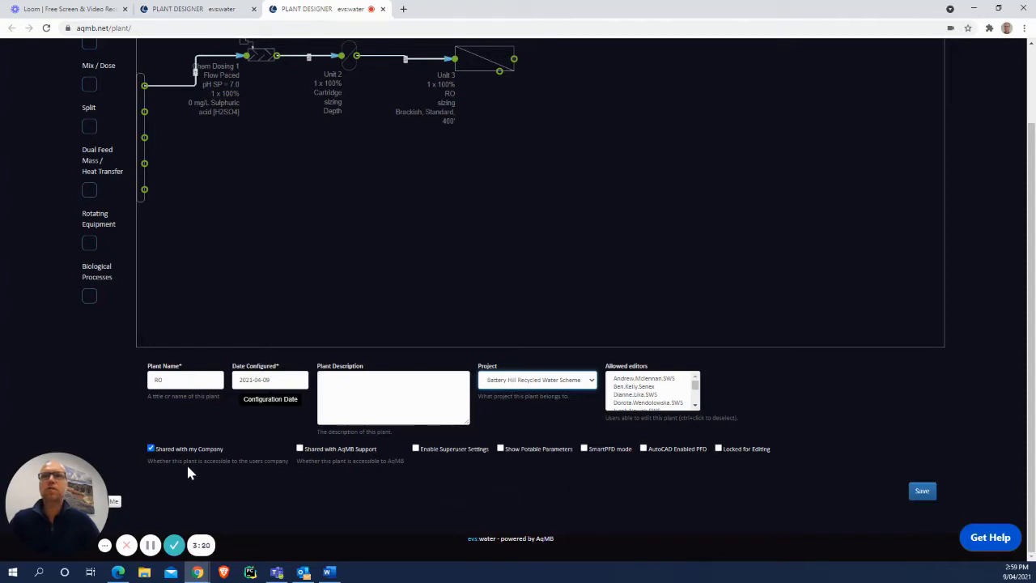
mouse_move(168, 460)
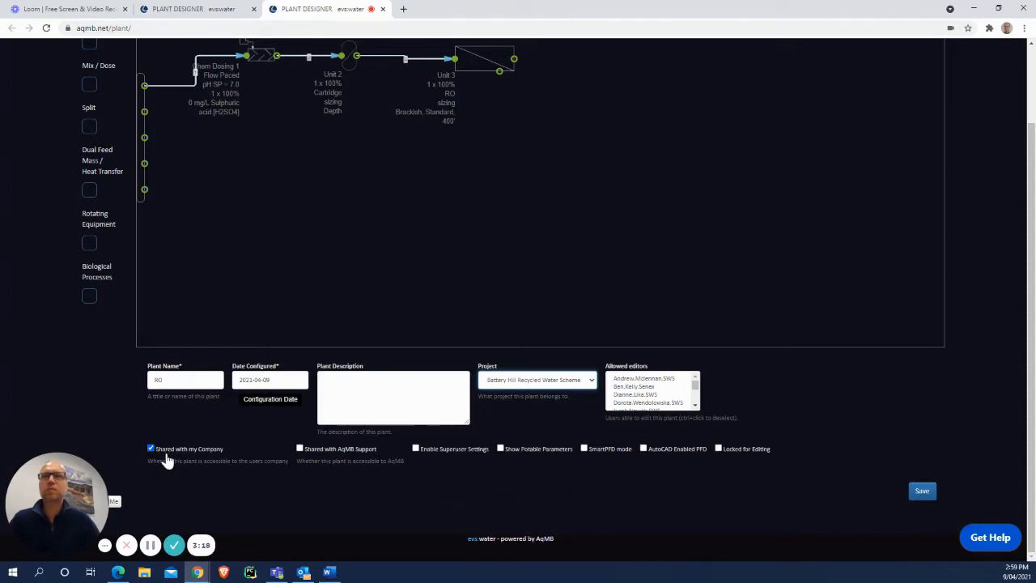
mouse_move(321, 458)
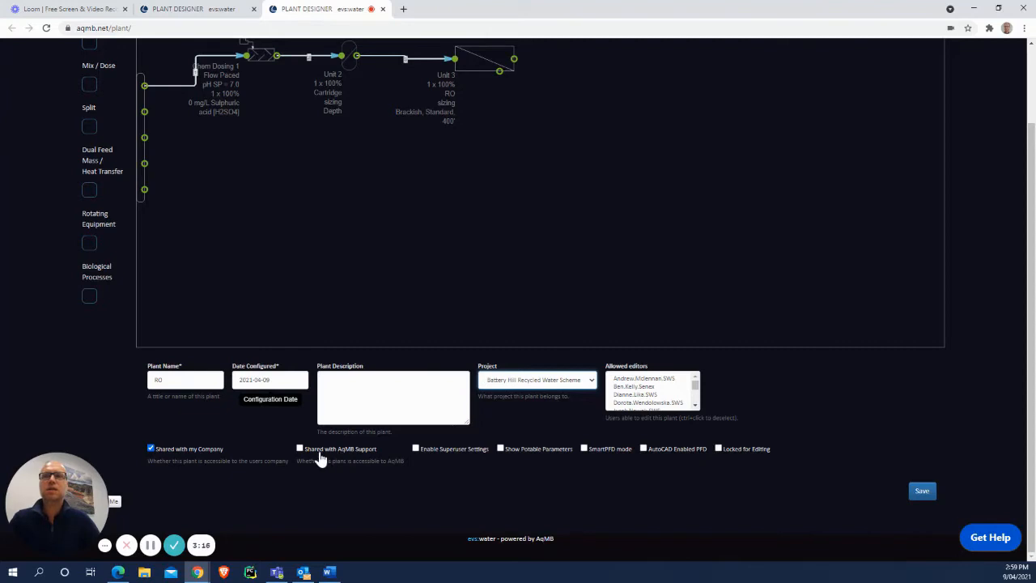
mouse_move(340, 455)
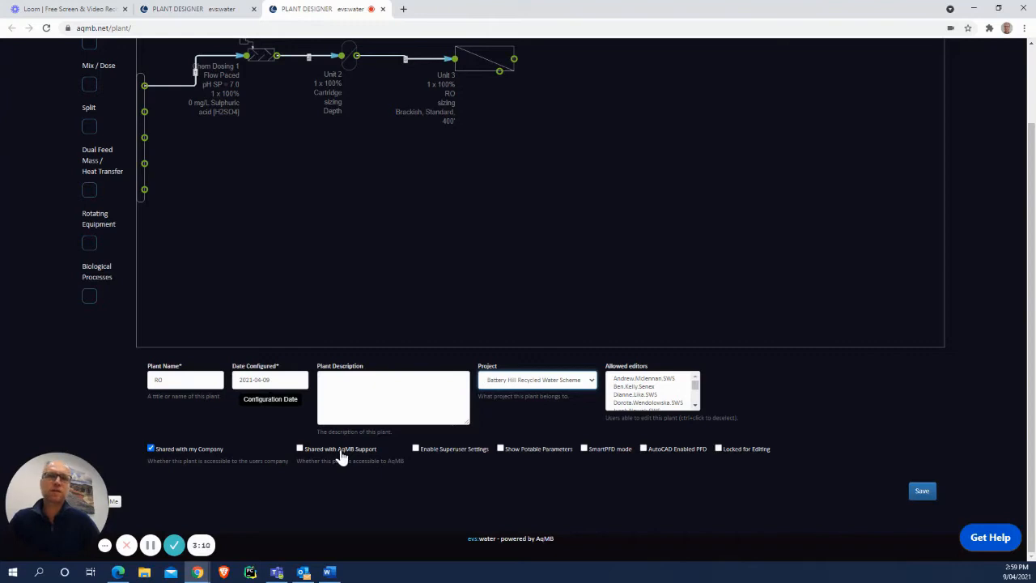
mouse_move(442, 455)
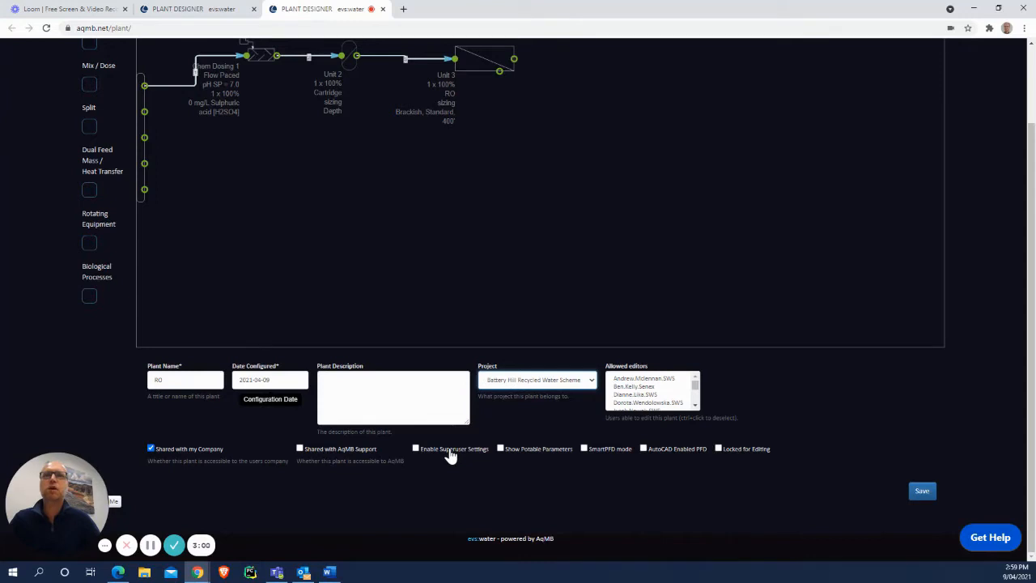
mouse_move(537, 455)
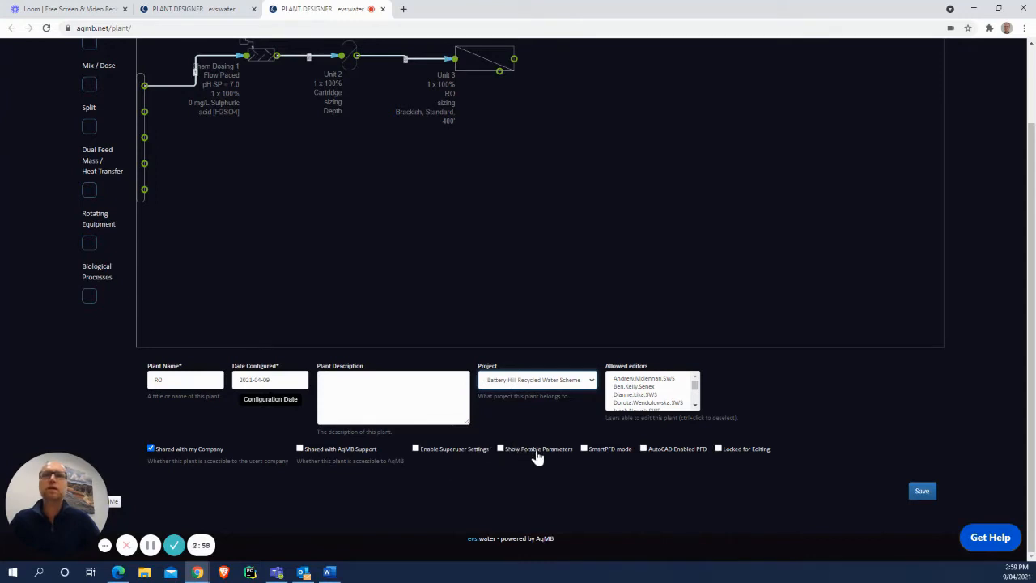
mouse_move(543, 460)
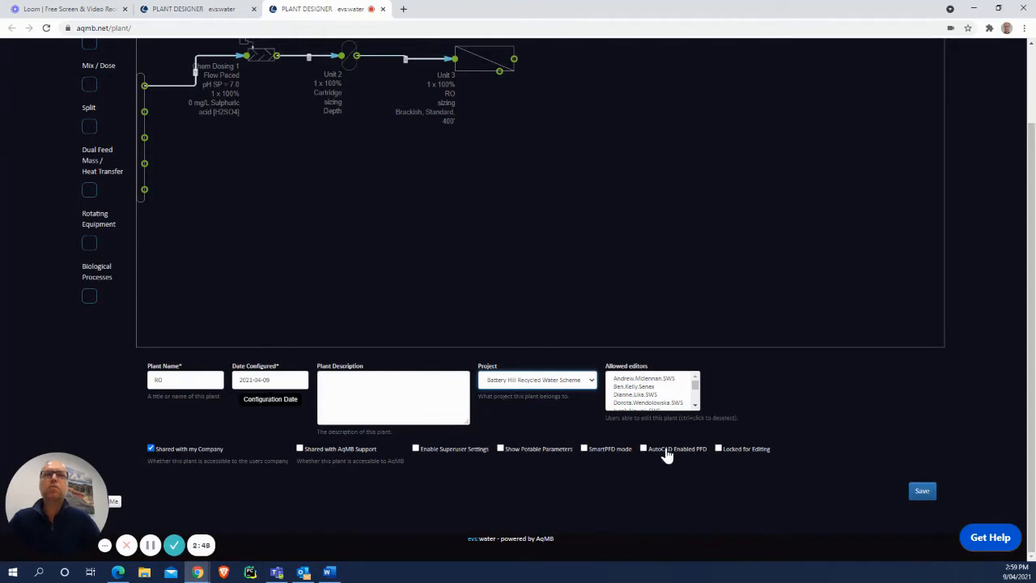
mouse_move(668, 456)
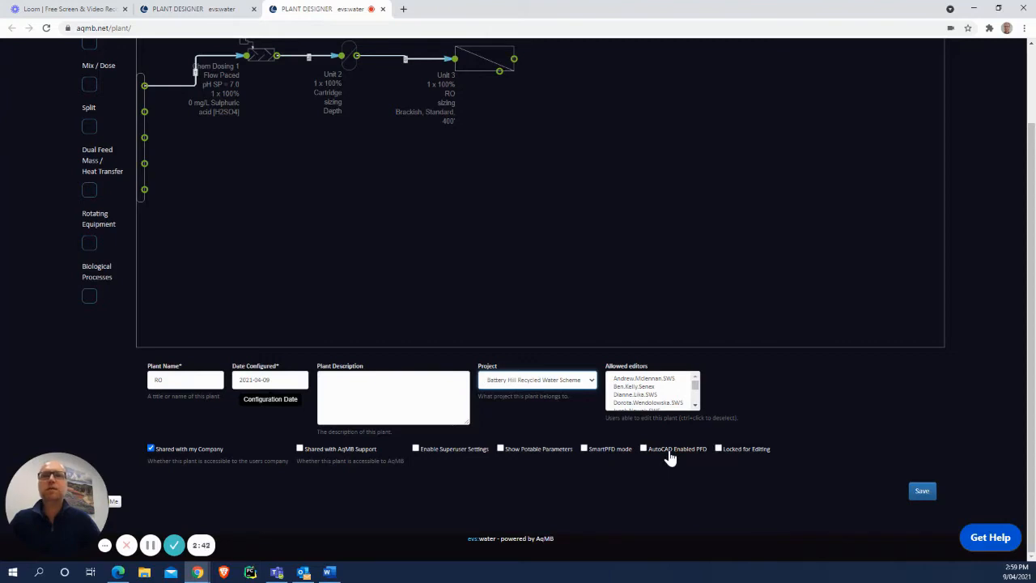
mouse_move(737, 453)
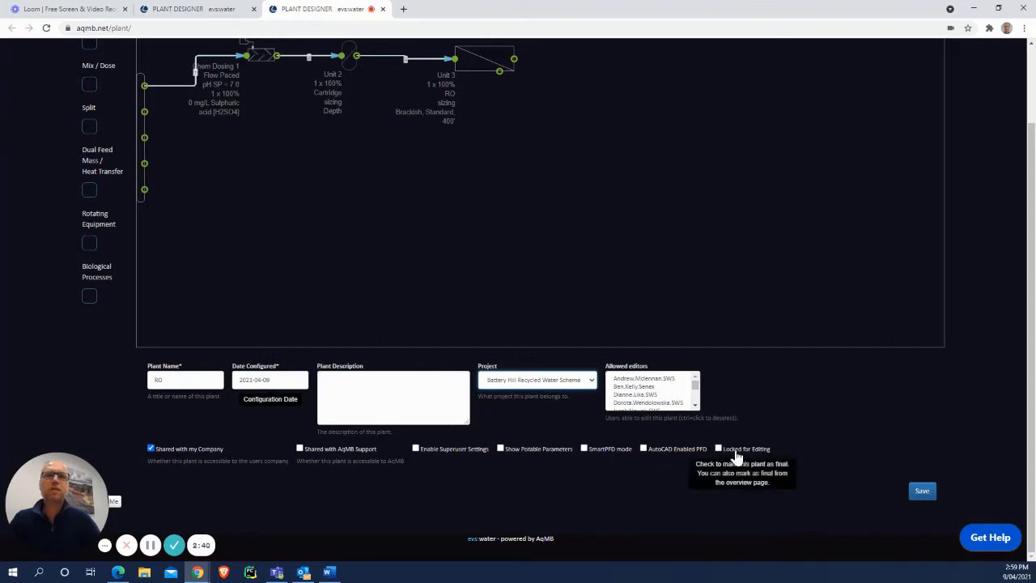
mouse_move(926, 508)
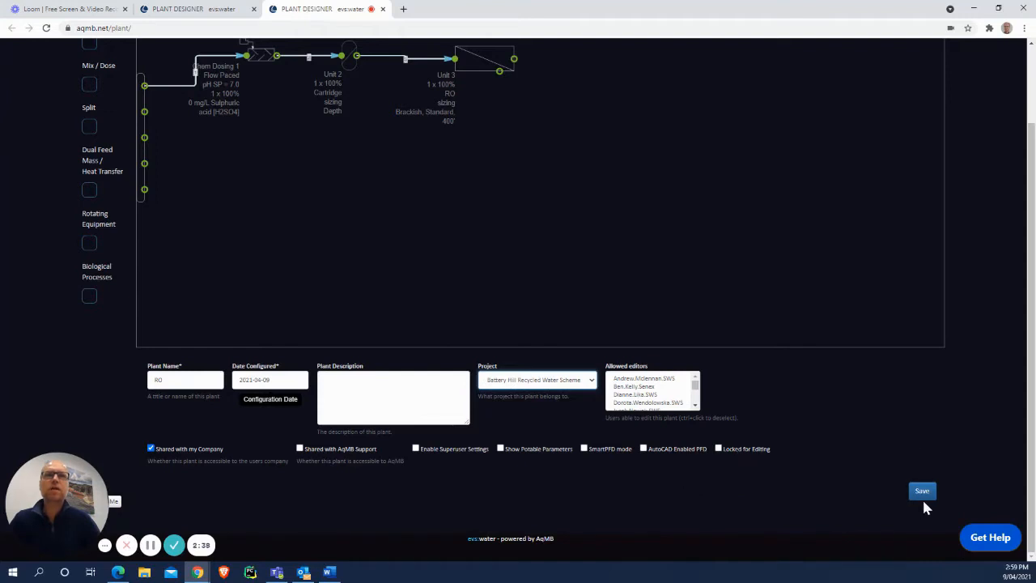
- Save the RO plant with Shared with my Company left ticked
left_click(921, 491)
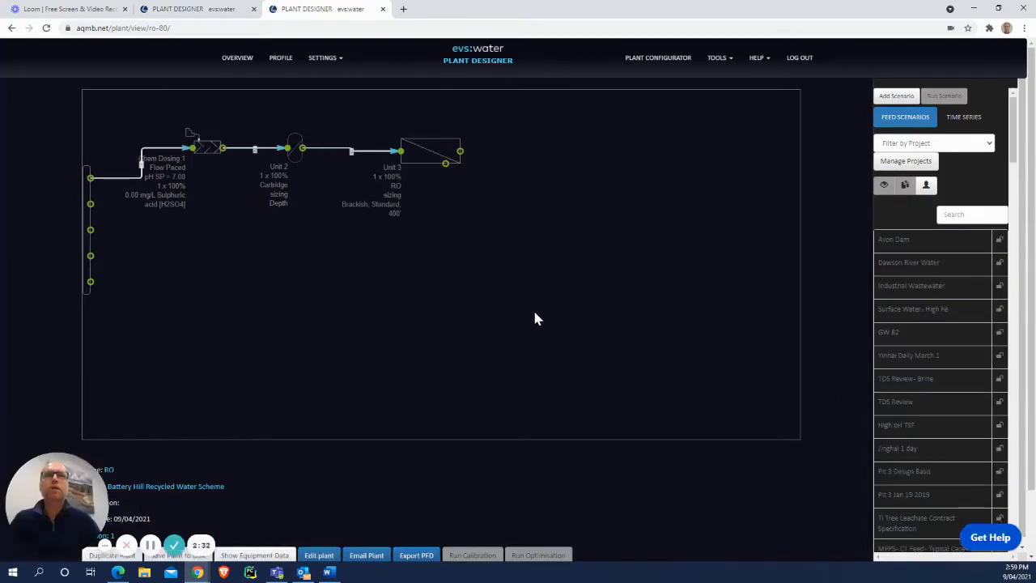
mouse_move(472, 269)
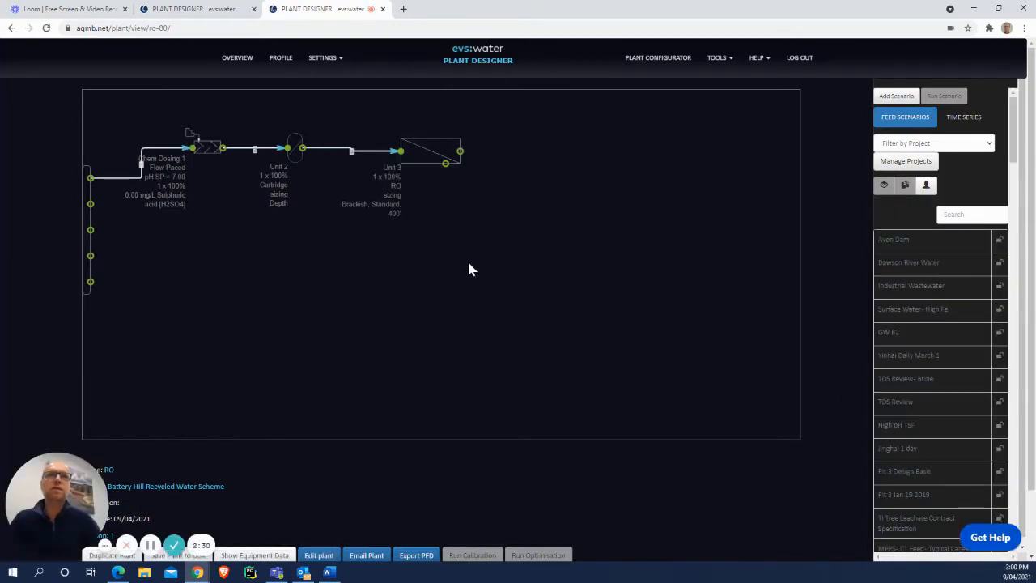
mouse_move(927, 262)
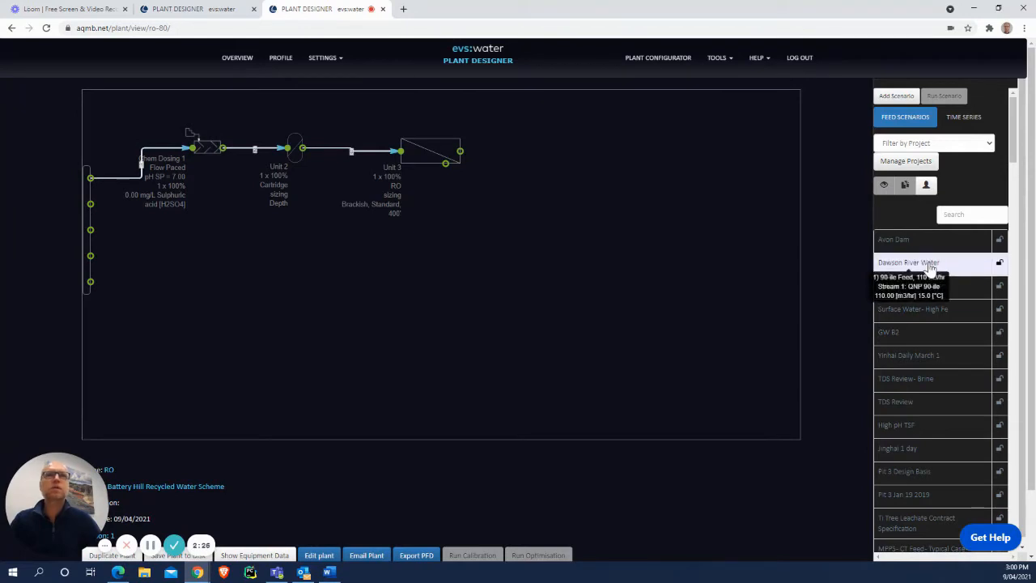
mouse_move(930, 232)
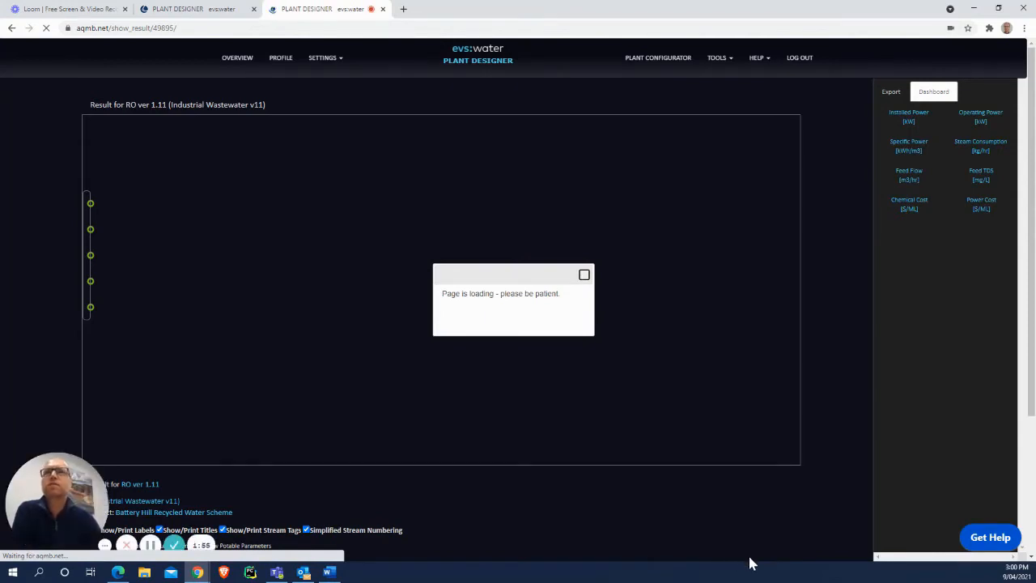
mouse_move(289, 239)
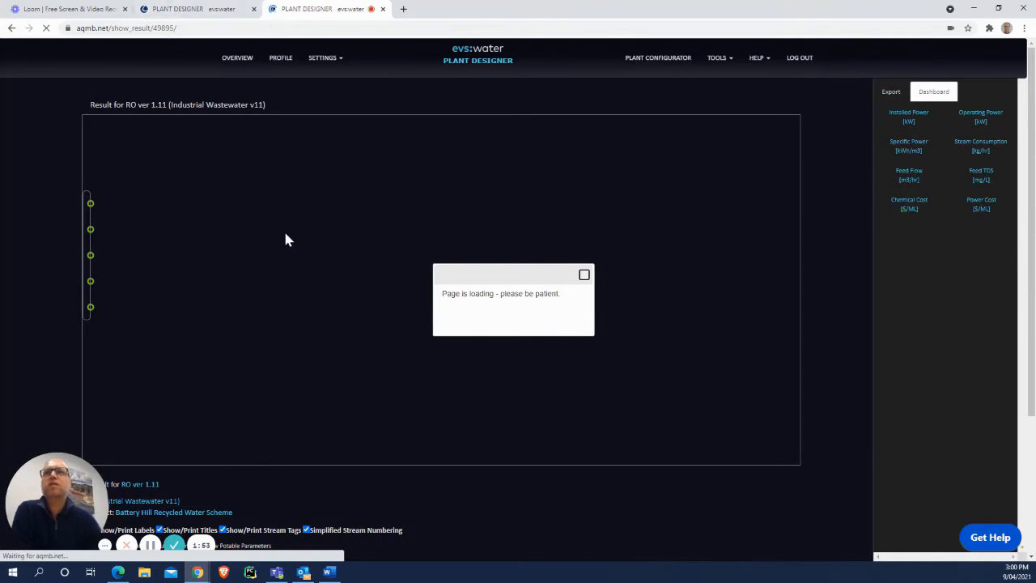
mouse_move(350, 189)
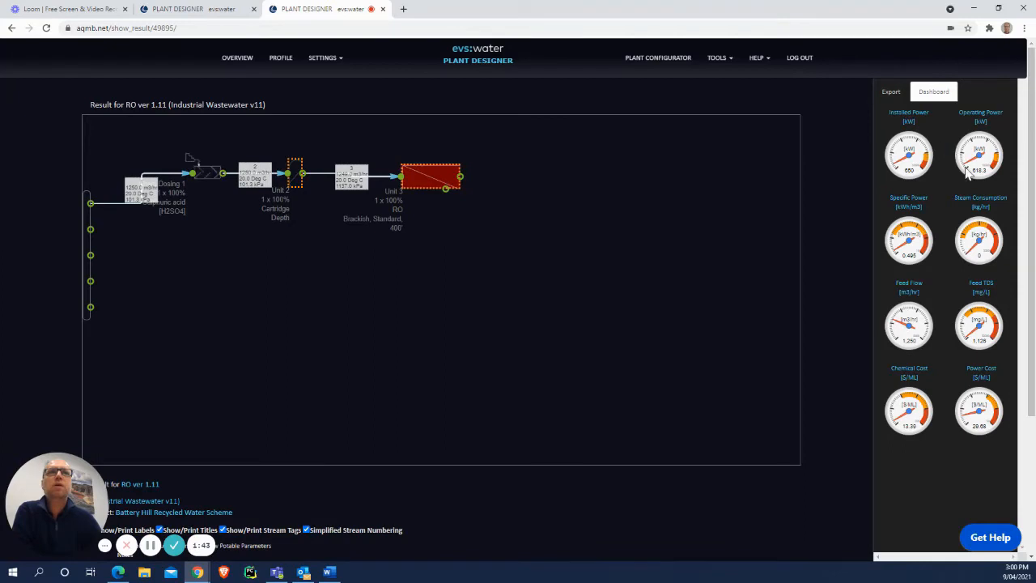
mouse_move(921, 278)
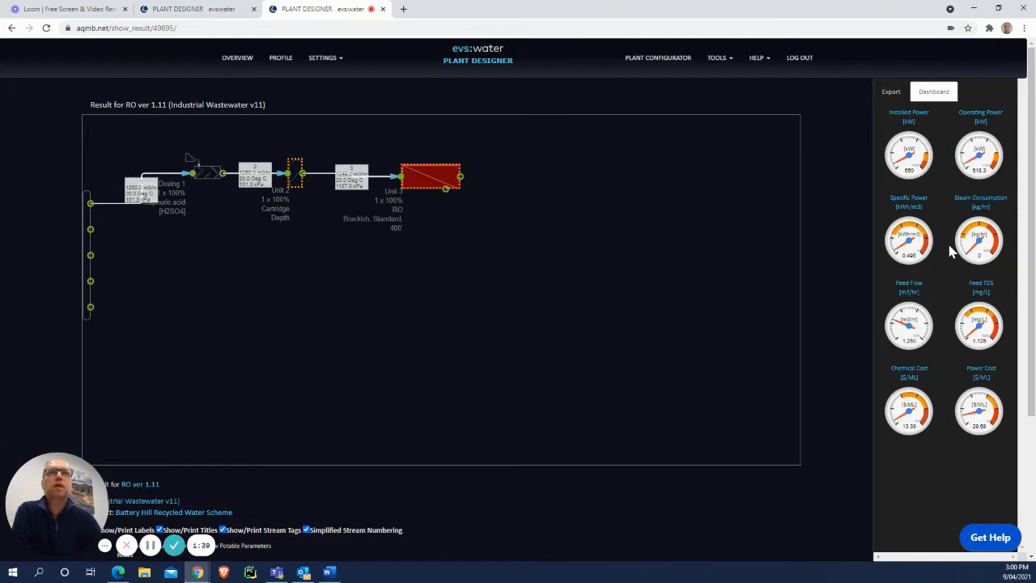
mouse_move(403, 361)
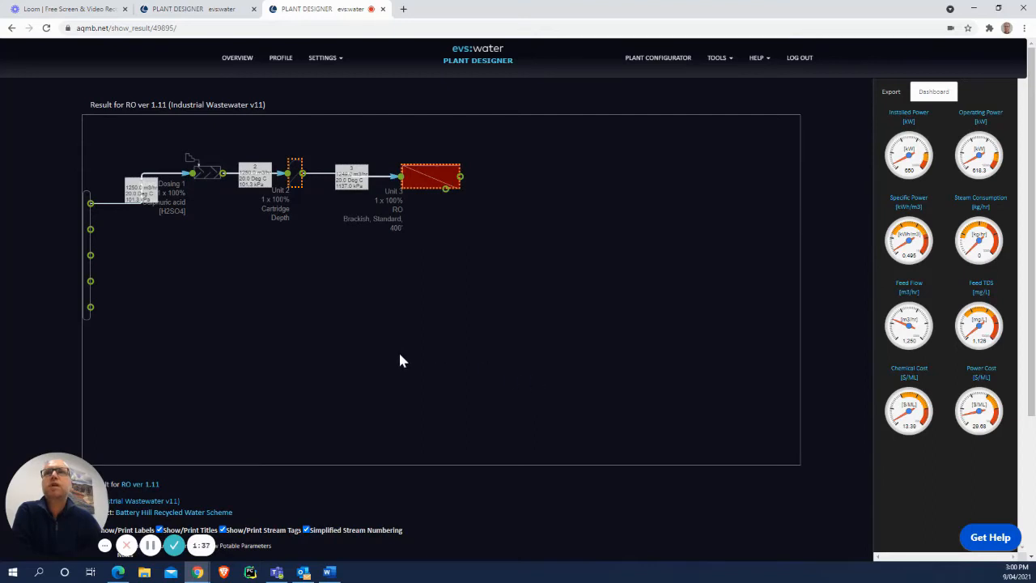
mouse_move(300, 209)
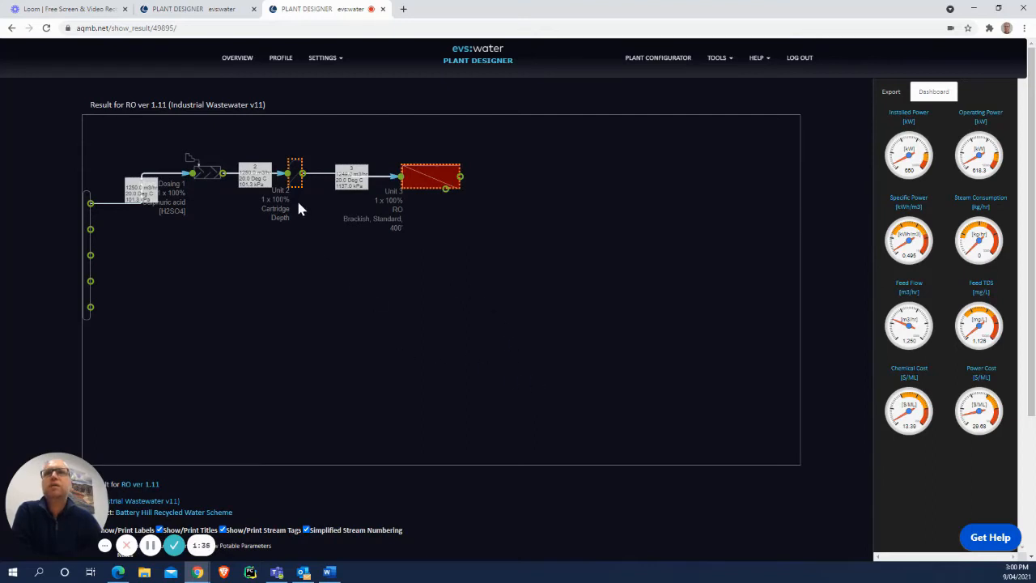
mouse_move(443, 289)
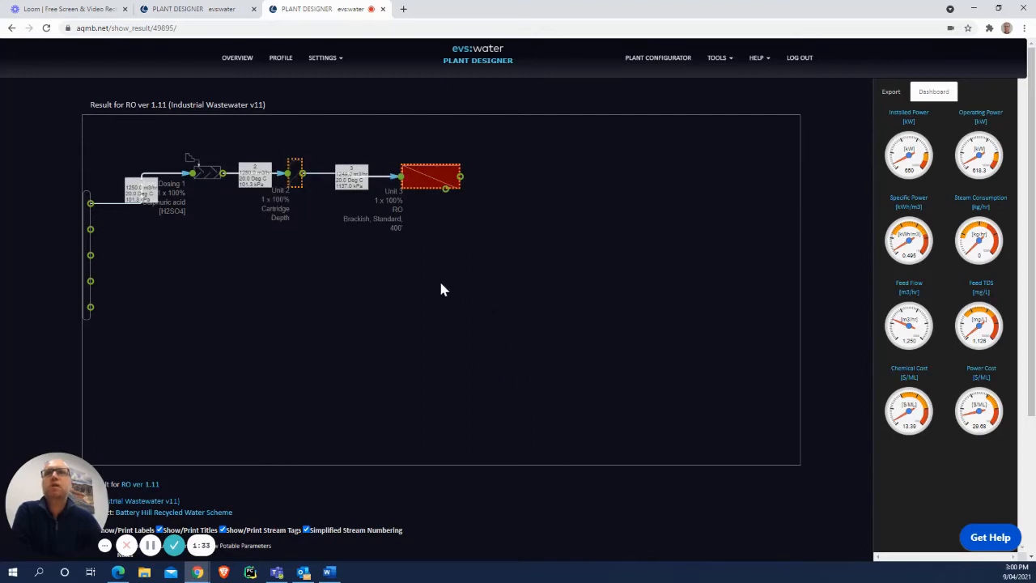
mouse_move(409, 227)
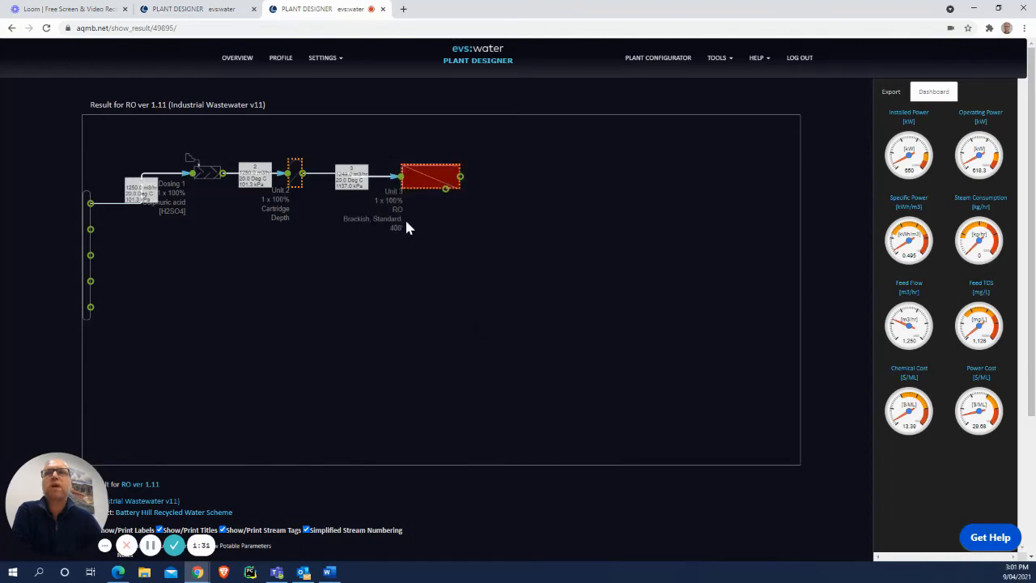
mouse_move(481, 314)
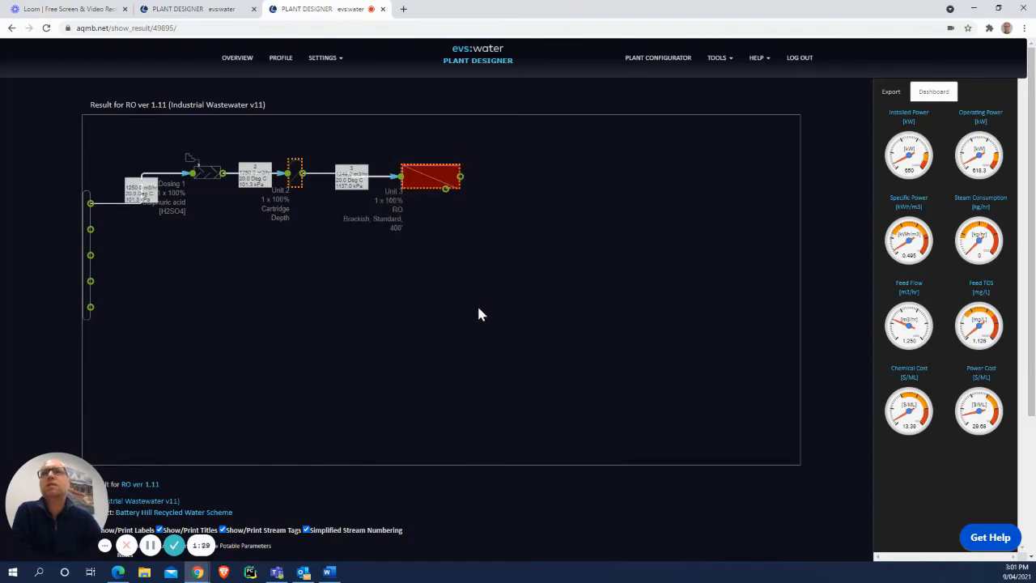
mouse_move(435, 282)
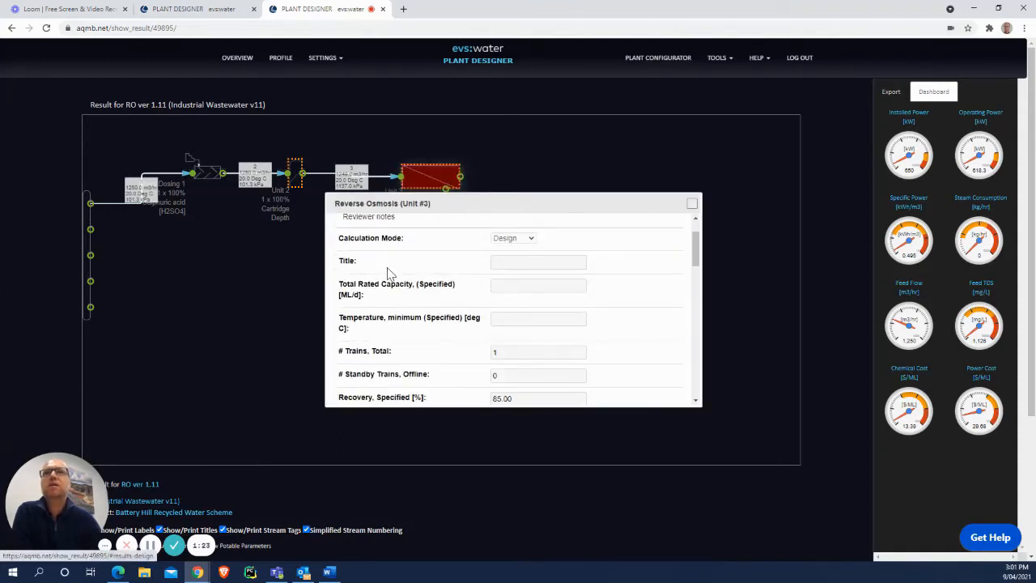
scroll("down", 3)
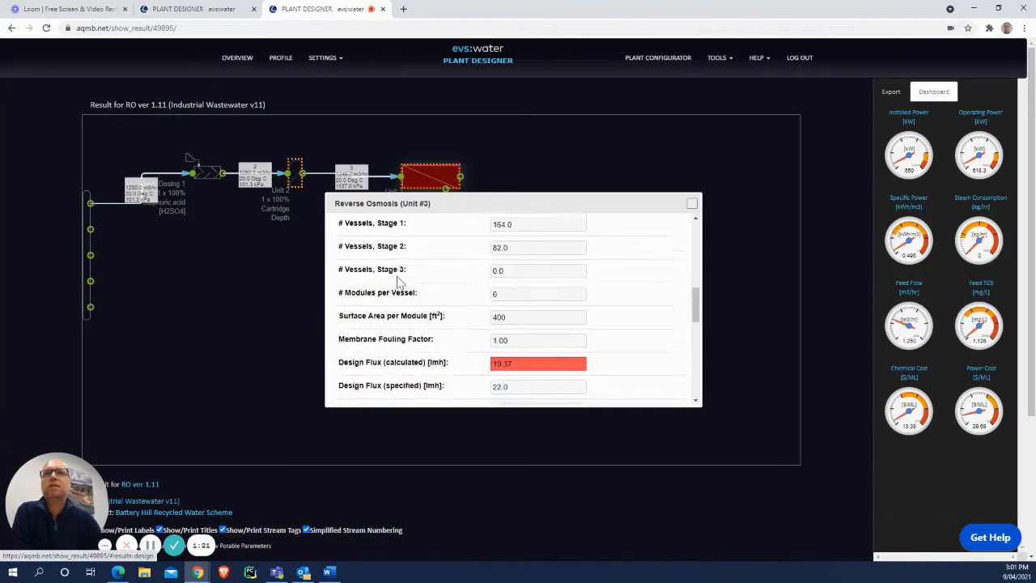
scroll("down", 3)
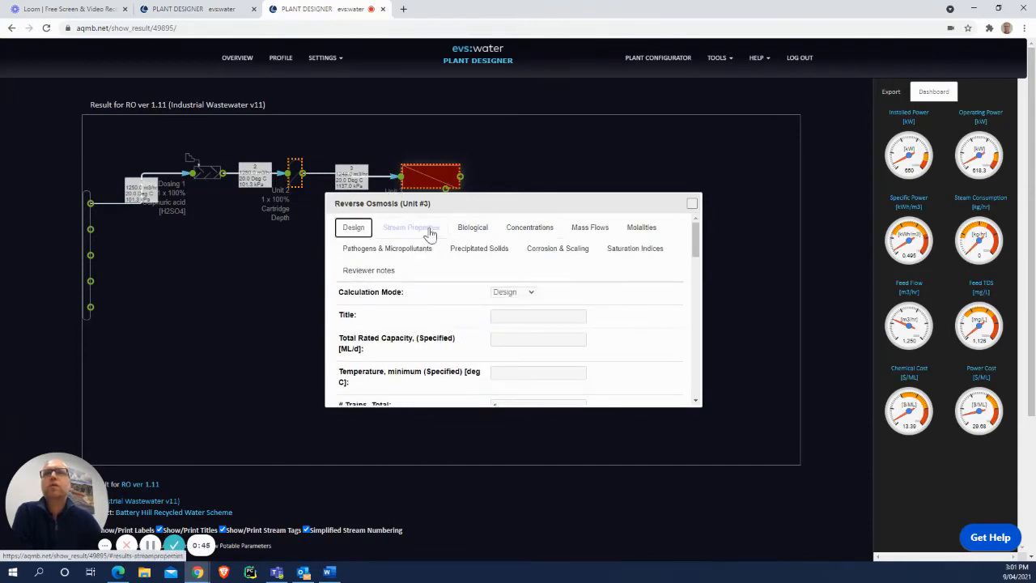
- Open the RO unit's Stream Properties and scroll down to the TSS values flagged above 0.5
left_click(410, 227)
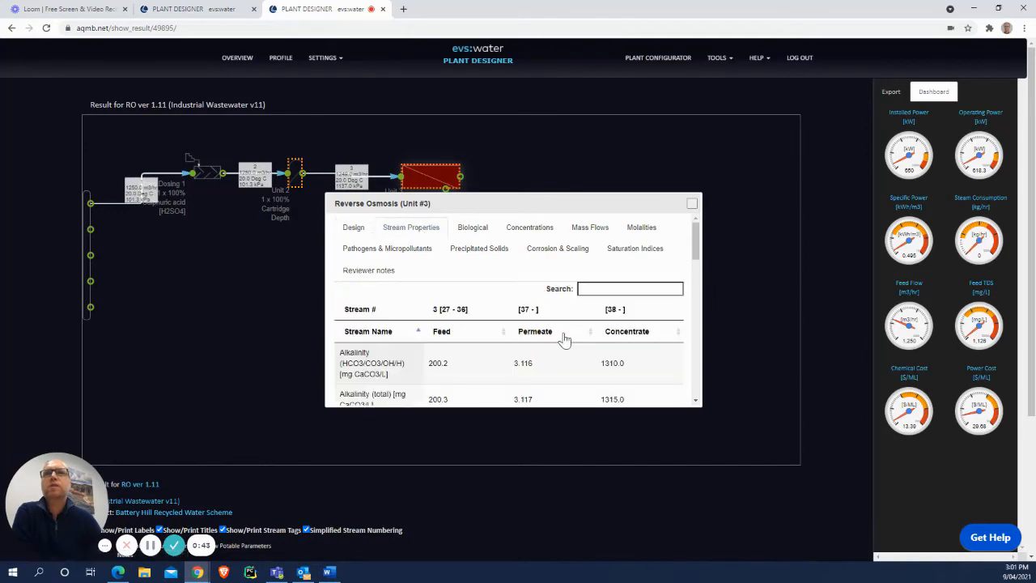
scroll("down", 3)
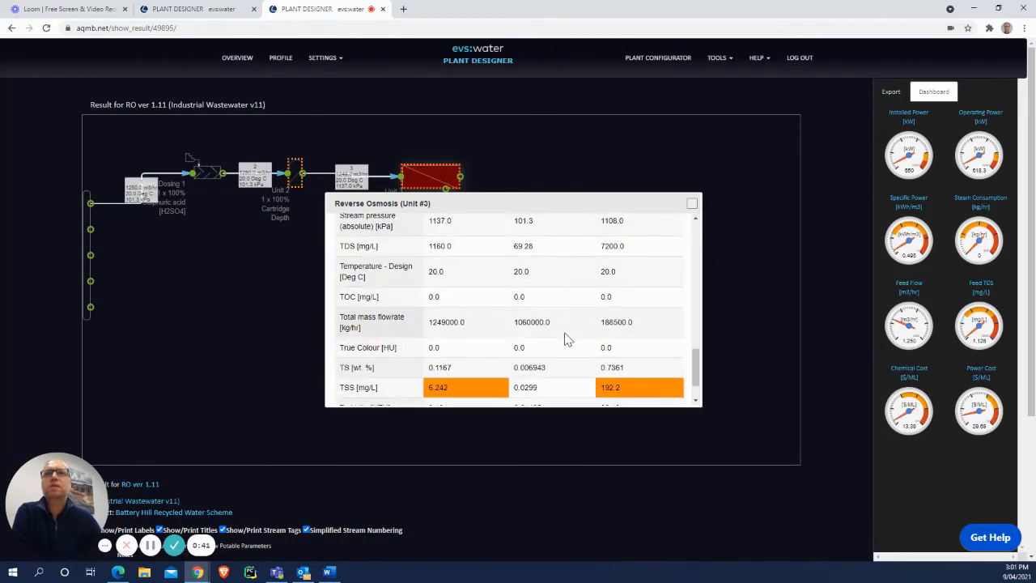
scroll("down", 3)
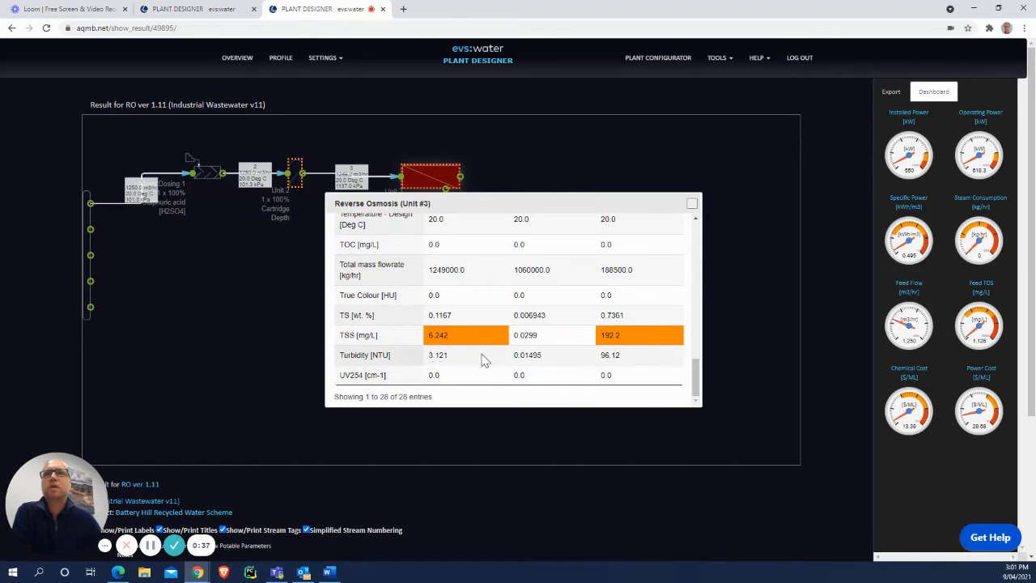
mouse_move(417, 356)
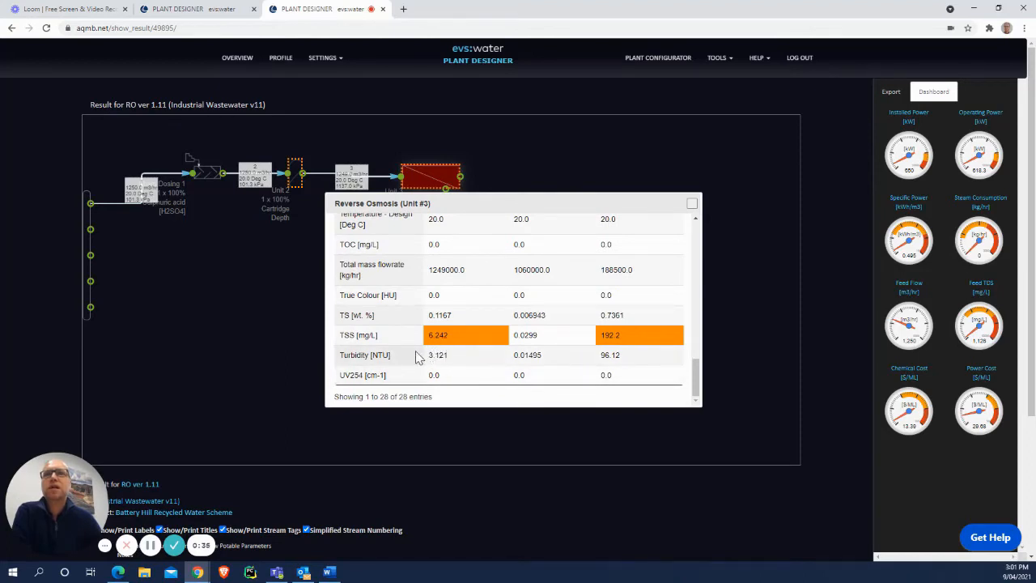
mouse_move(450, 335)
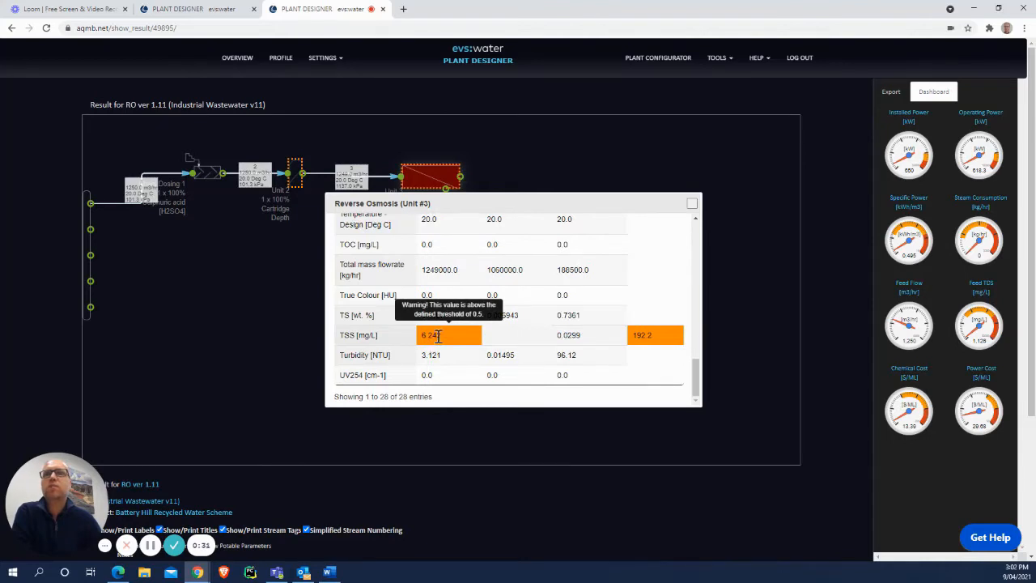
mouse_move(536, 354)
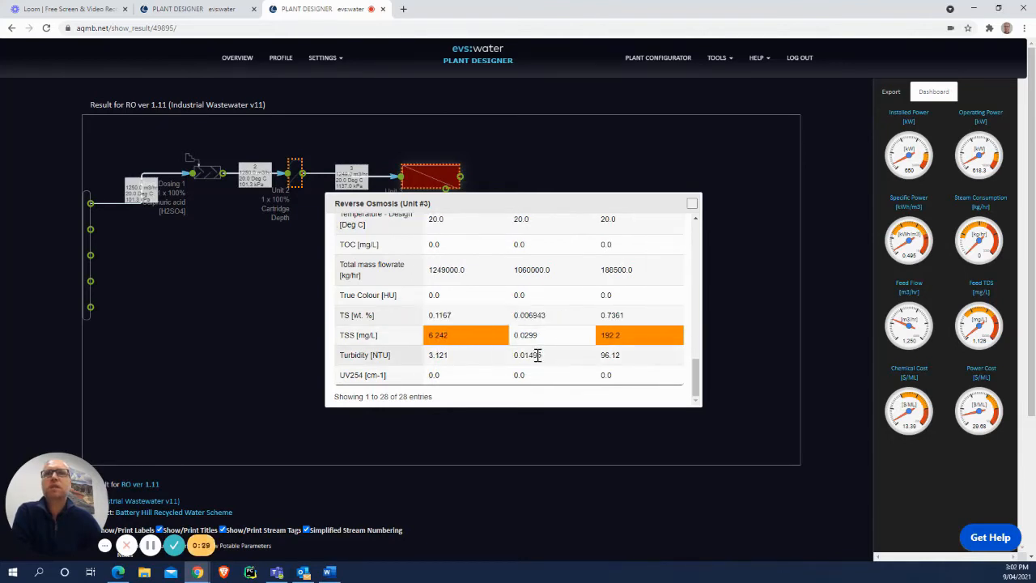
mouse_move(631, 345)
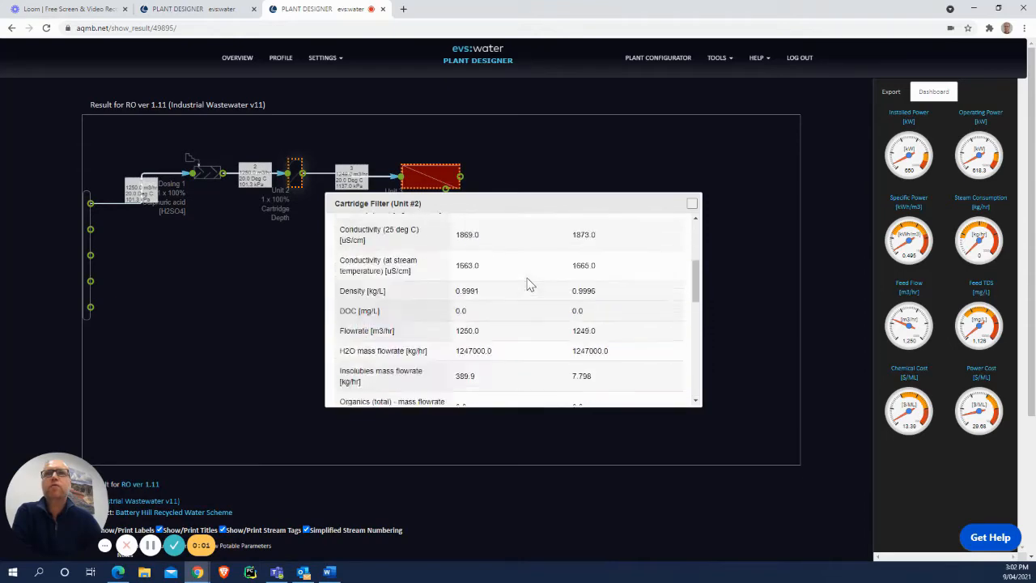
- Review the cartridge filter's Concentrations, Corrosion & Scaling and Saturation Indices, then its Reviewer notes
scroll("down", 3)
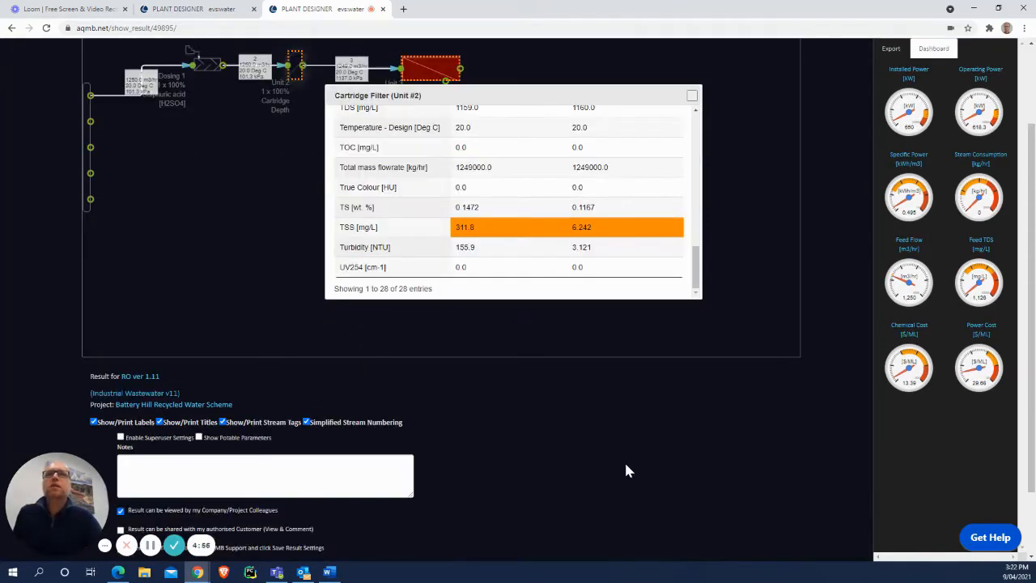
mouse_move(618, 473)
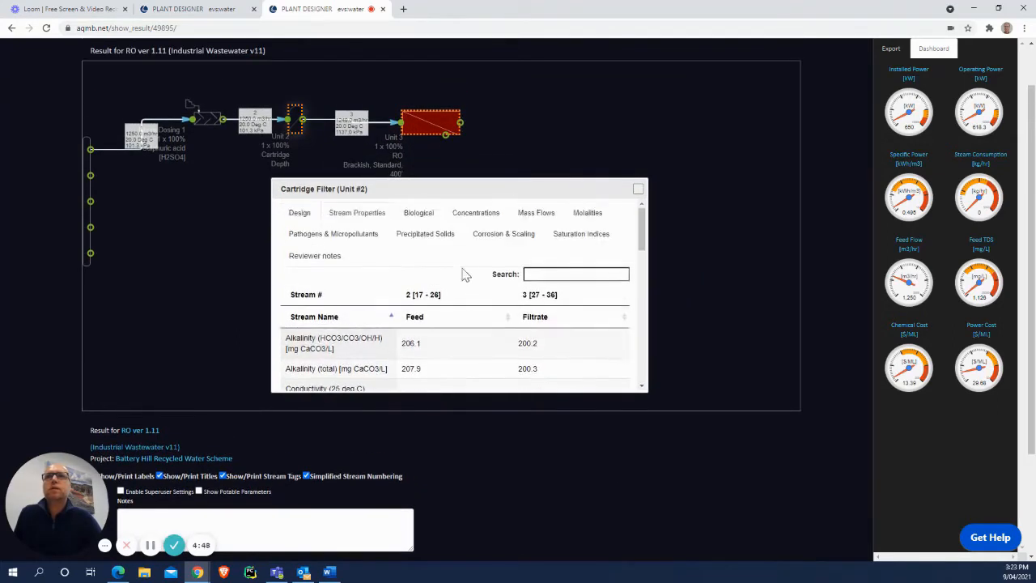
mouse_move(418, 217)
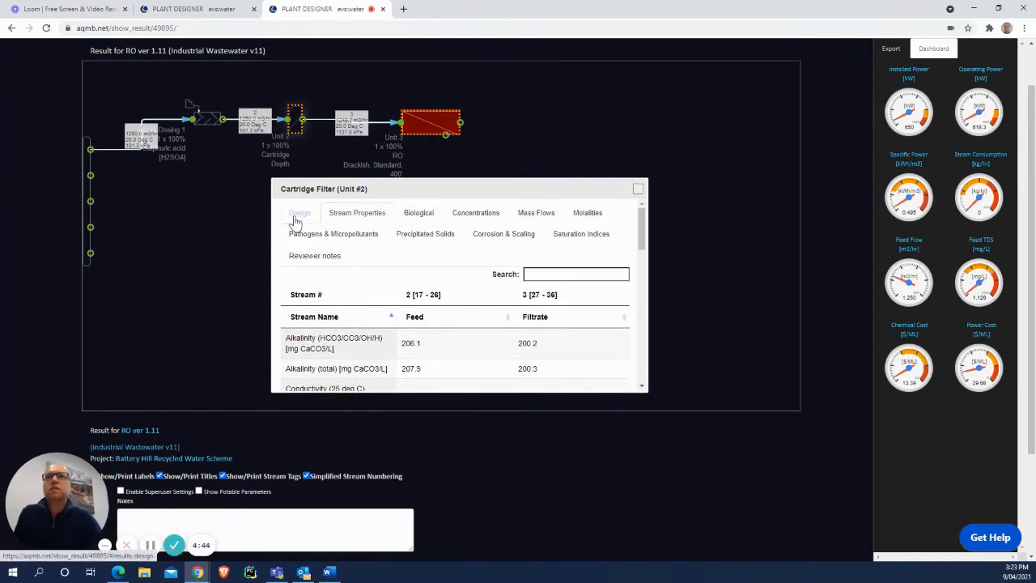
left_click(476, 212)
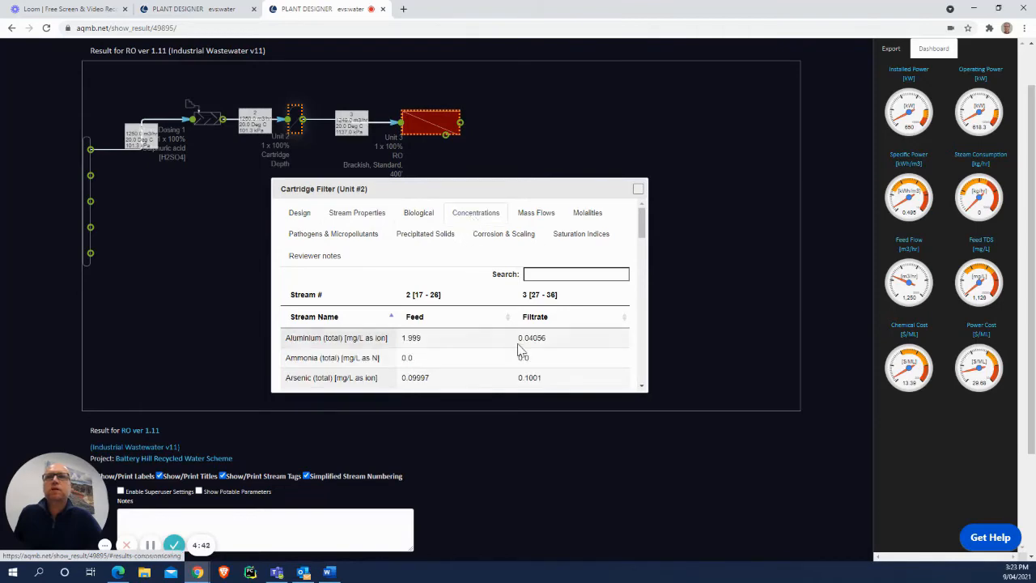
scroll("down", 3)
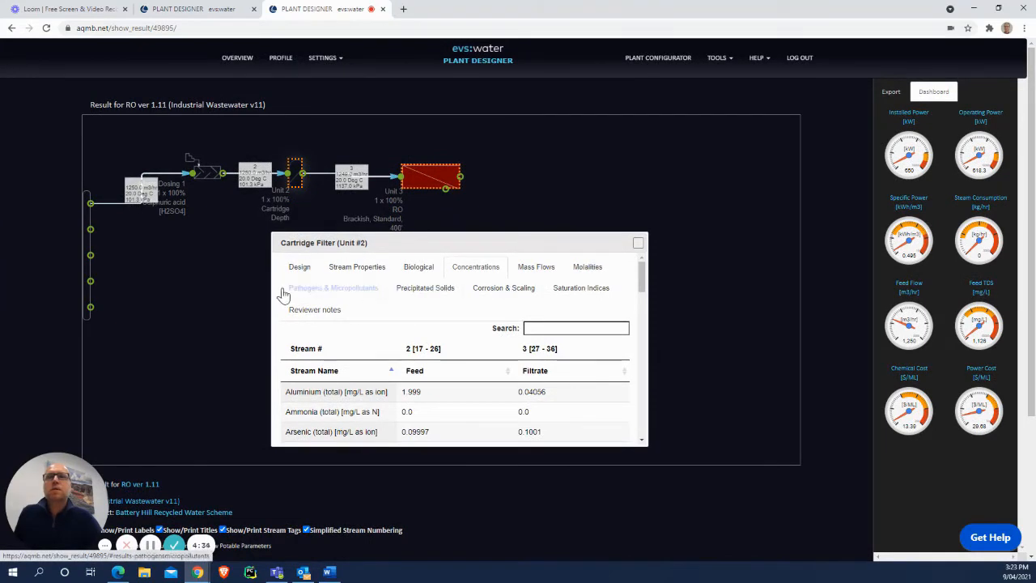
mouse_move(425, 292)
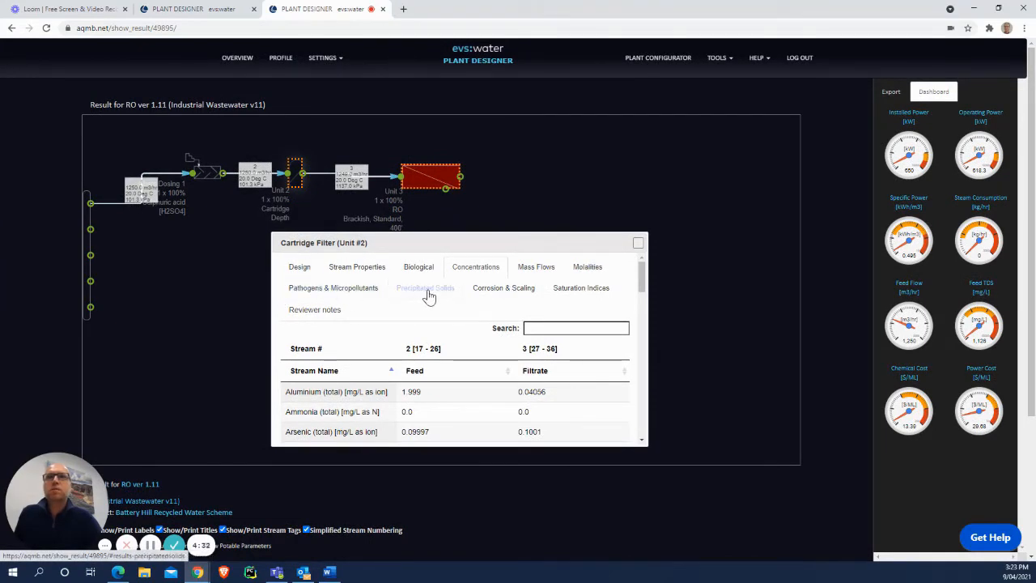
left_click(425, 287)
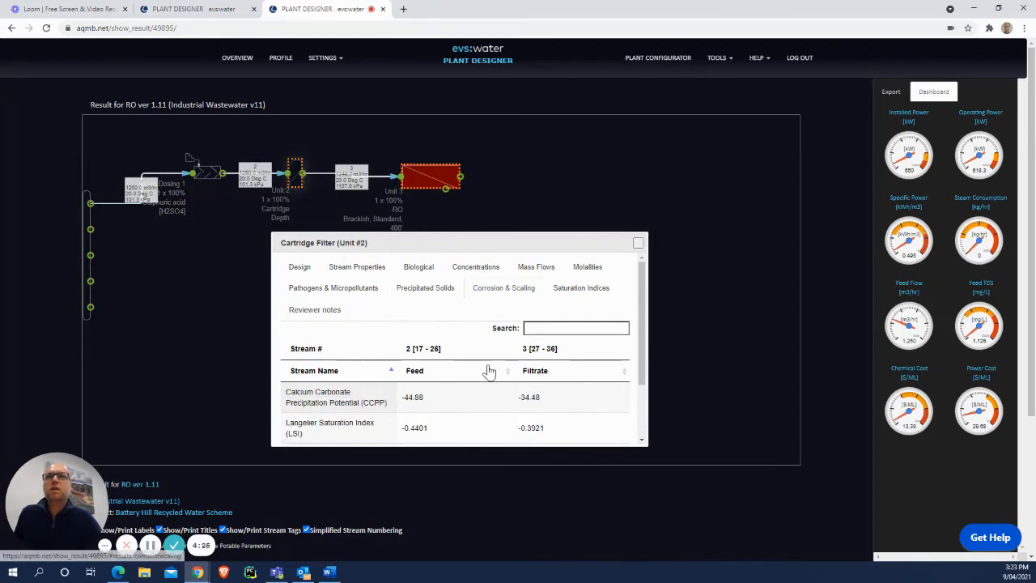
scroll("down", 3)
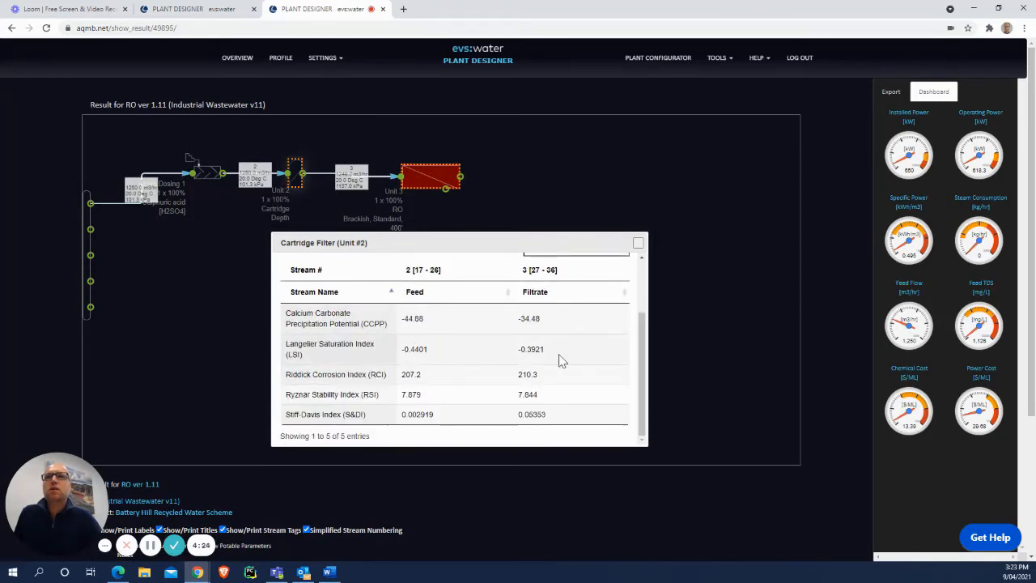
scroll("down", 3)
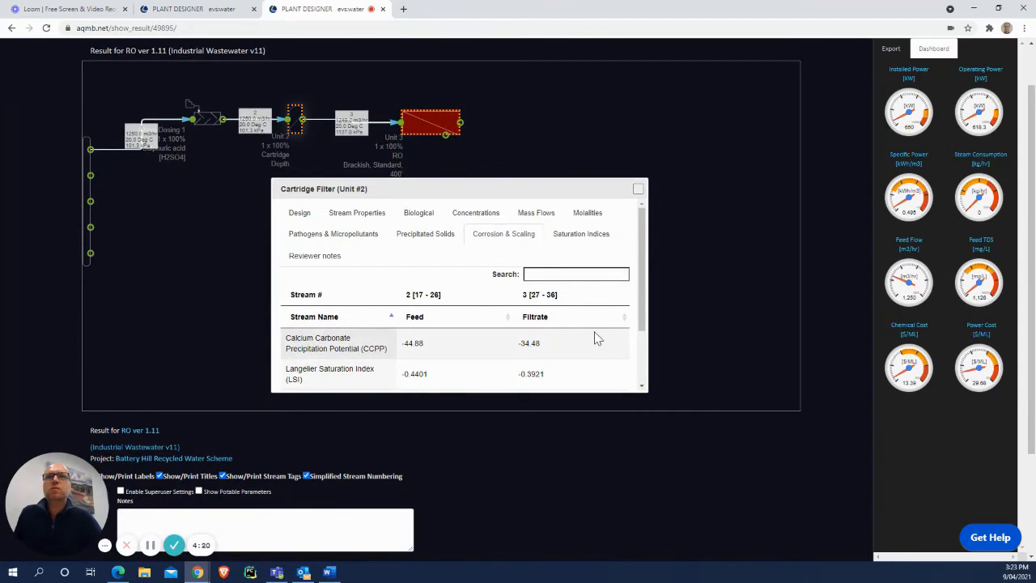
left_click(581, 234)
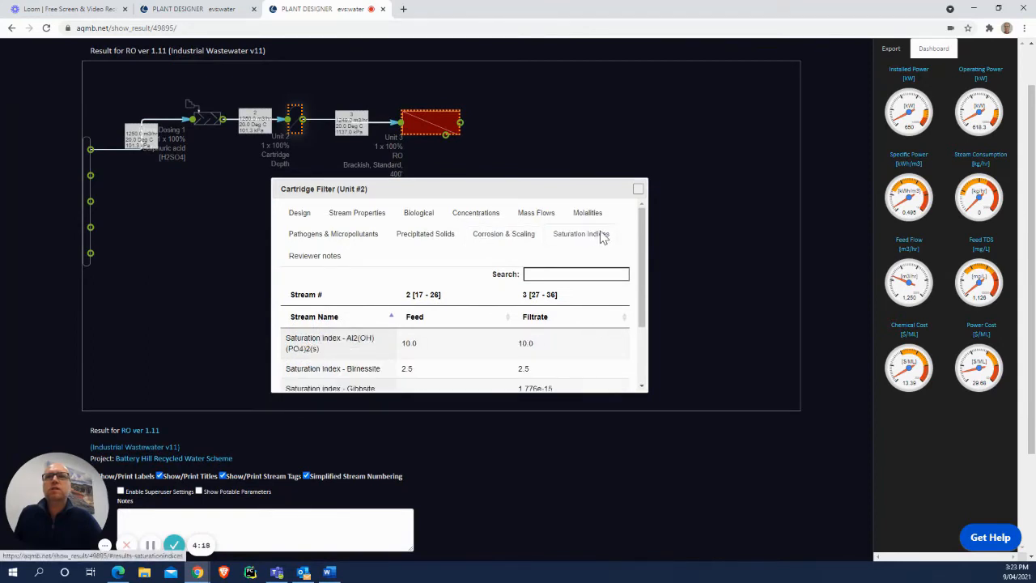
mouse_move(619, 236)
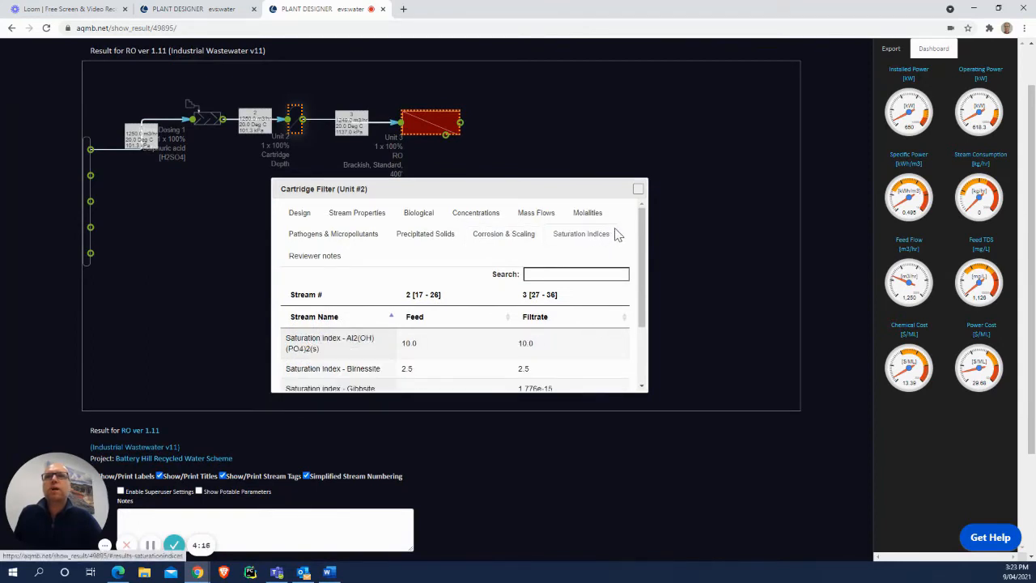
left_click(314, 256)
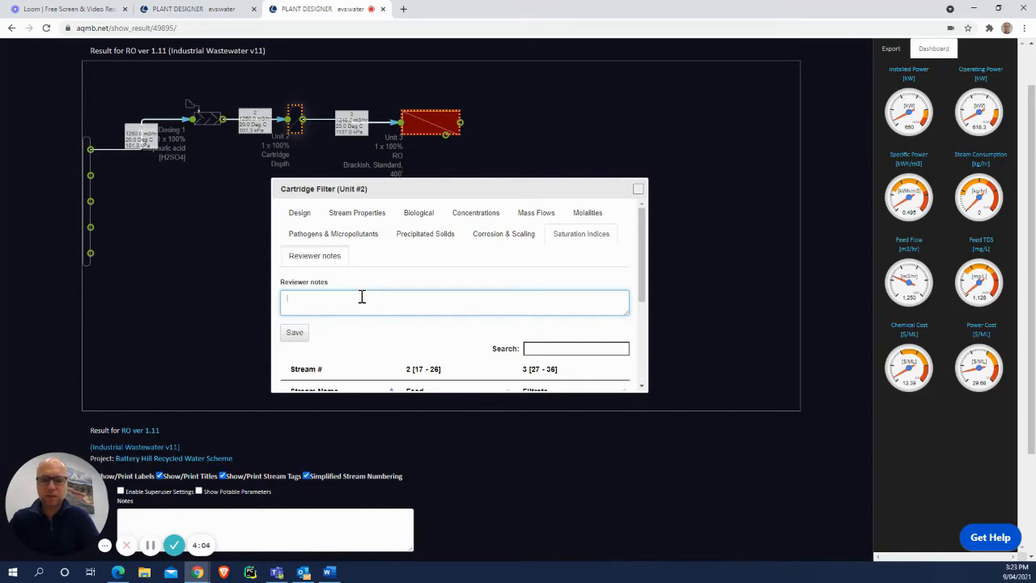
- Save the cartridge filter reviewer note 'Investigate a Lamella clarifier ahead of CF.'
type("Investigal")
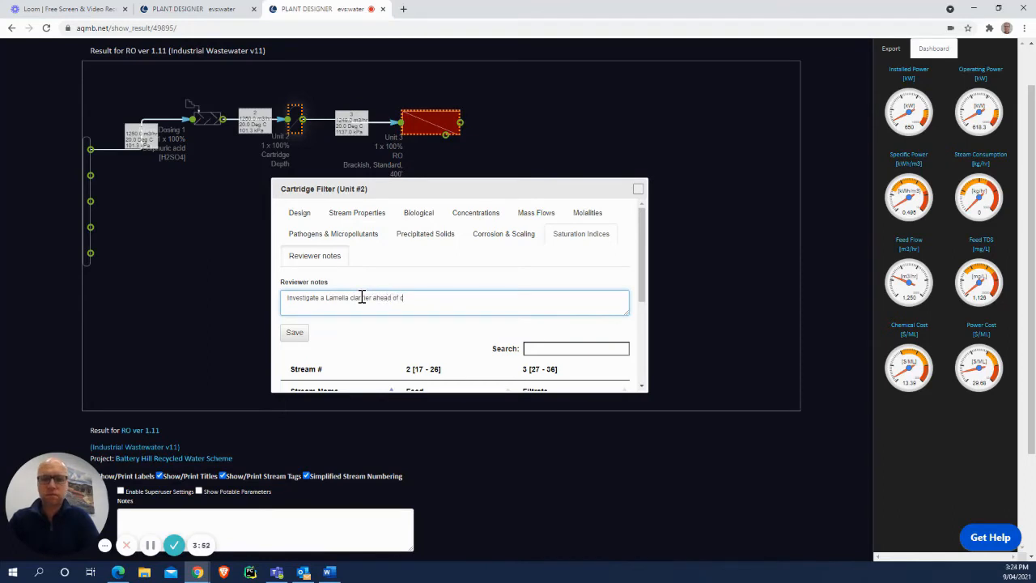
type("F")
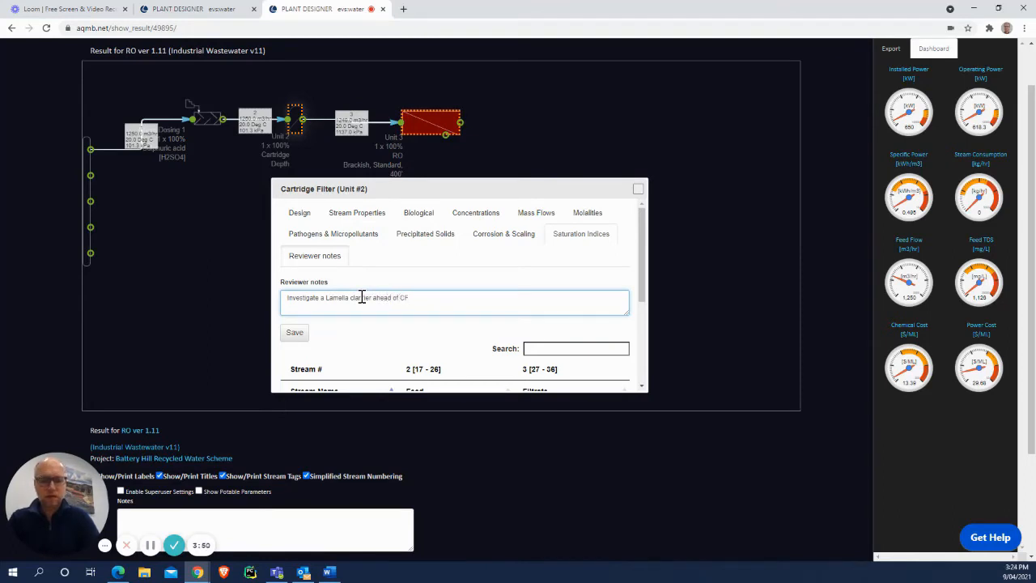
left_click(294, 332)
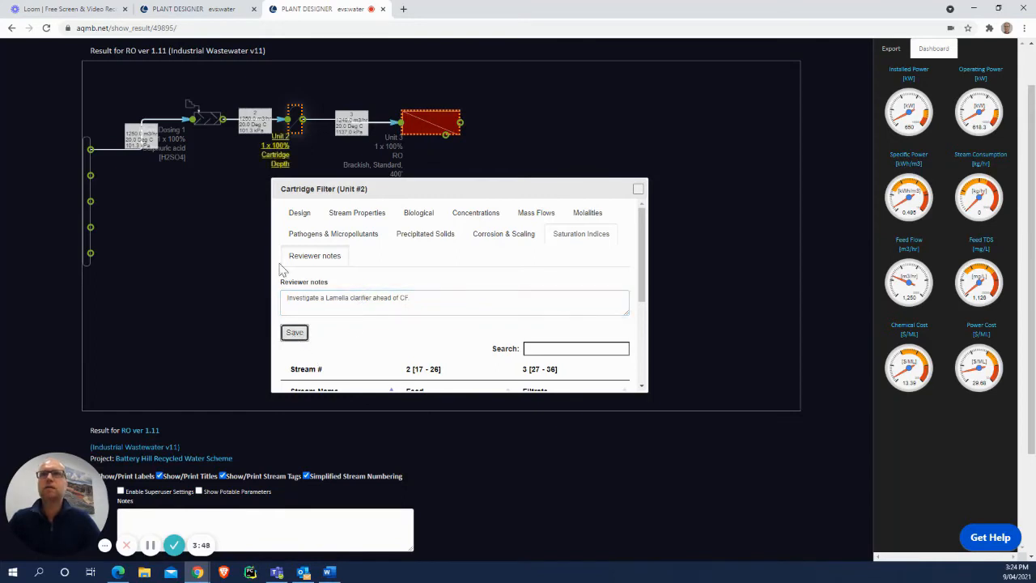
mouse_move(582, 170)
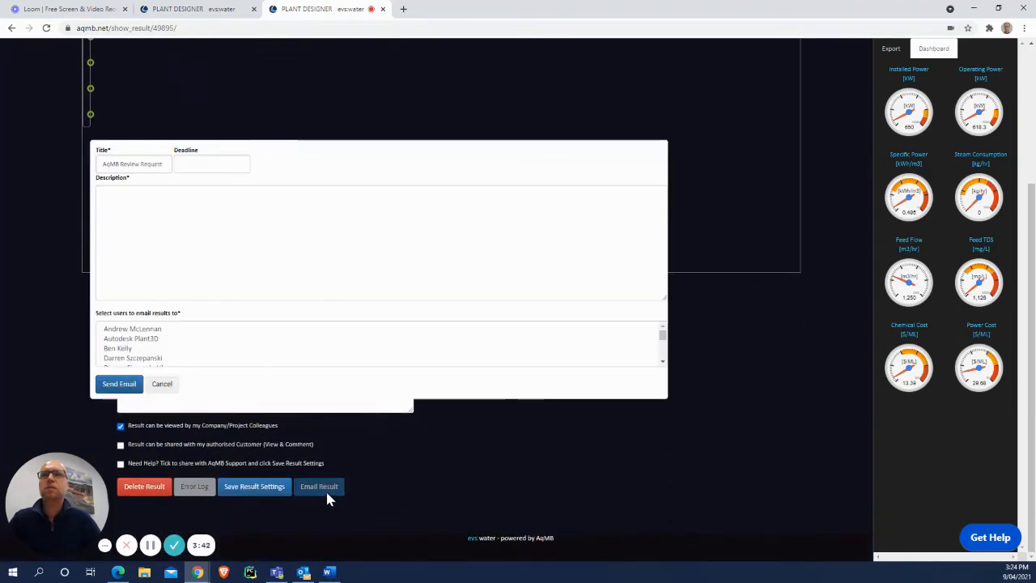
- Set the review request deadline to 14 April 2021 and choose a recipient colleague
left_click(211, 164)
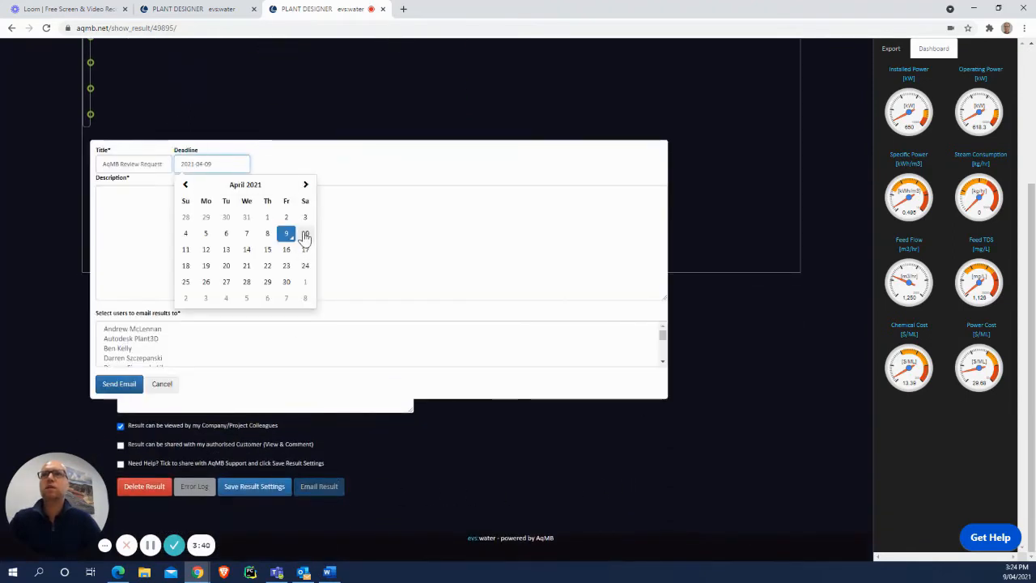
mouse_move(247, 250)
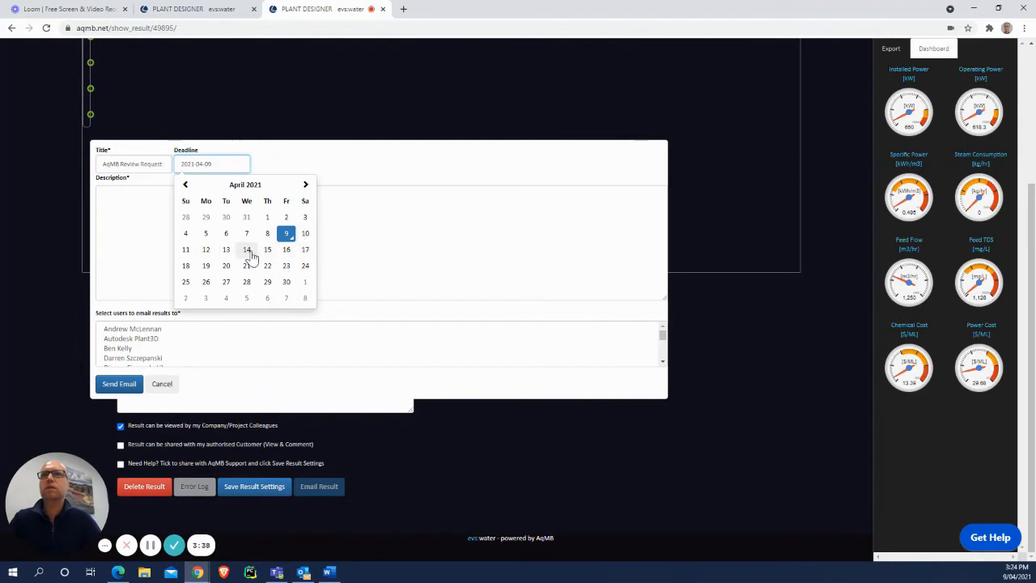
left_click(246, 249)
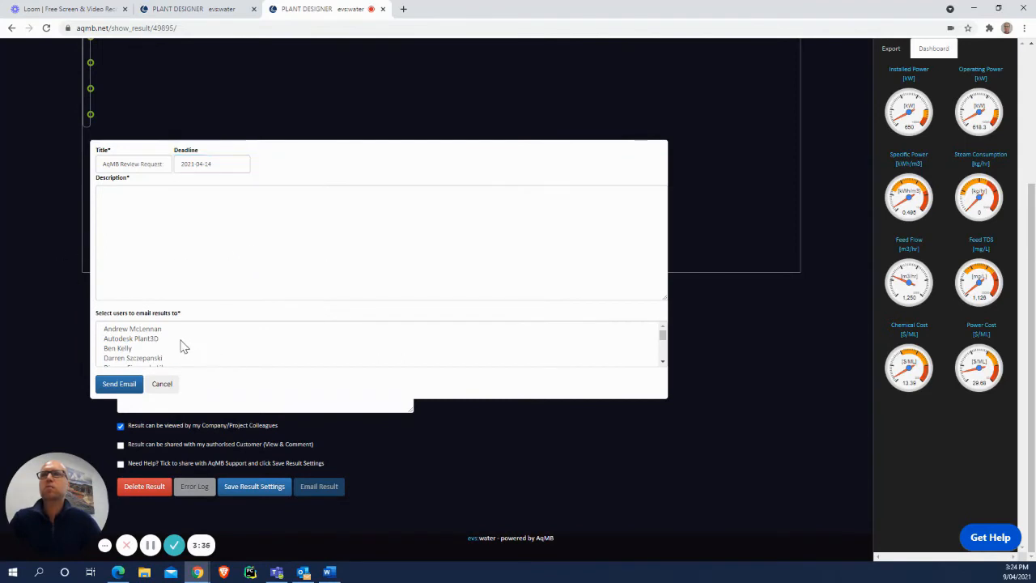
scroll("down", 3)
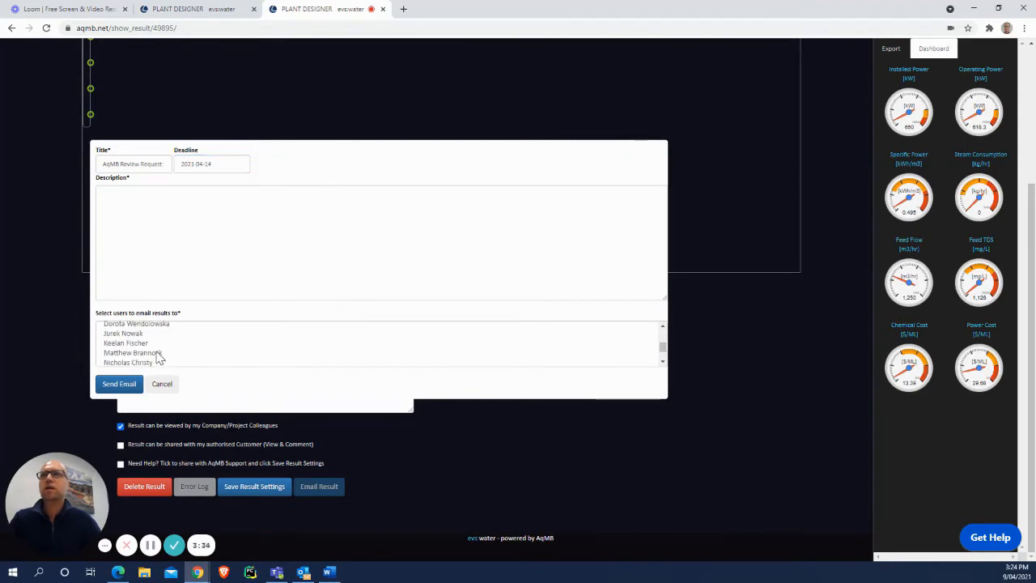
left_click(132, 352)
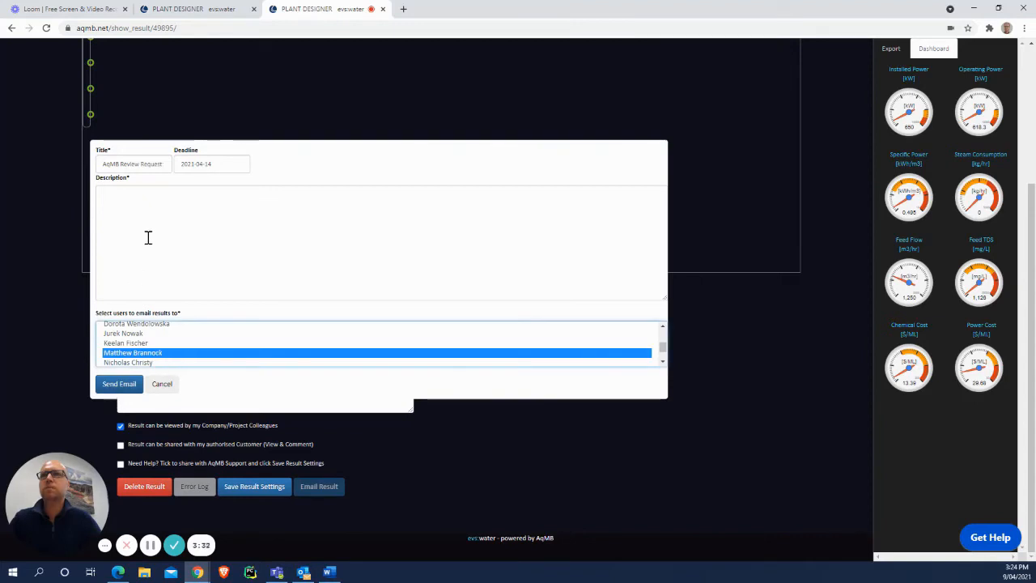
- Begin the request message, then cancel the email without sending it
type("Please review")
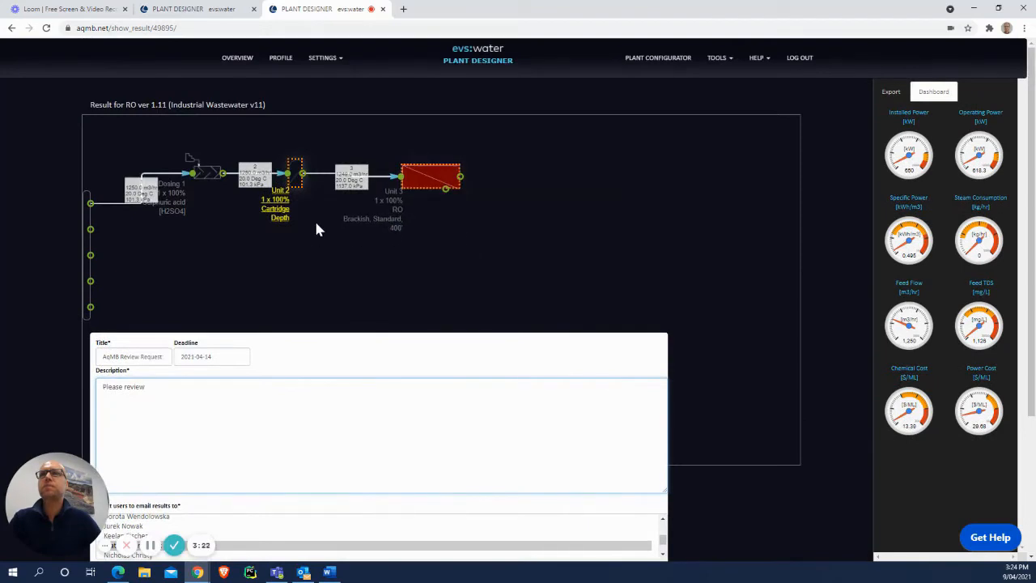
scroll("down", 3)
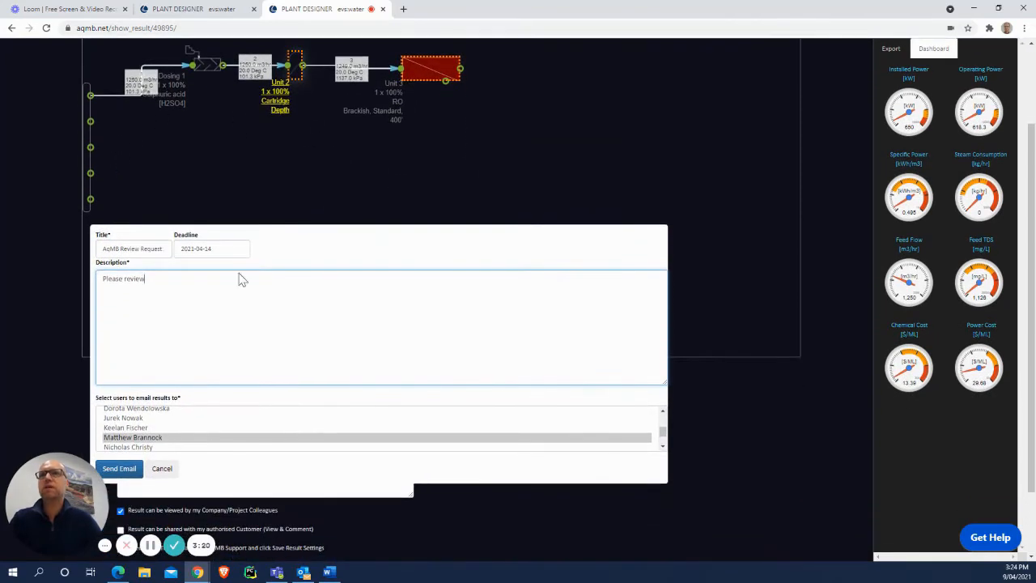
mouse_move(161, 469)
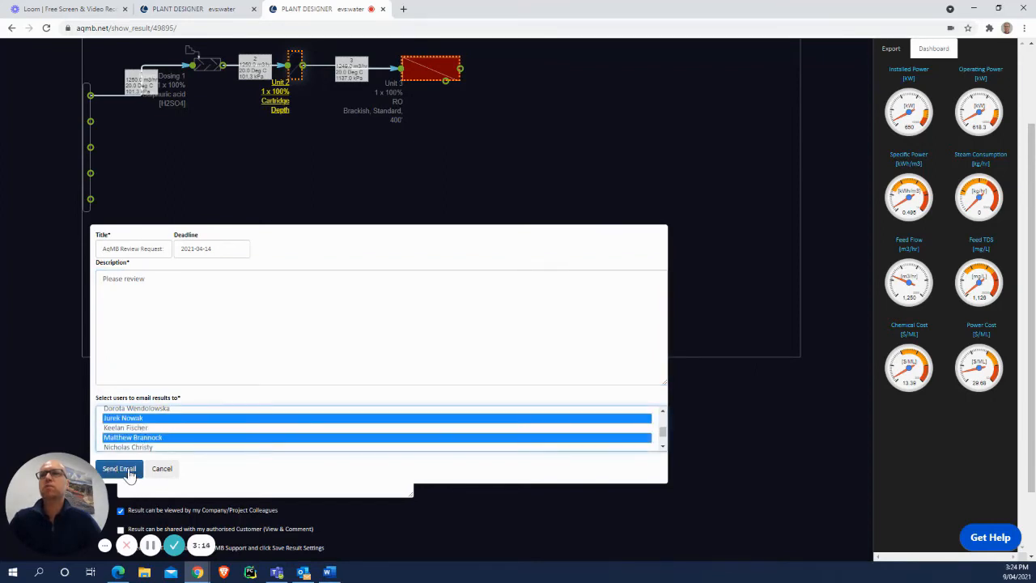
mouse_move(162, 474)
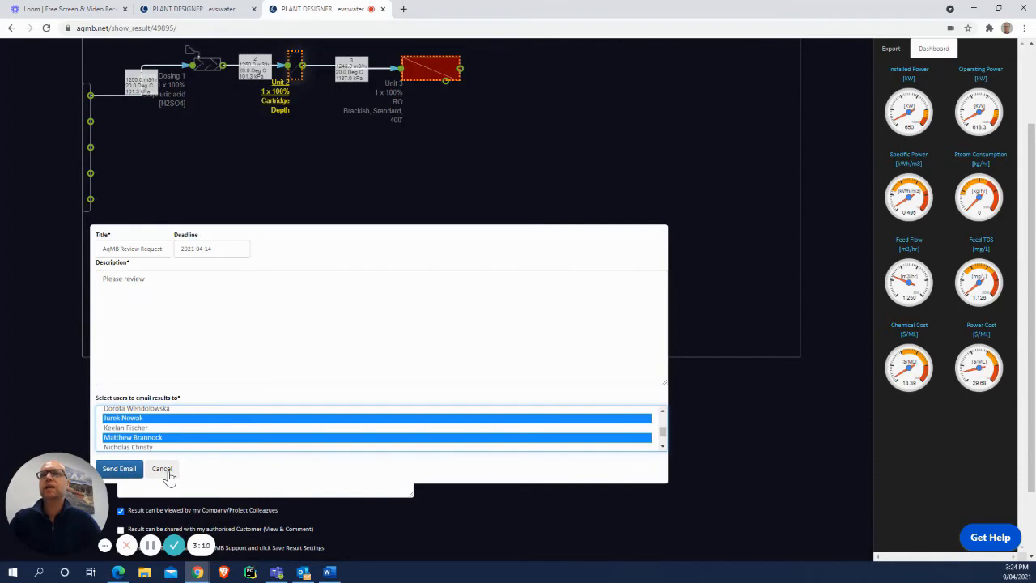
left_click(161, 469)
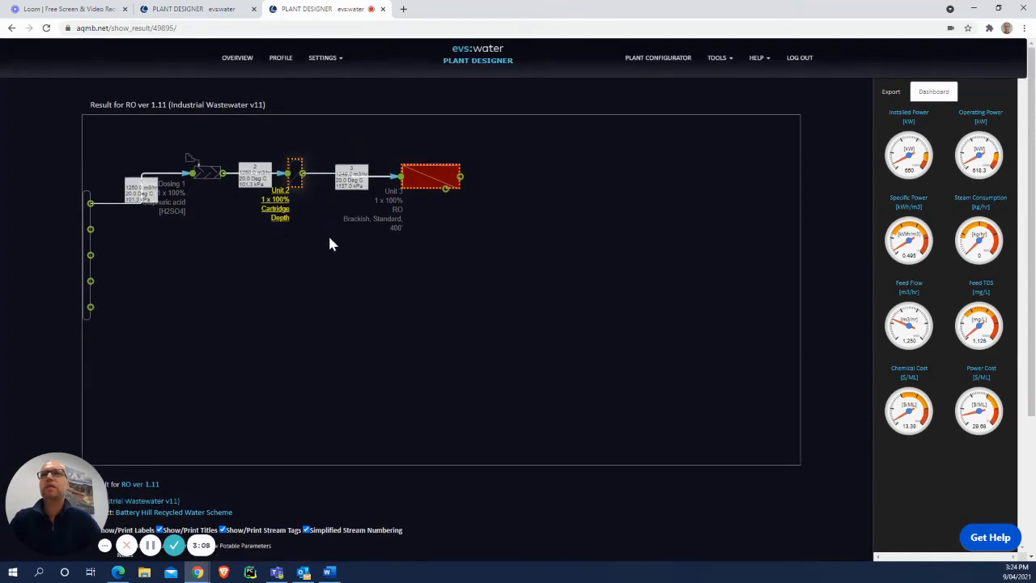
left_click(280, 175)
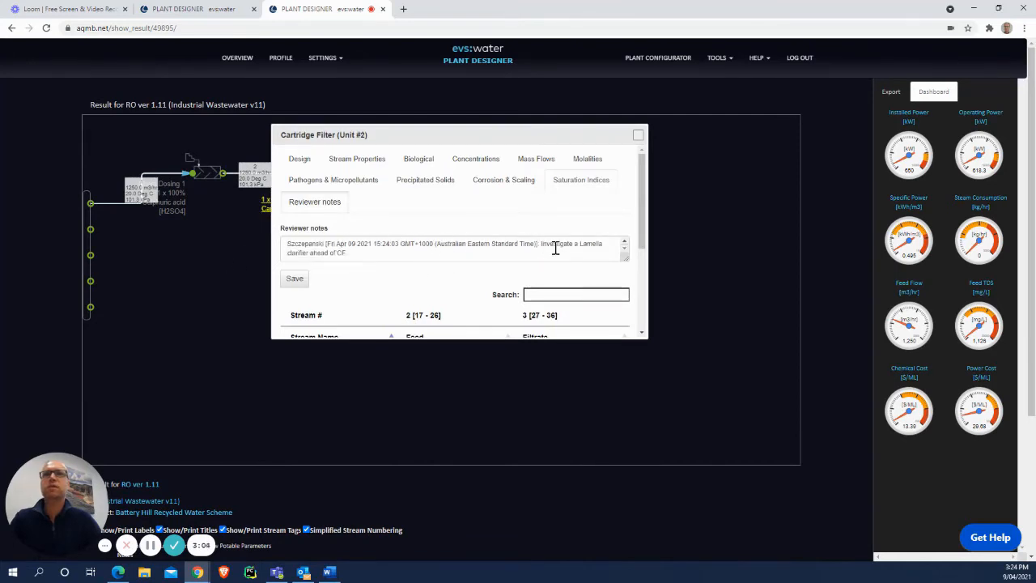
mouse_move(301, 252)
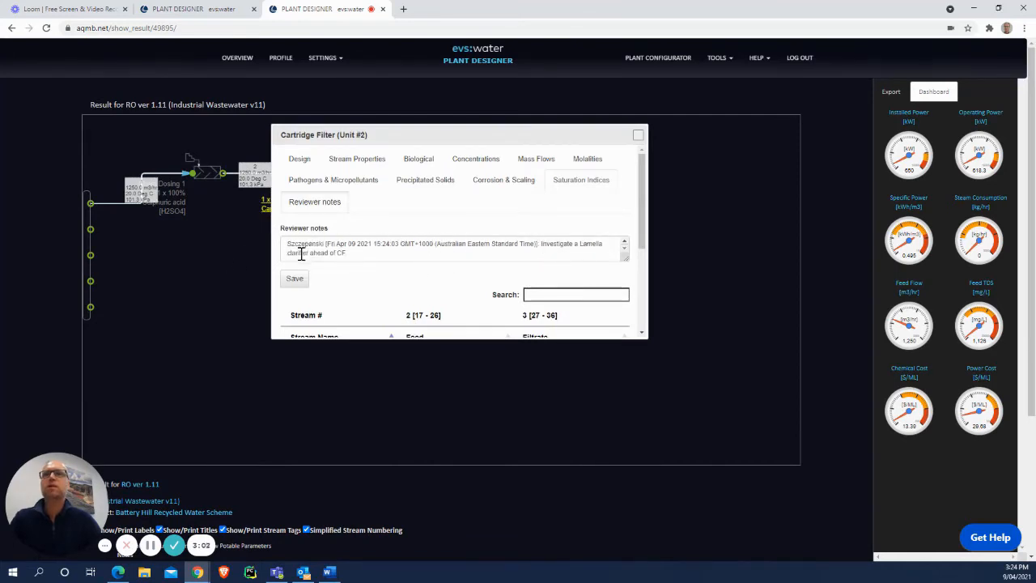
scroll("down", 3)
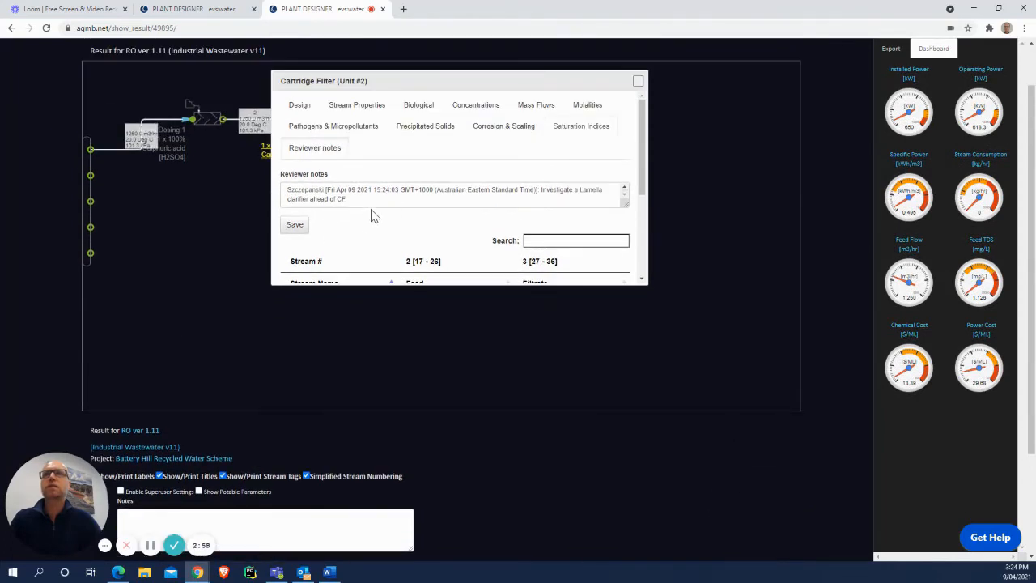
mouse_move(382, 249)
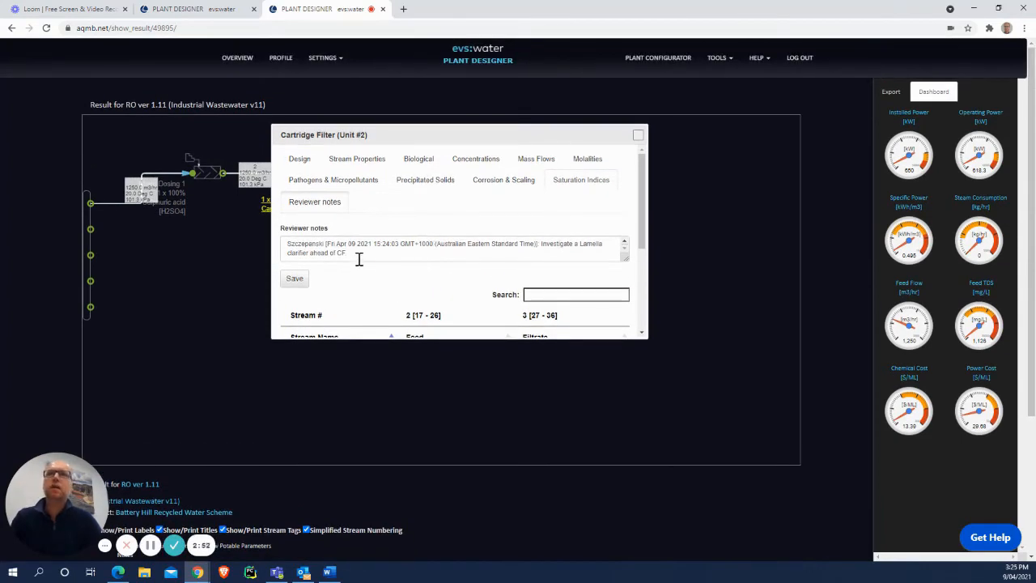
mouse_move(386, 289)
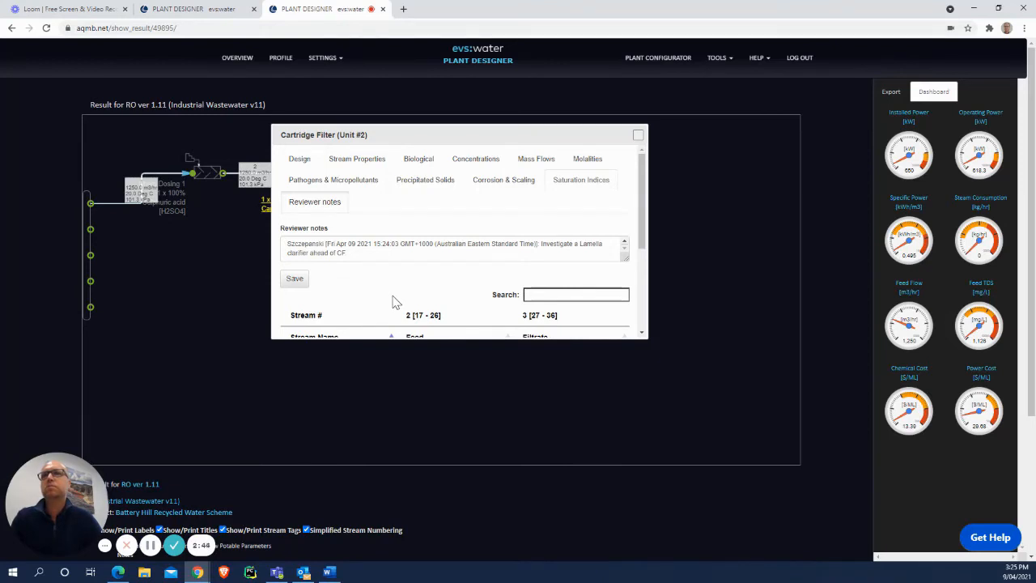
mouse_move(365, 306)
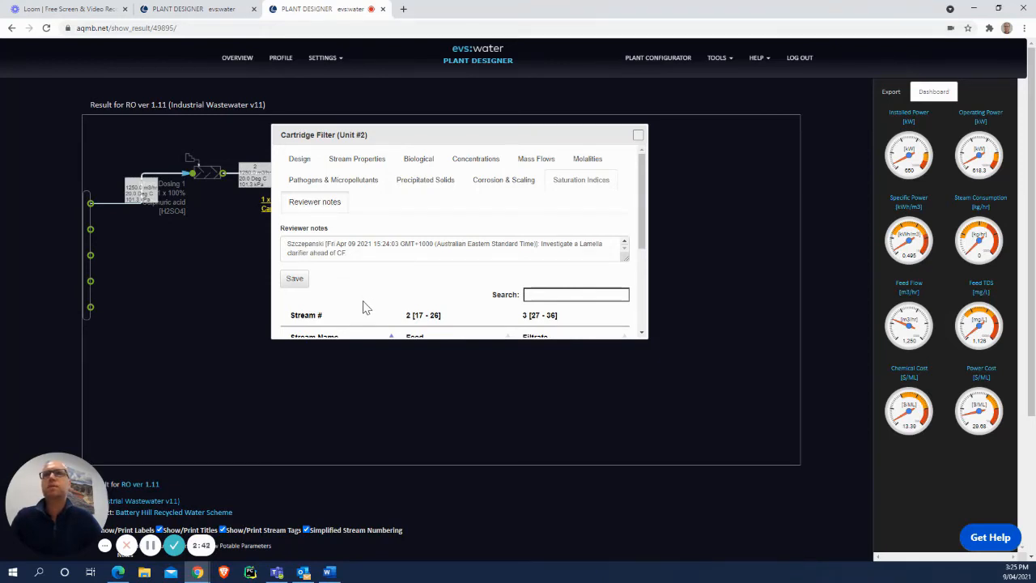
mouse_move(672, 138)
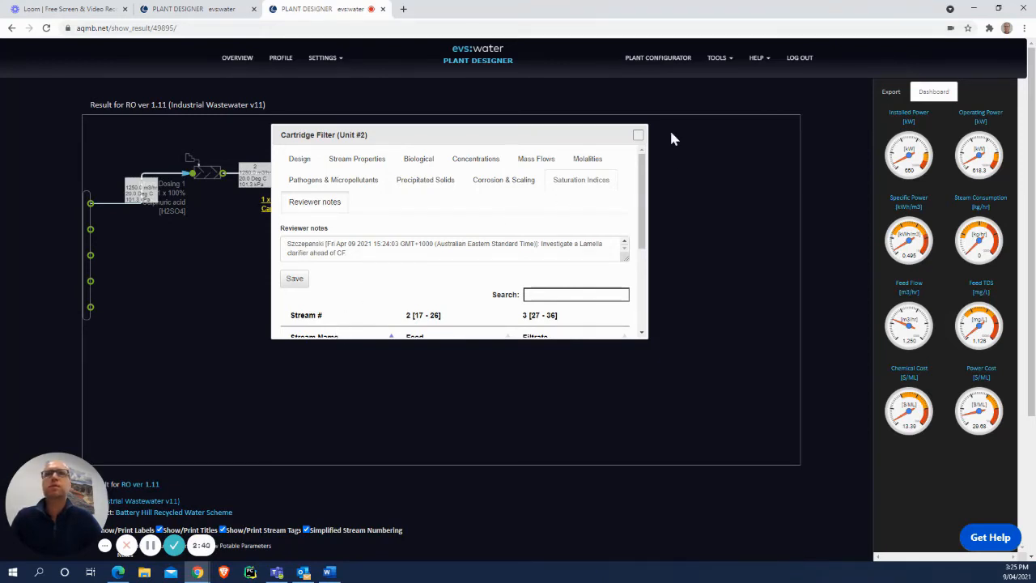
left_click(638, 134)
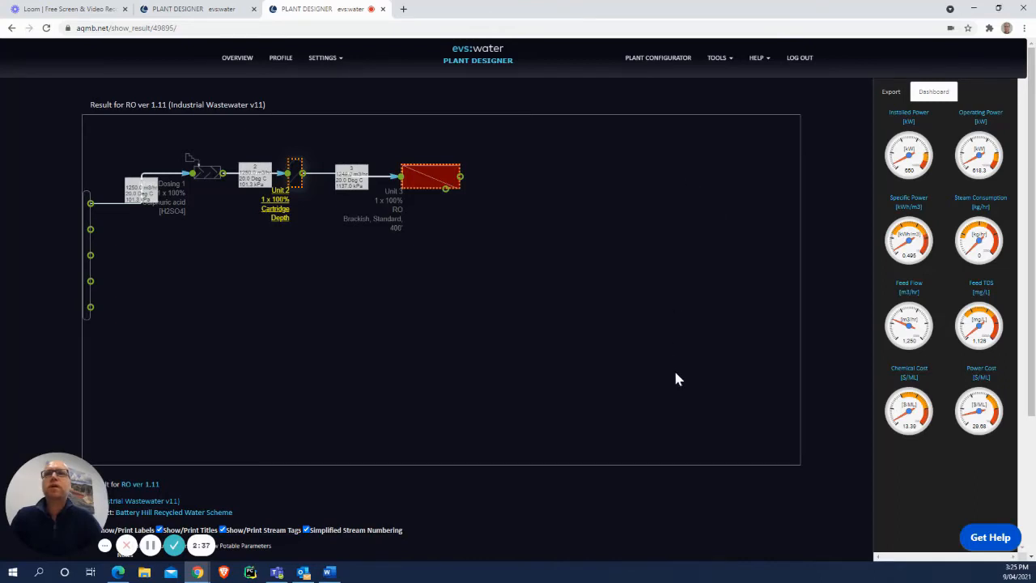
scroll("down", 3)
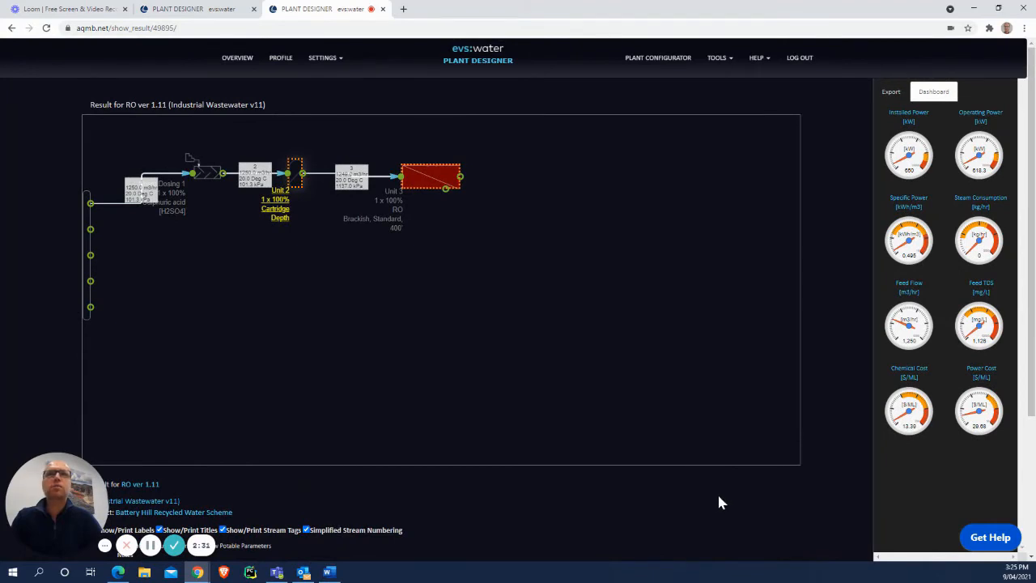
mouse_move(726, 505)
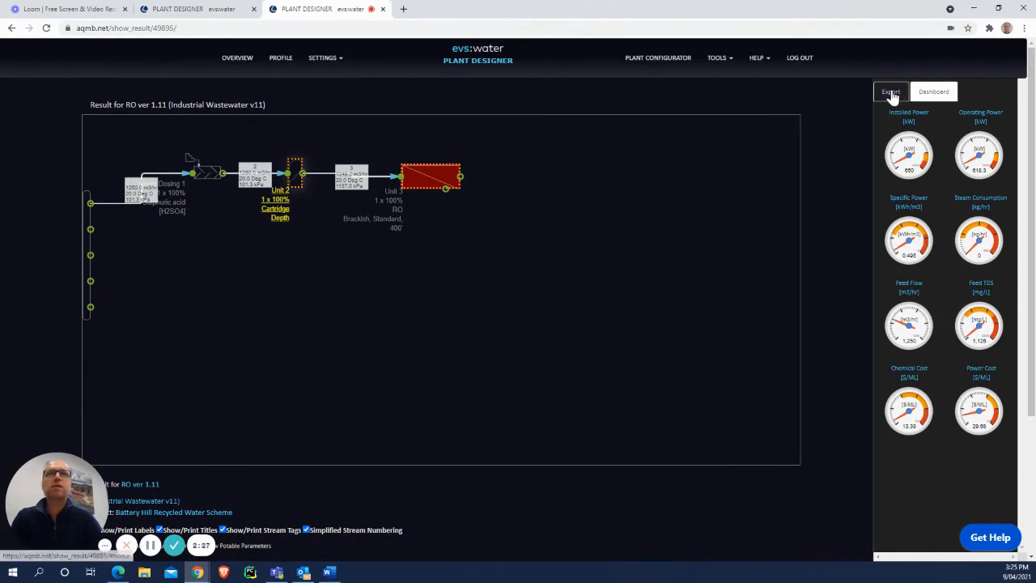
- Generate RFQ documents for RO/NF Membranes and Filters, and acknowledge the success message
left_click(890, 91)
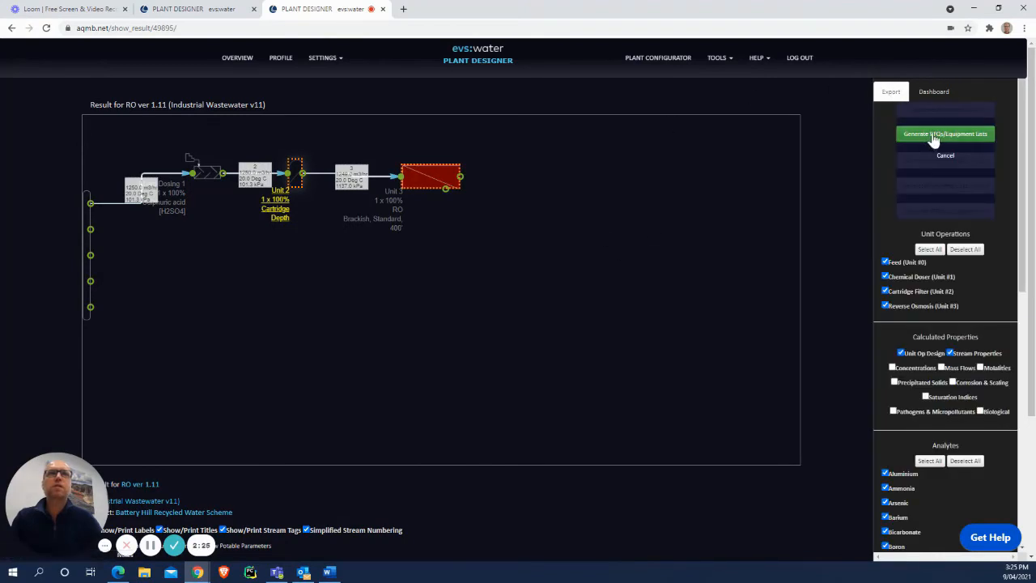
left_click(945, 133)
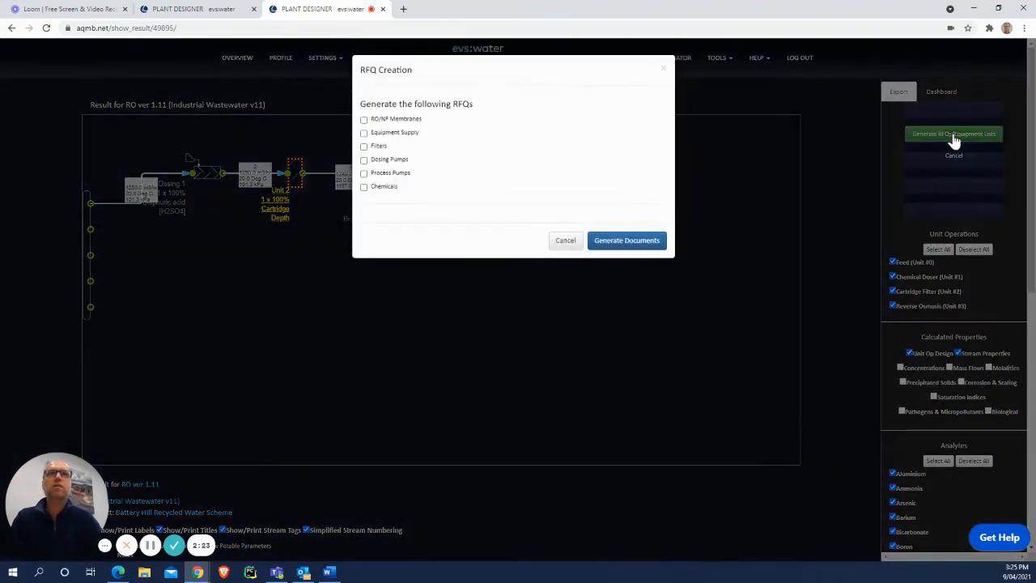
left_click(363, 119)
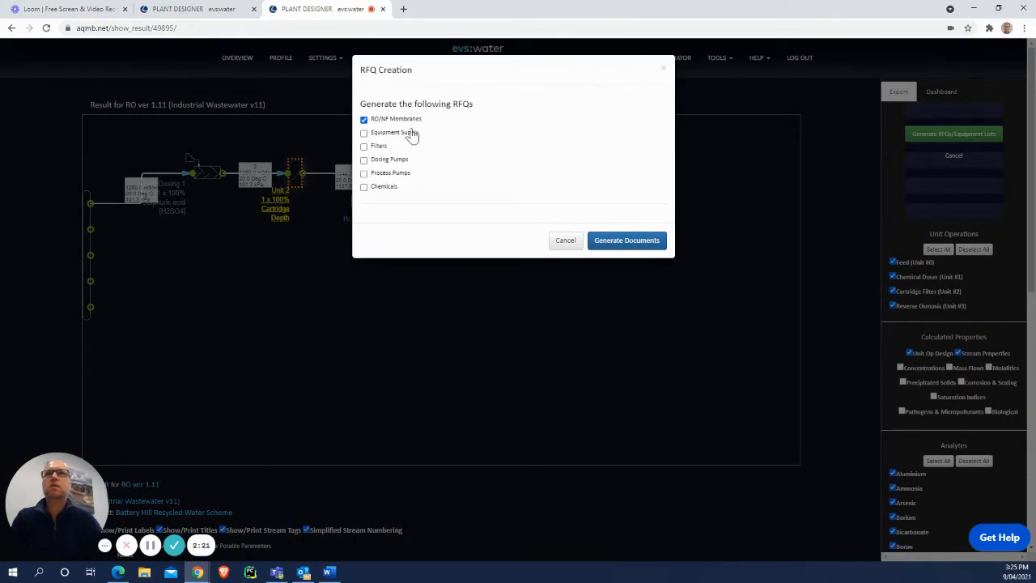
mouse_move(393, 155)
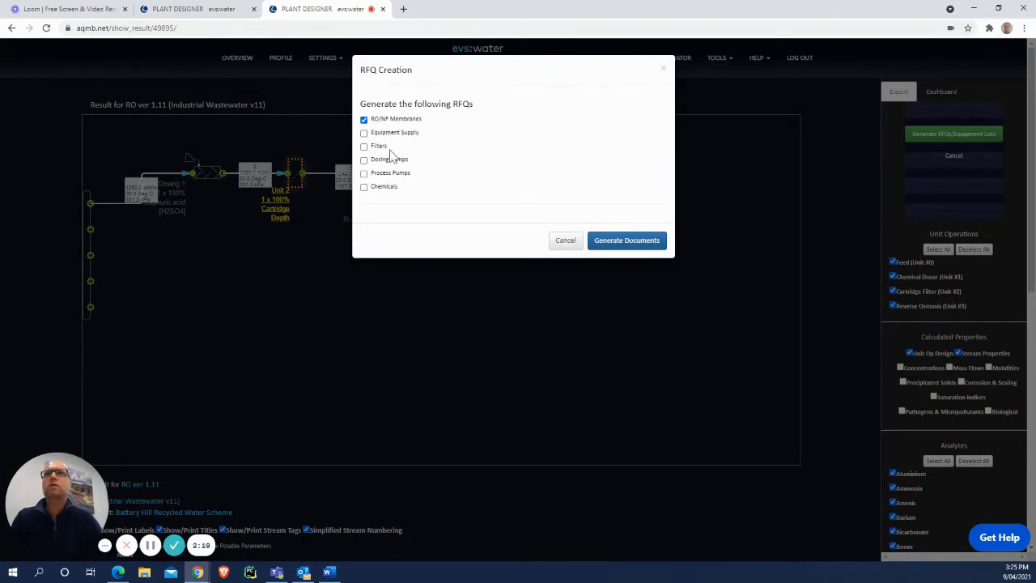
left_click(363, 146)
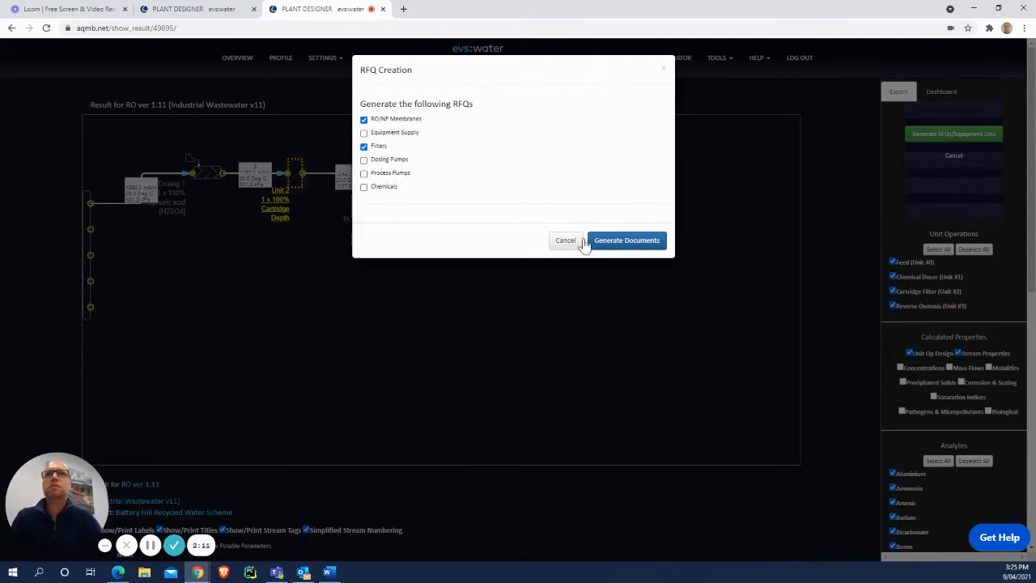
left_click(626, 239)
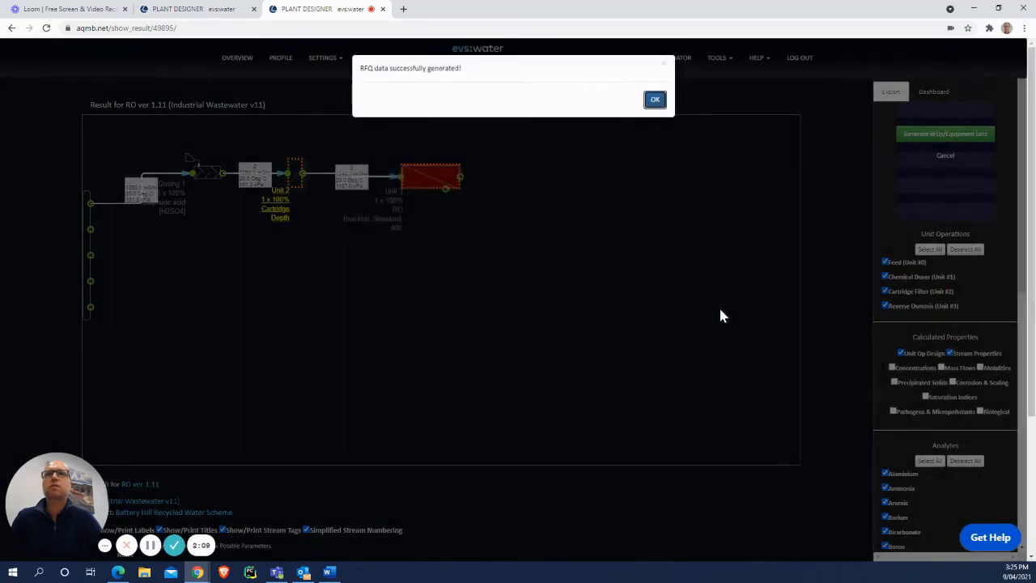
left_click(655, 99)
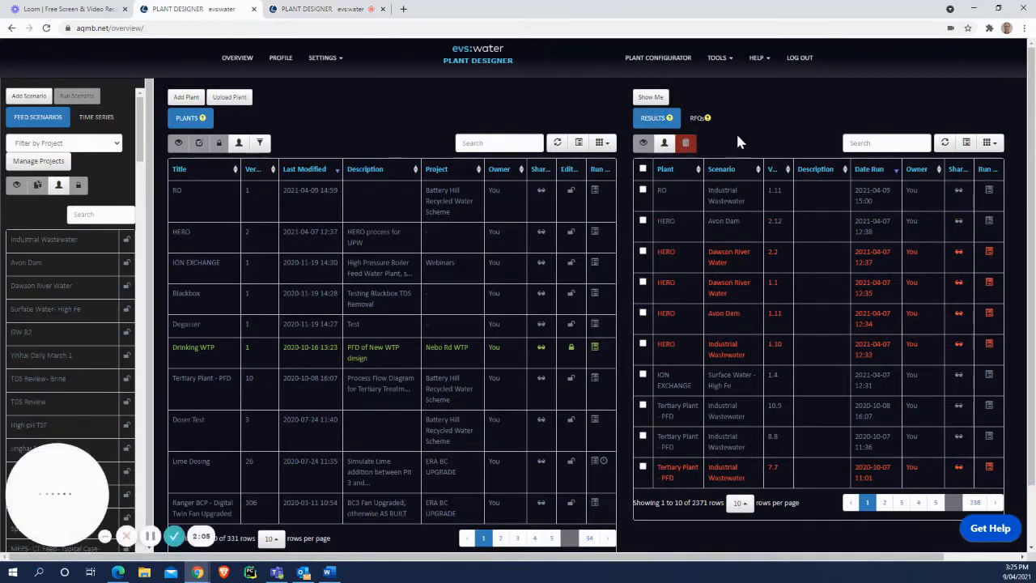
- Filter the RFQ list to Battery Hill Recycled Water Scheme, correcting an initial Big River pick
left_click(695, 117)
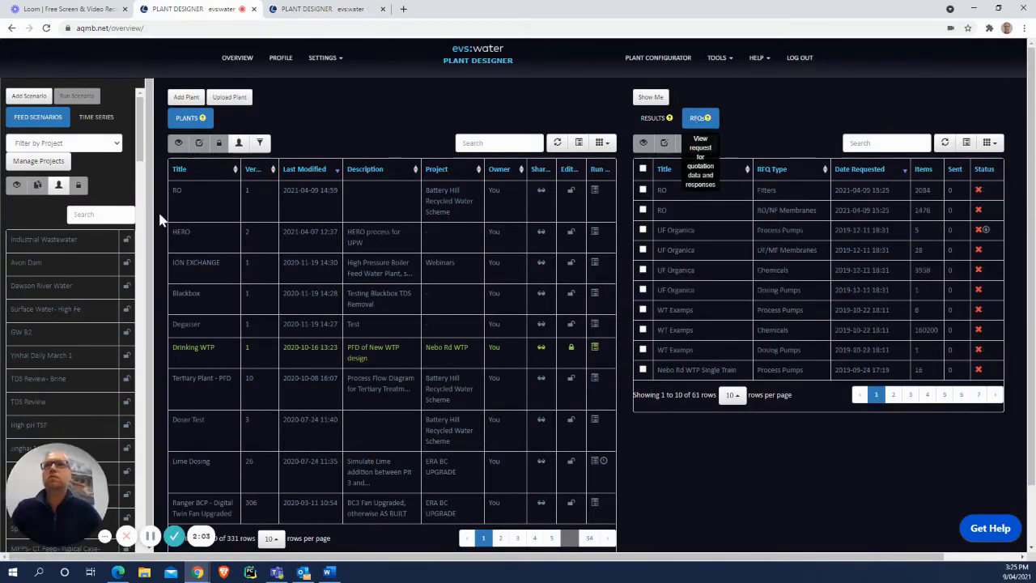
left_click(65, 142)
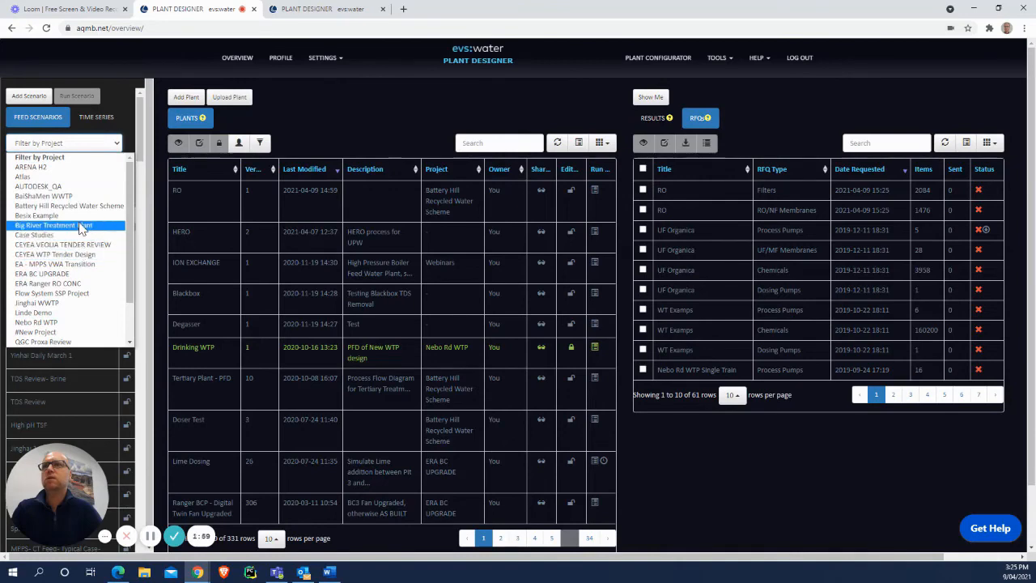
left_click(51, 224)
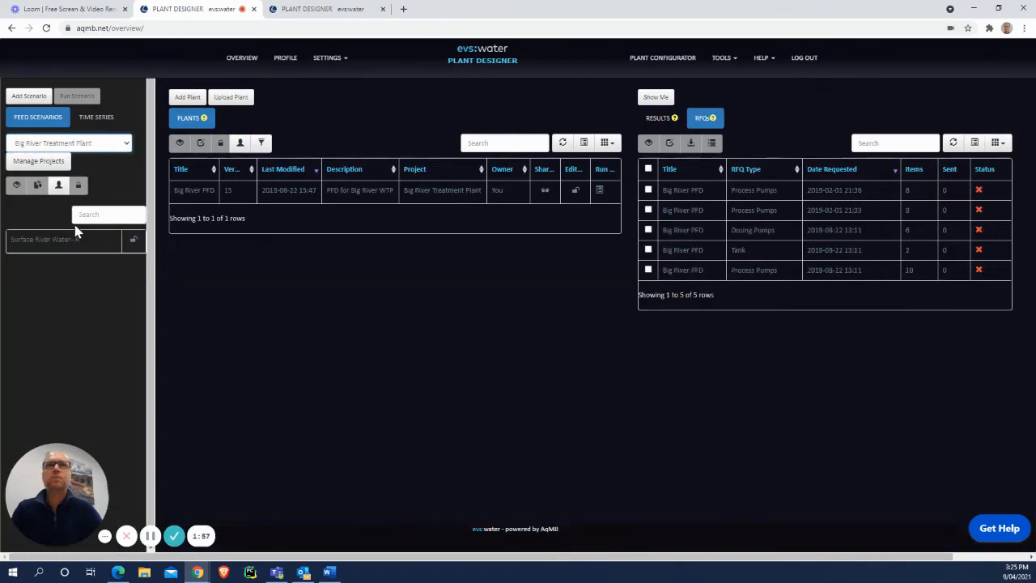
left_click(69, 143)
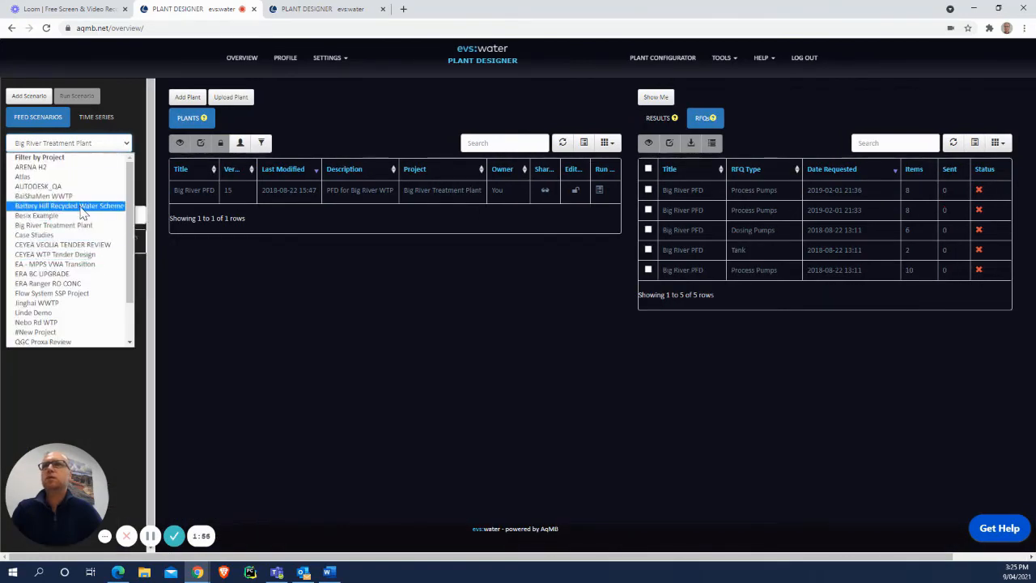
left_click(69, 204)
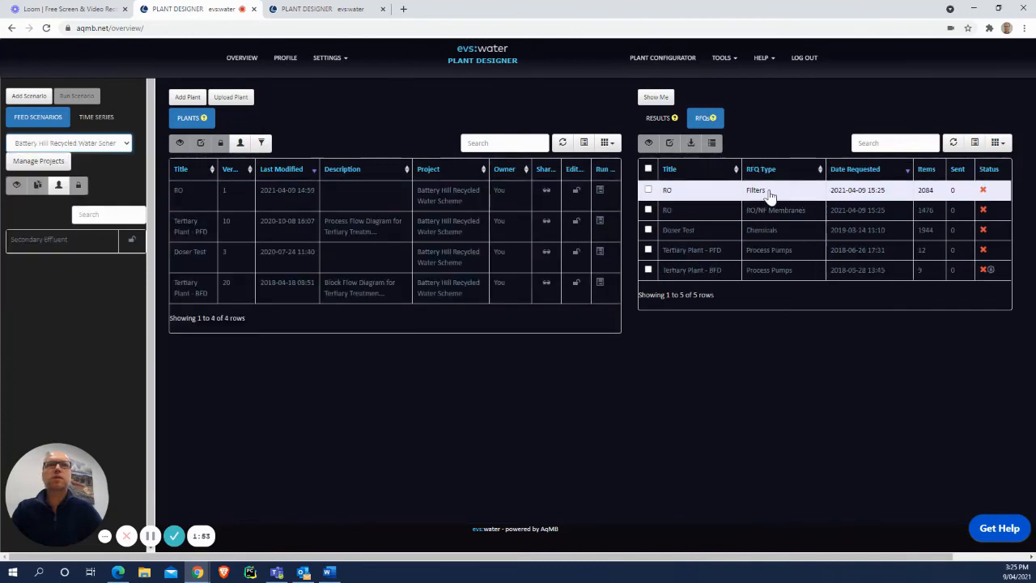
mouse_move(926, 200)
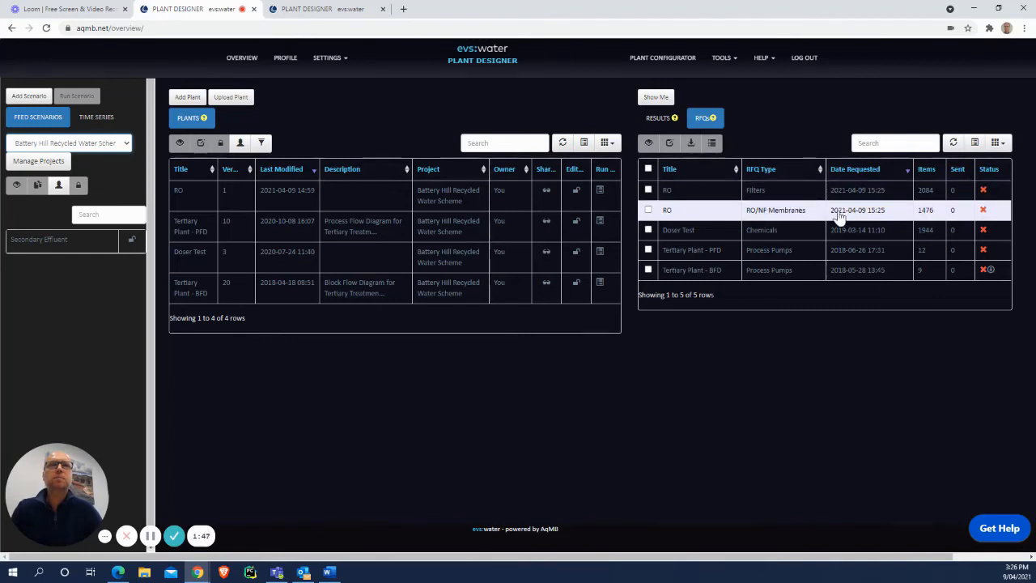
- Open the RO RO/NF Membranes RFQ and download it as a Word document
left_click(648, 210)
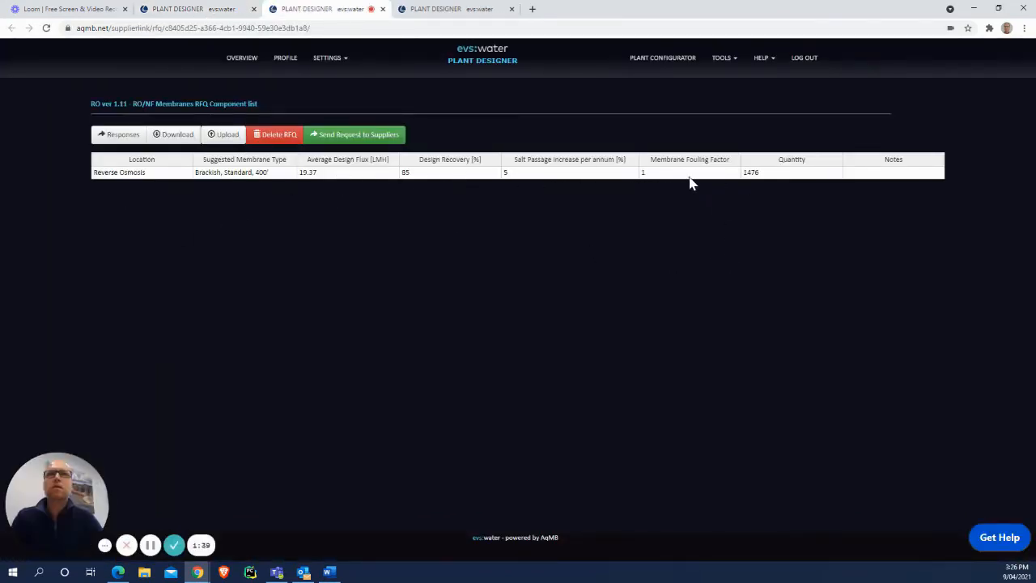
mouse_move(176, 135)
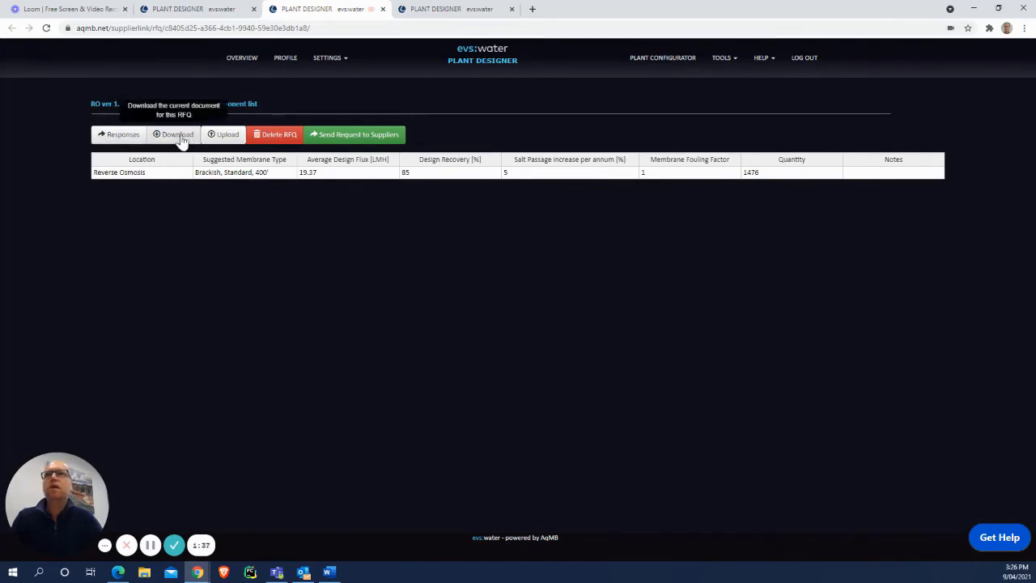
left_click(173, 134)
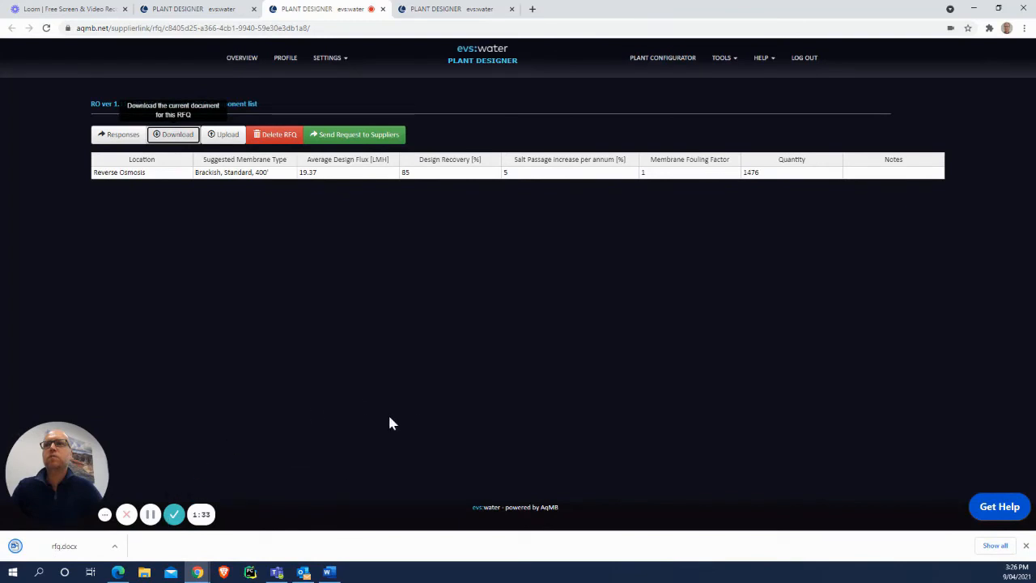
mouse_move(343, 464)
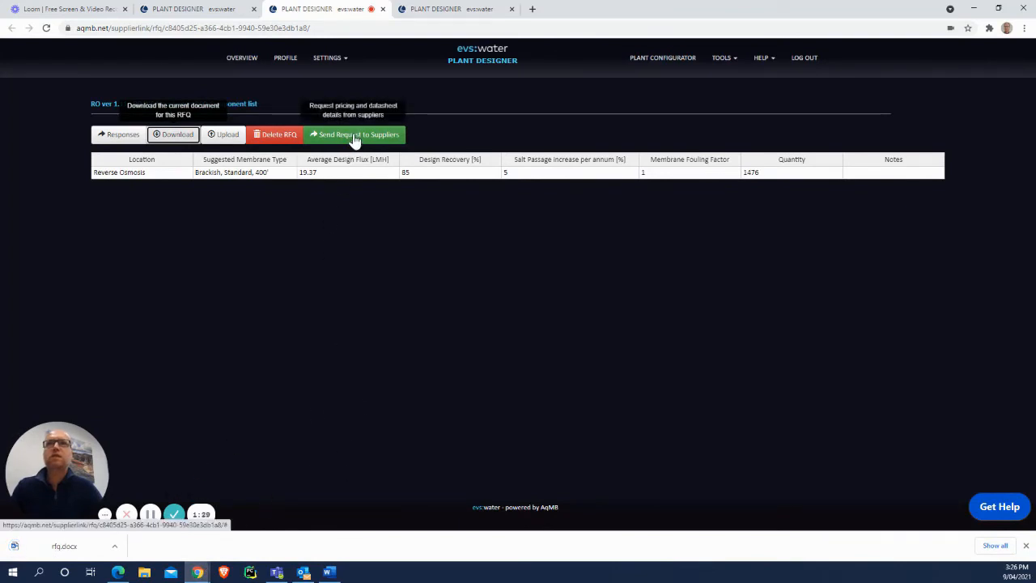
mouse_move(365, 141)
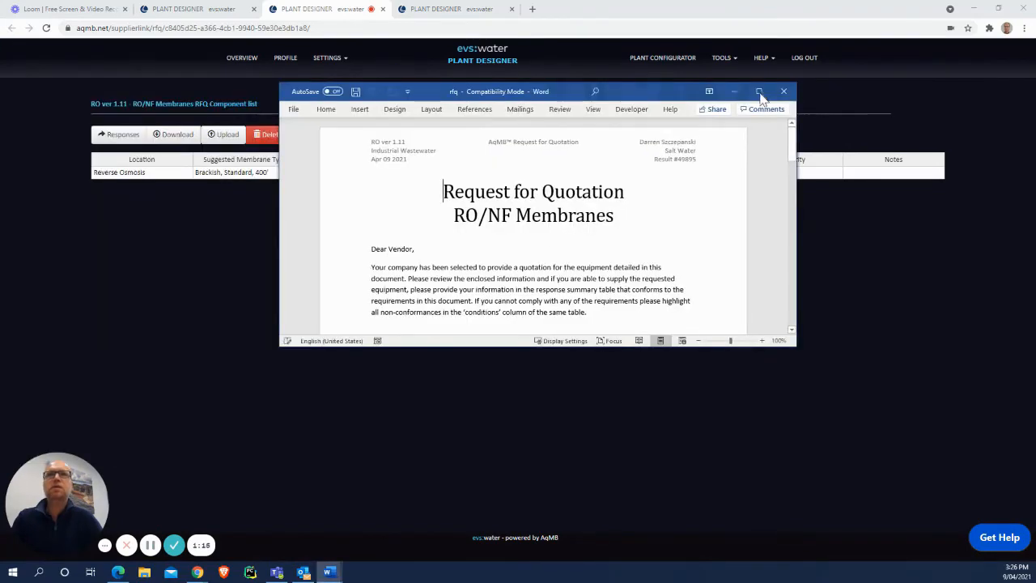
left_click(758, 91)
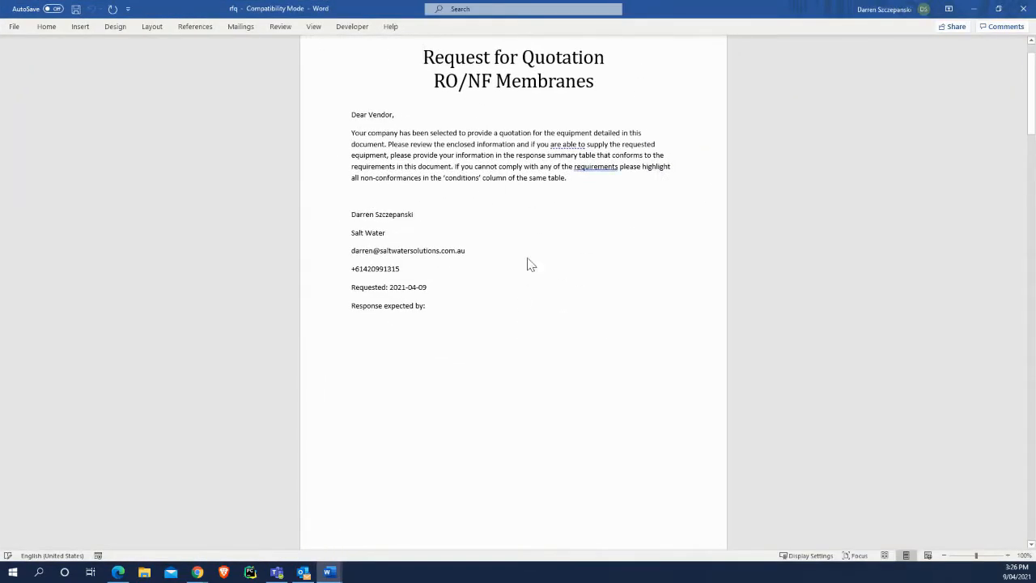
scroll("down", 3)
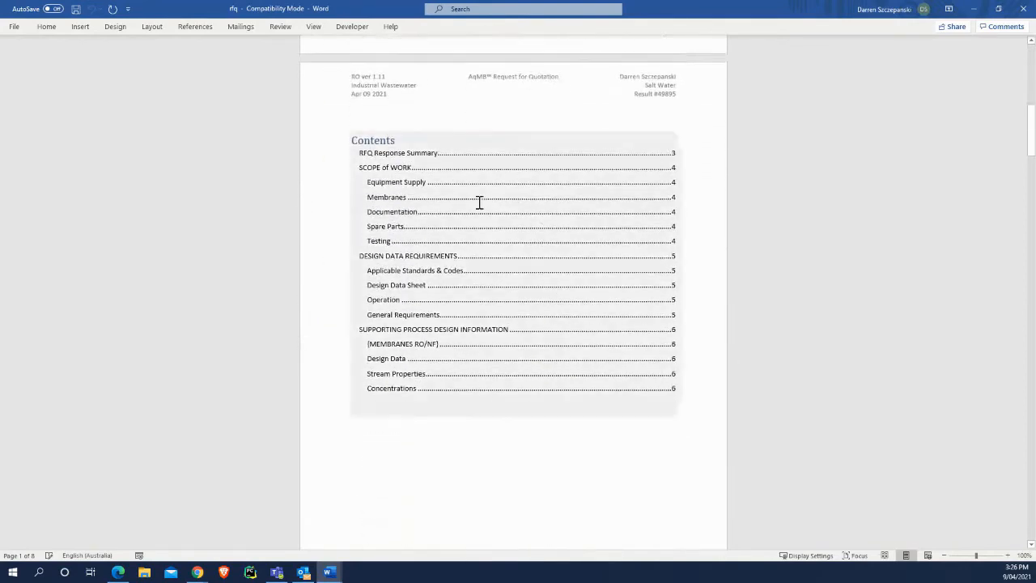
scroll("down", 3)
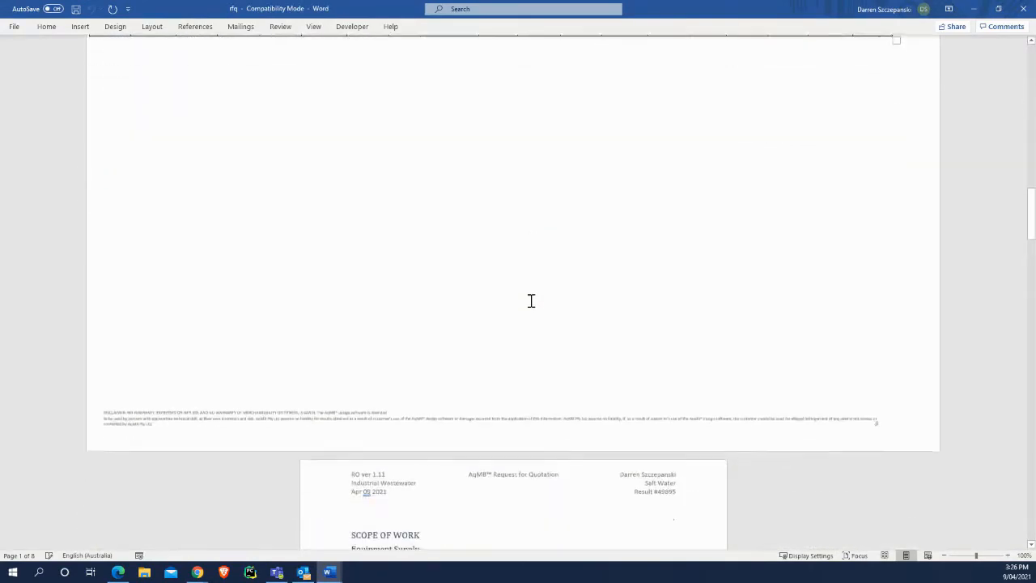
scroll("down", 3)
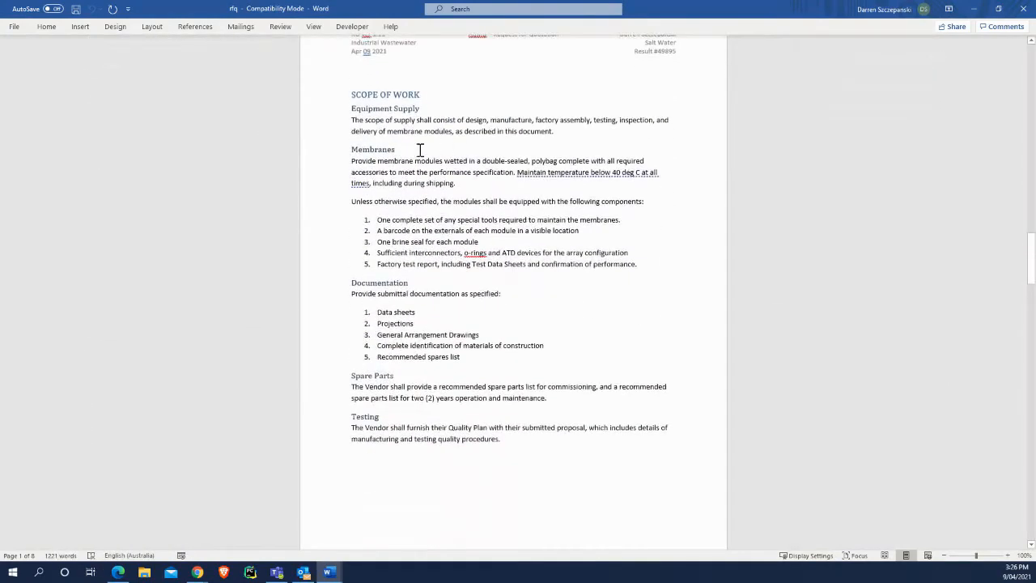
scroll("down", 3)
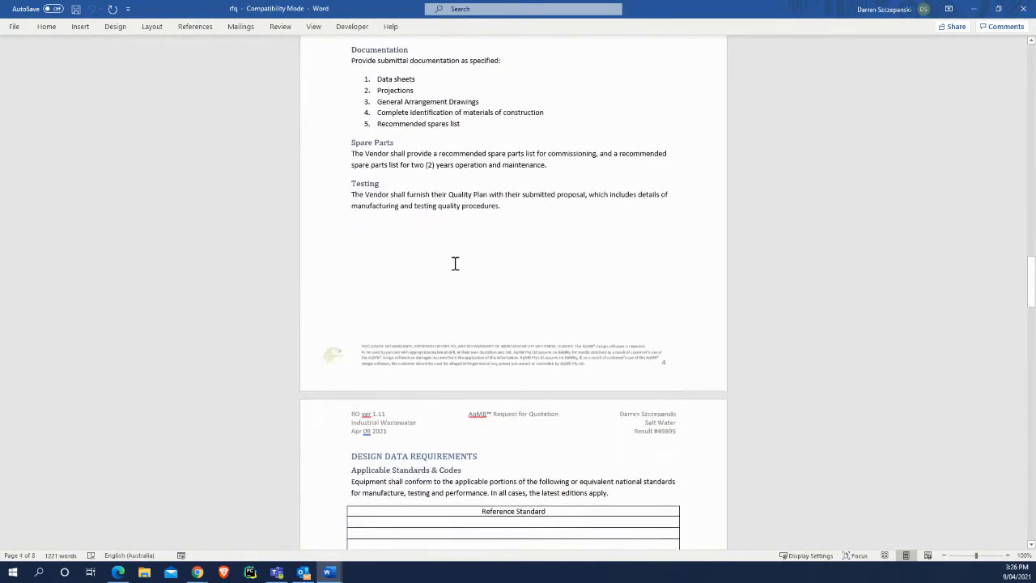
scroll("down", 3)
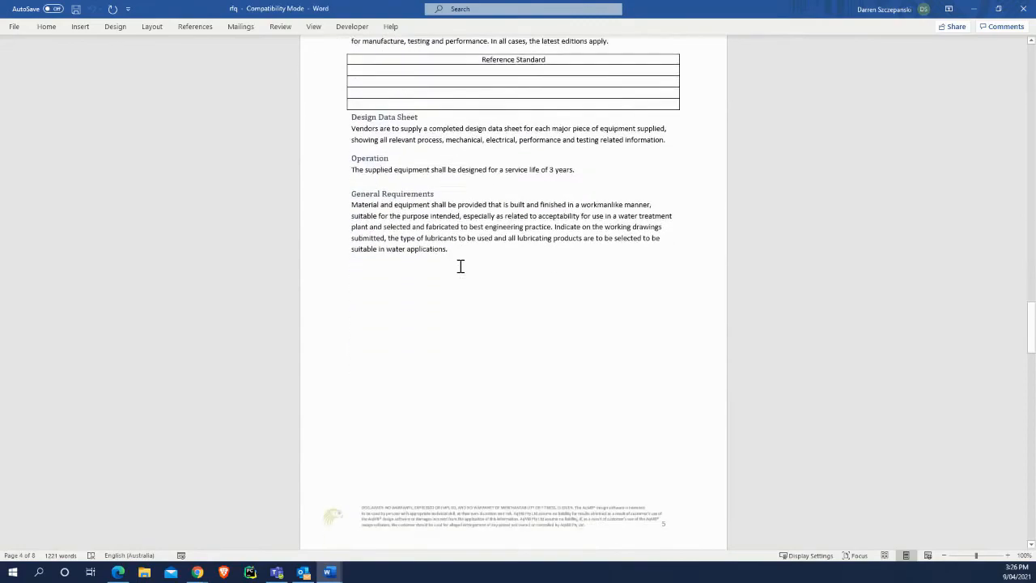
scroll("down", 3)
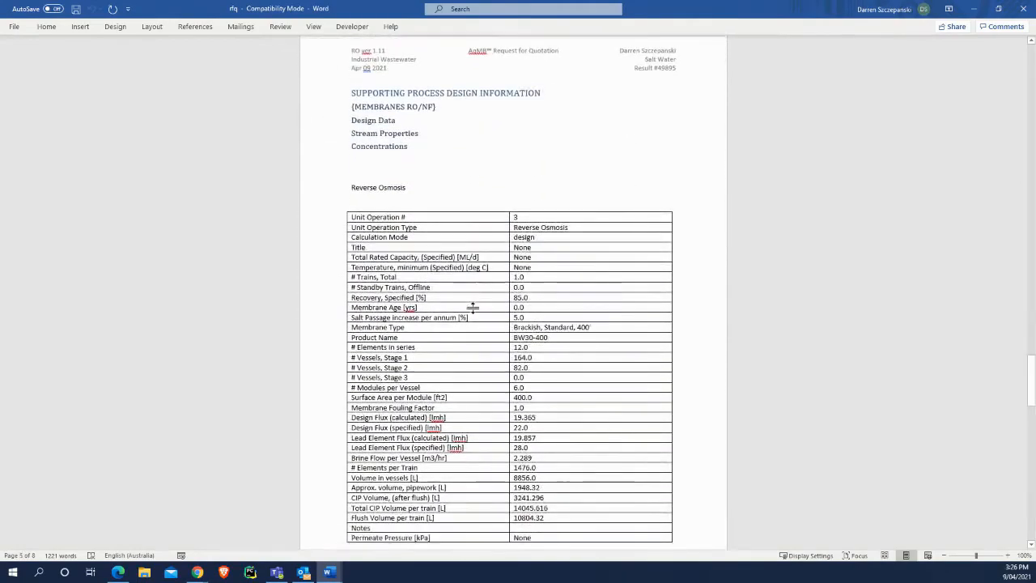
scroll("down", 3)
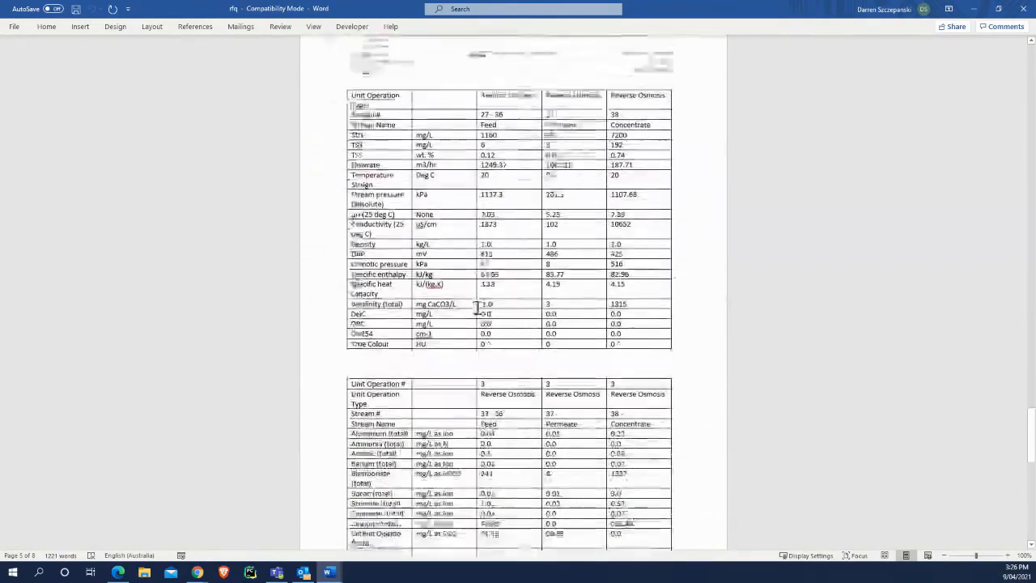
scroll("down", 3)
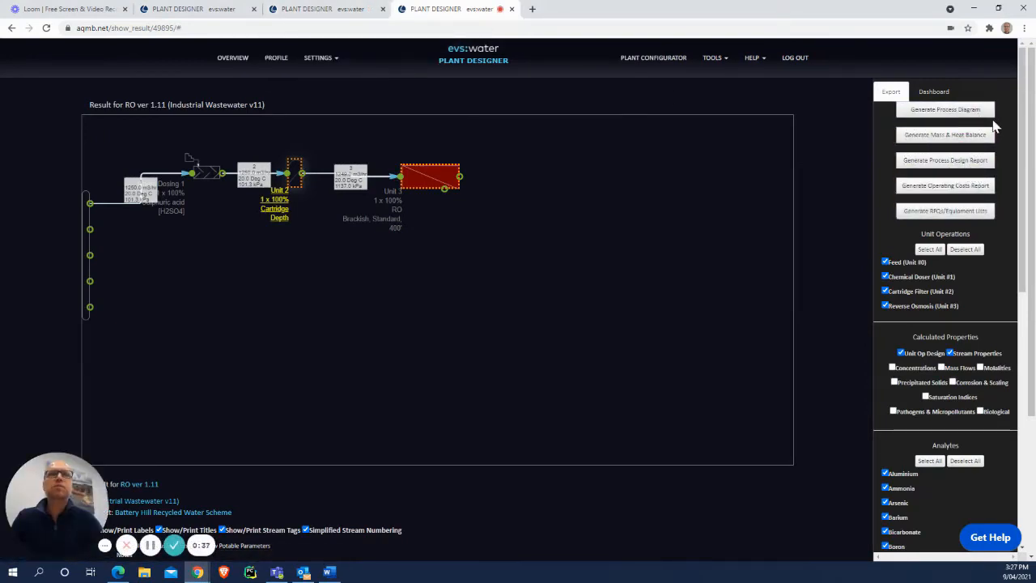
mouse_move(945, 134)
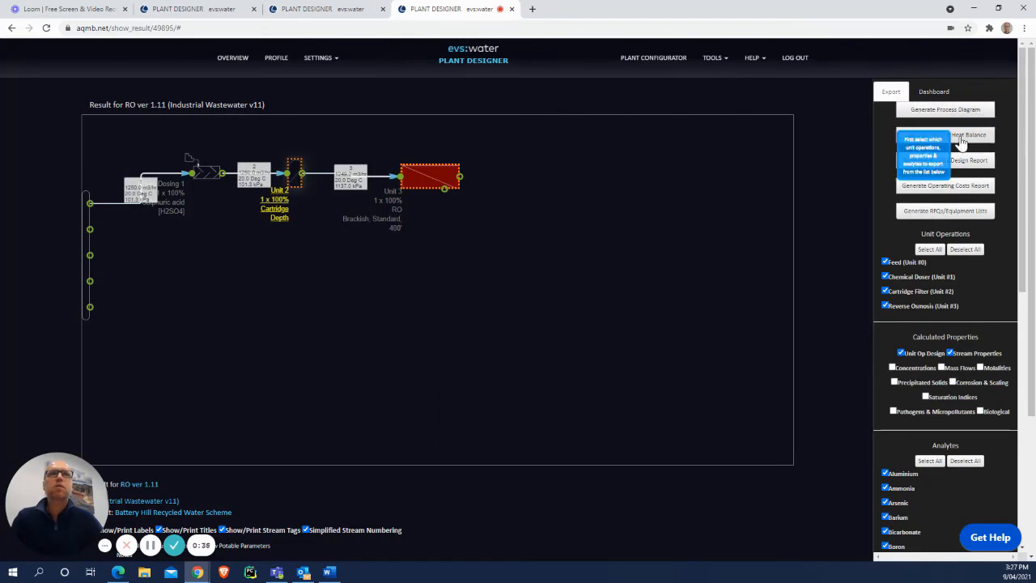
mouse_move(1009, 147)
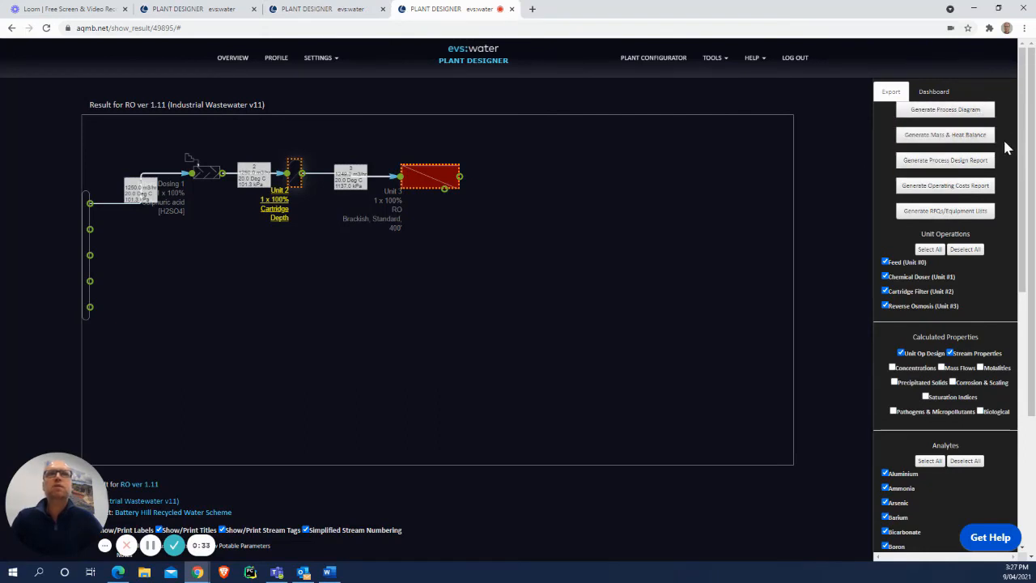
- Scroll down the Export panel and generate the RO result's Operating Costs Report
scroll("down", 3)
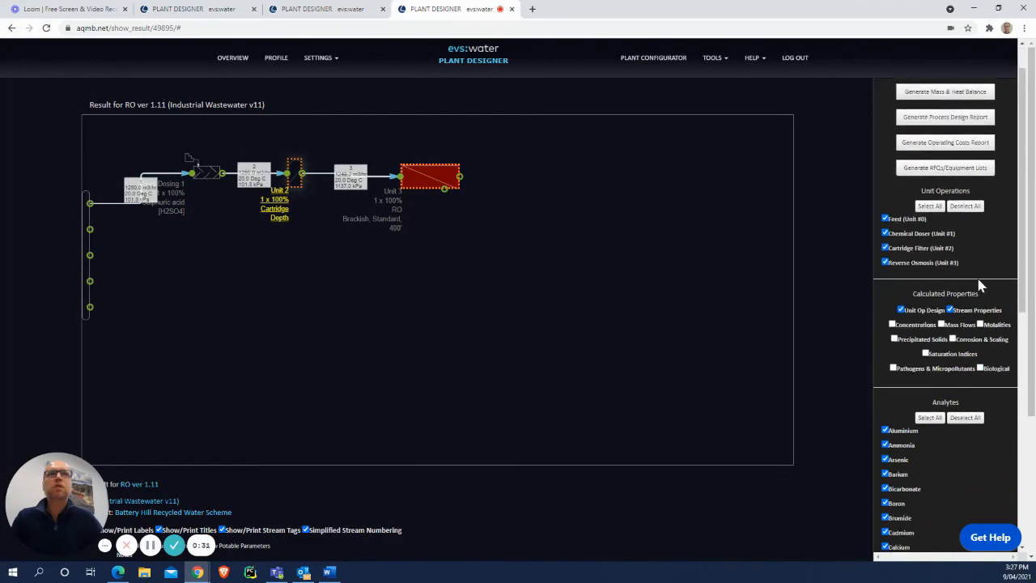
scroll("down", 3)
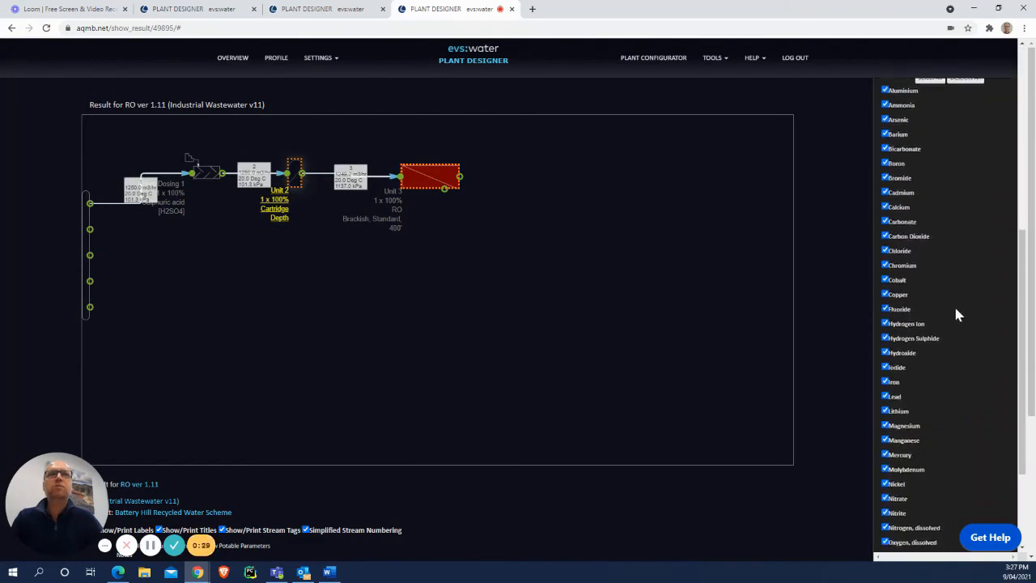
scroll("down", 3)
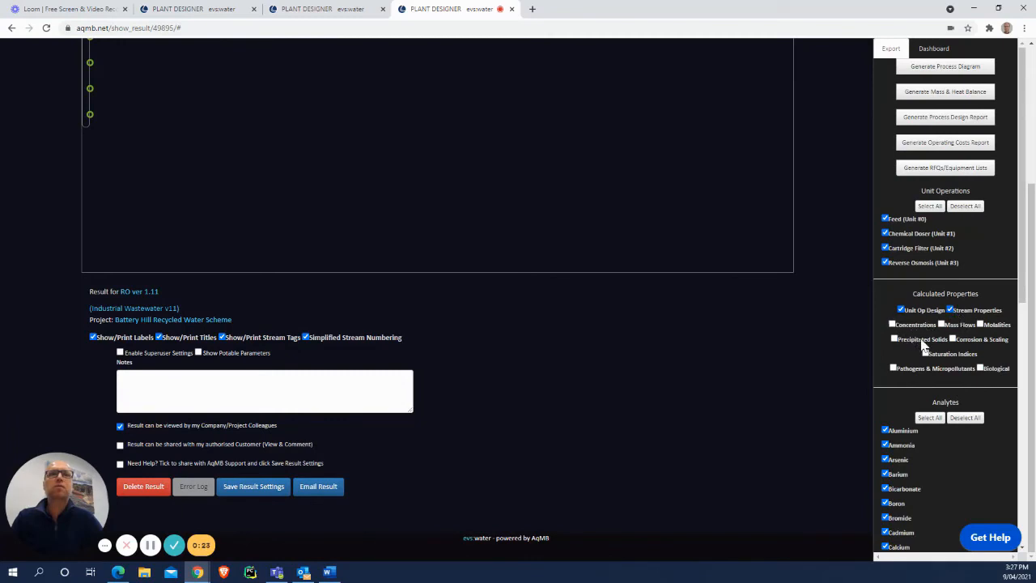
mouse_move(908, 346)
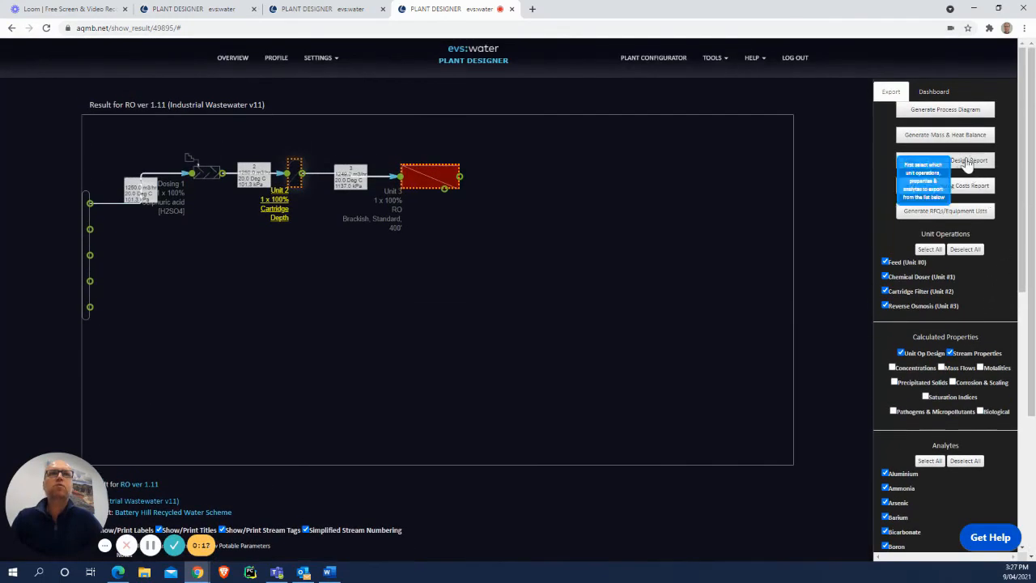
mouse_move(984, 165)
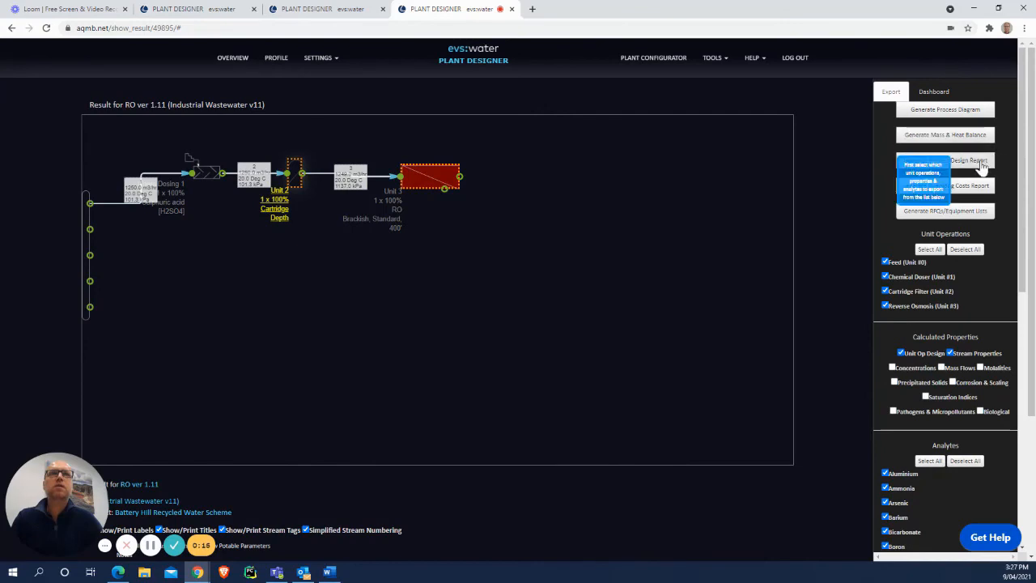
mouse_move(1009, 170)
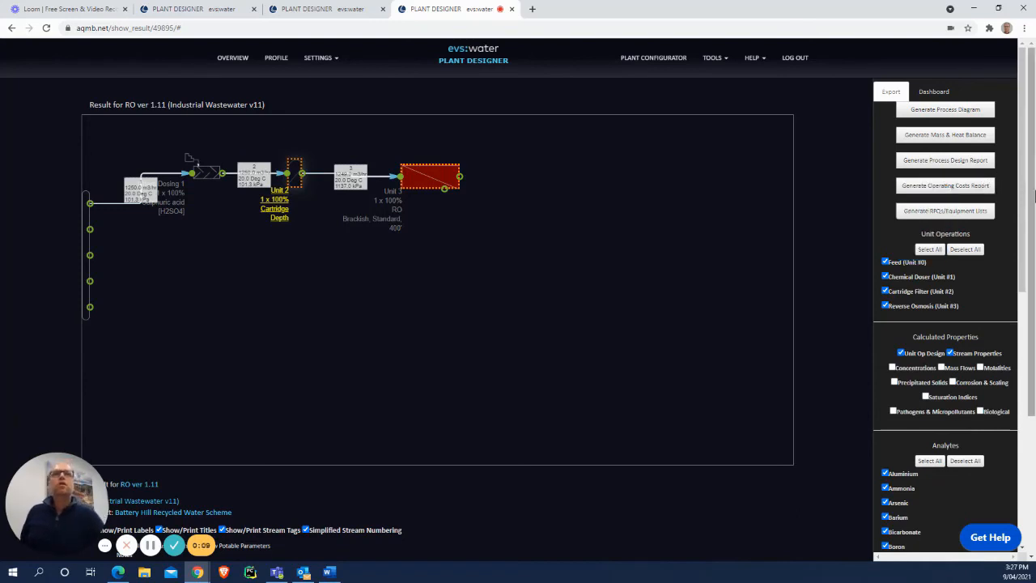
left_click(943, 185)
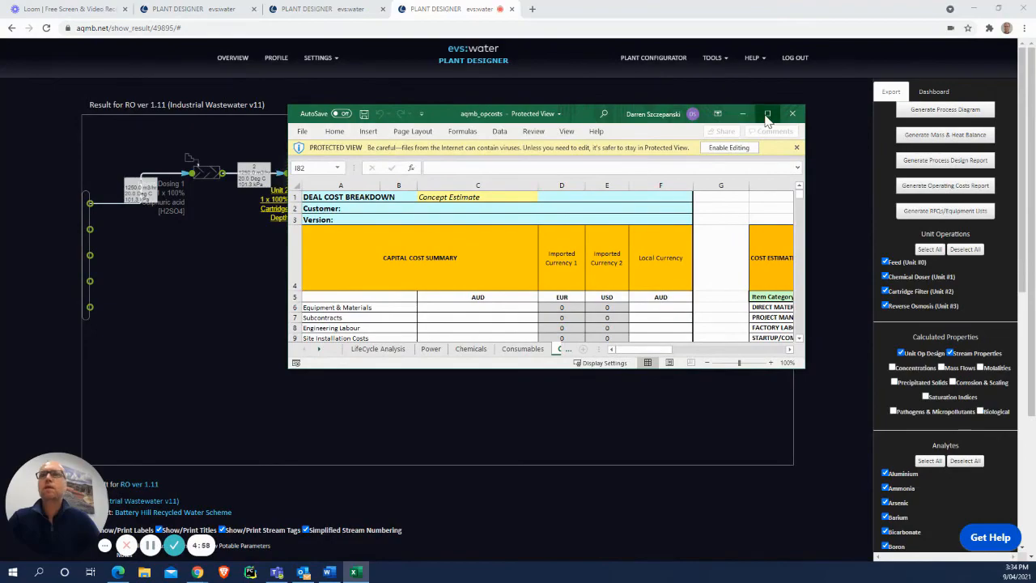
- Maximize the cost workbook and view the Power and LifeCycle Analysis sheets
left_click(768, 113)
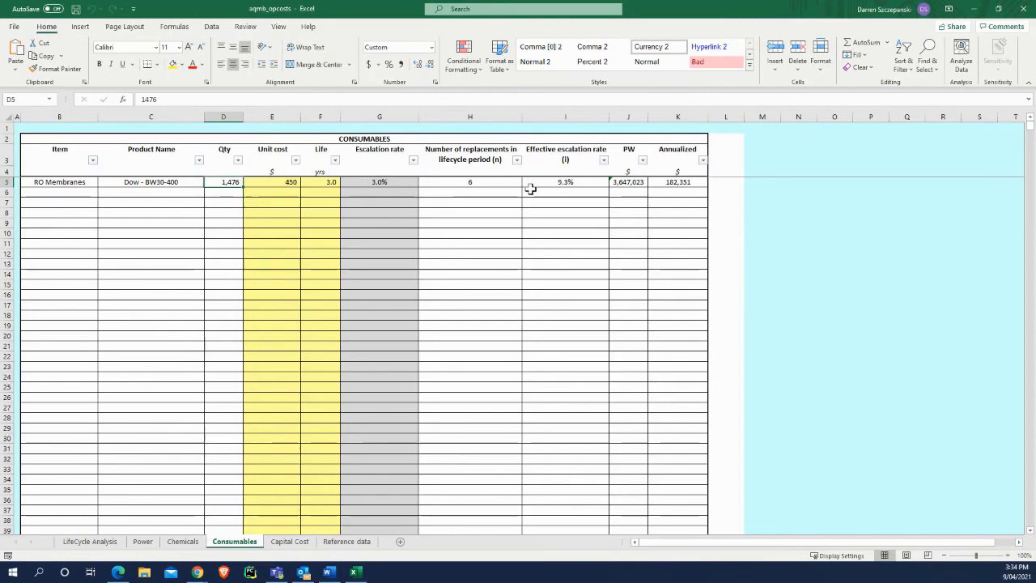
mouse_move(170, 547)
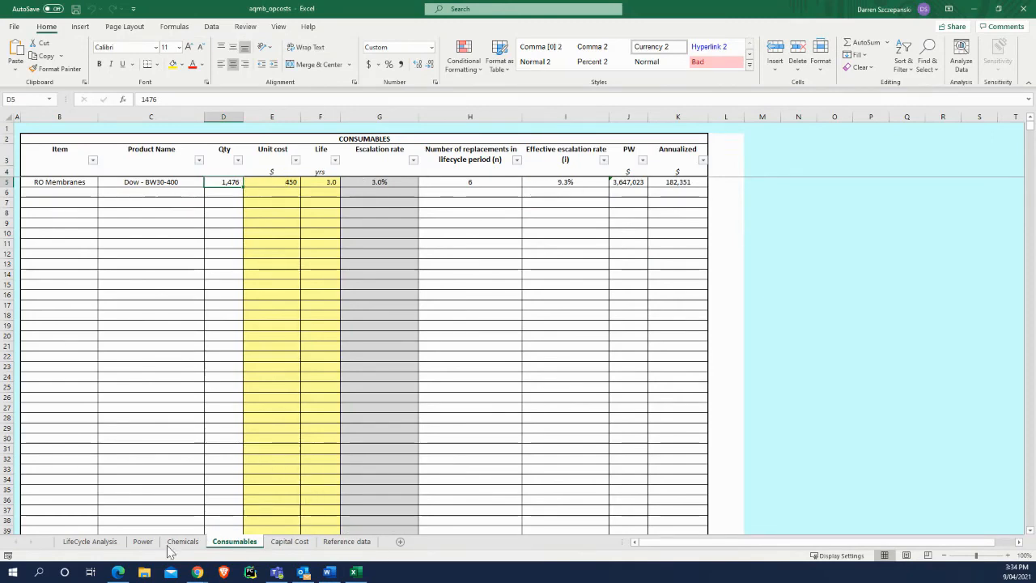
left_click(143, 541)
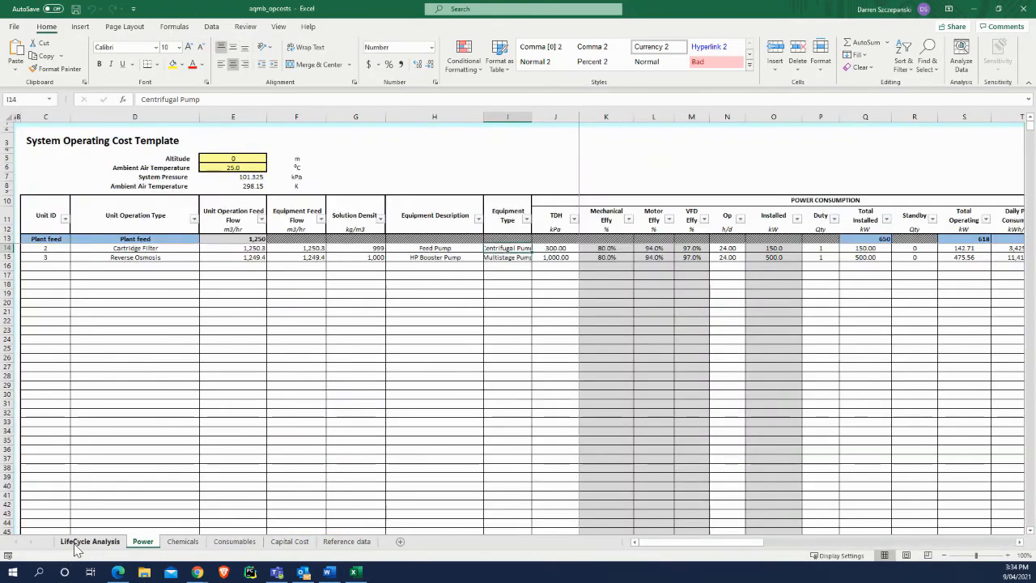
left_click(90, 541)
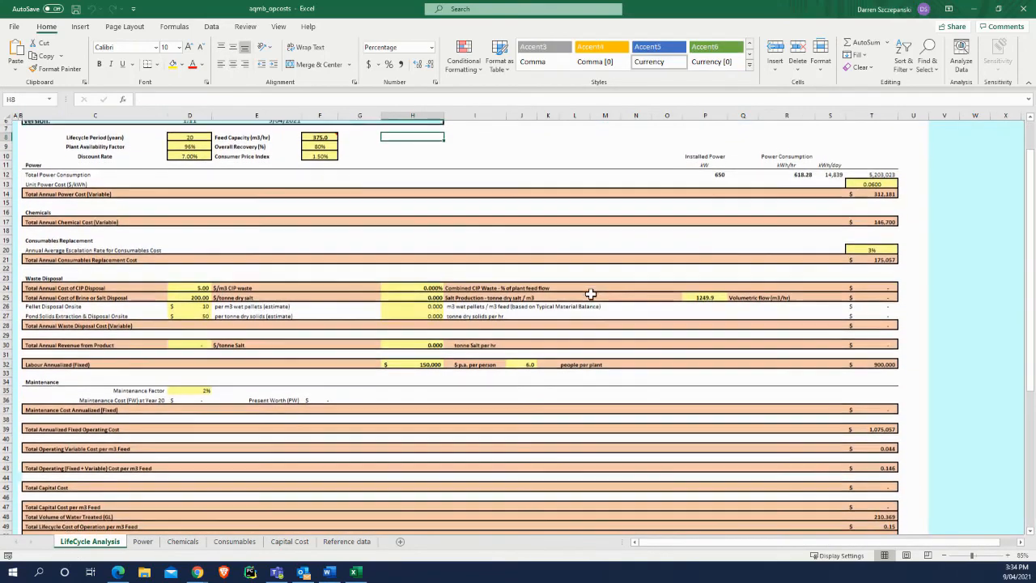
scroll("down", 3)
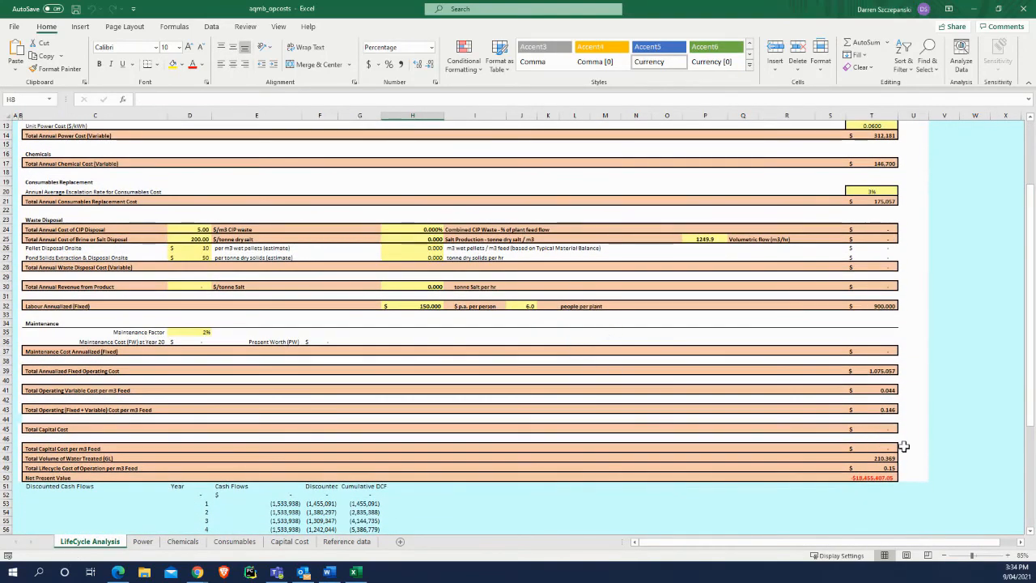
scroll("down", 3)
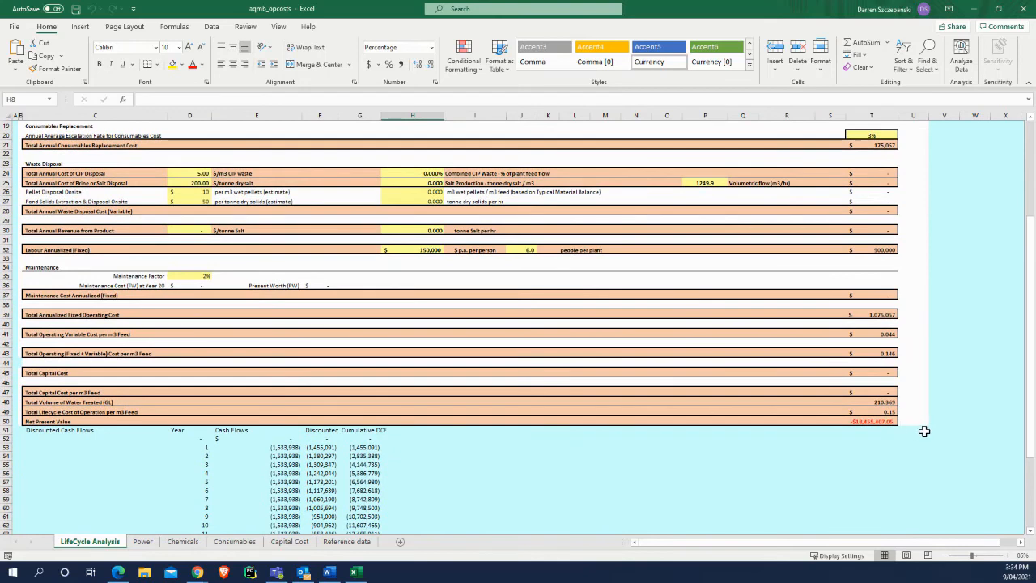
mouse_move(929, 431)
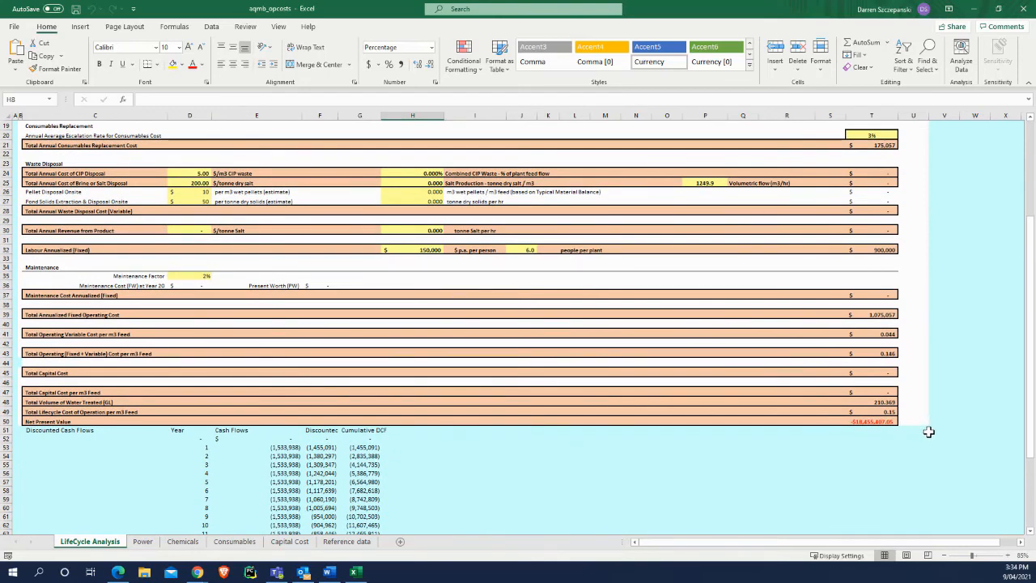
mouse_move(882, 422)
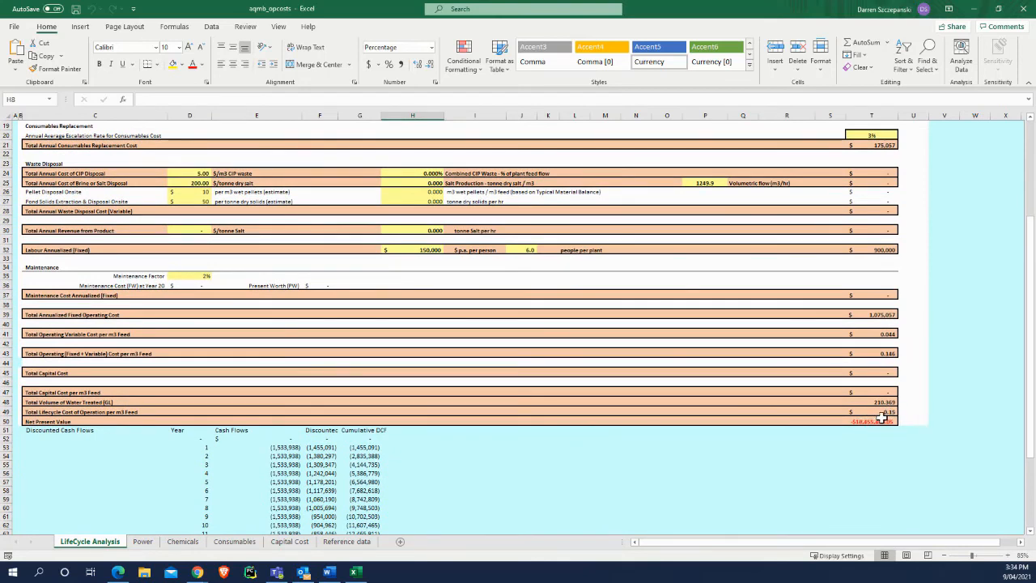
- Scroll through the lifecycle costs ($0.15/m³), then switch back through the sheet tabs, including Power
scroll("down", 3)
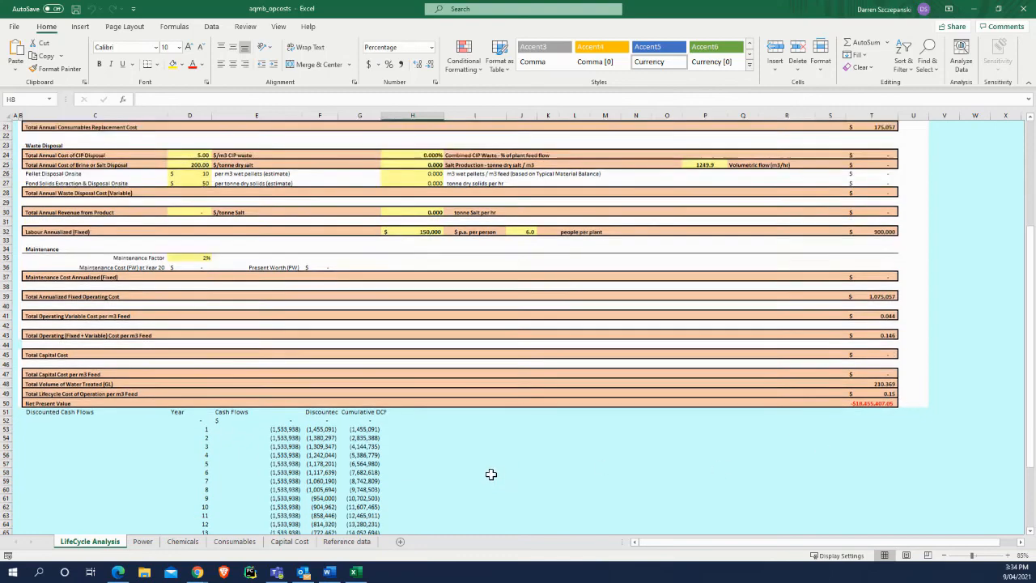
scroll("down", 3)
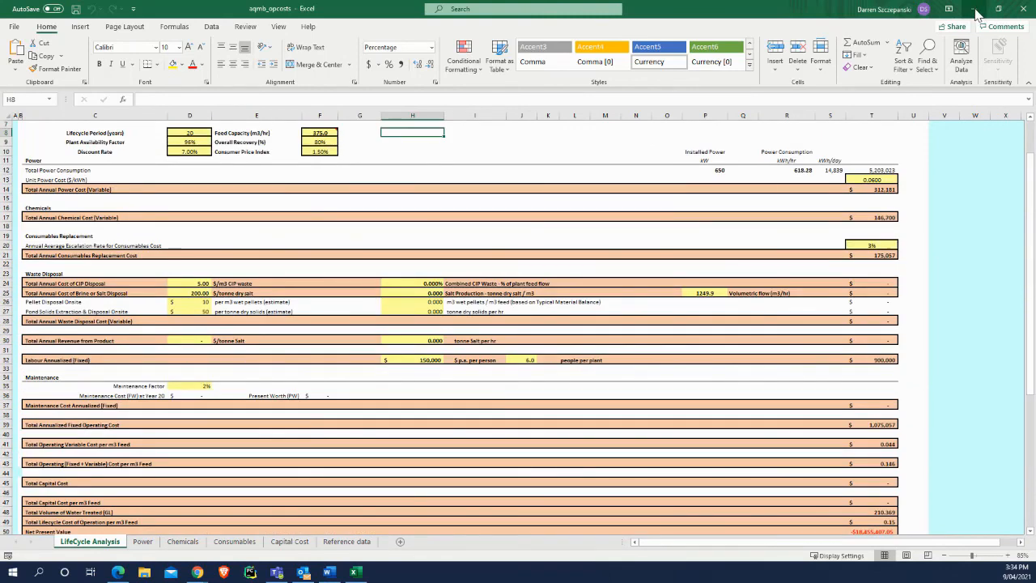
left_click(142, 541)
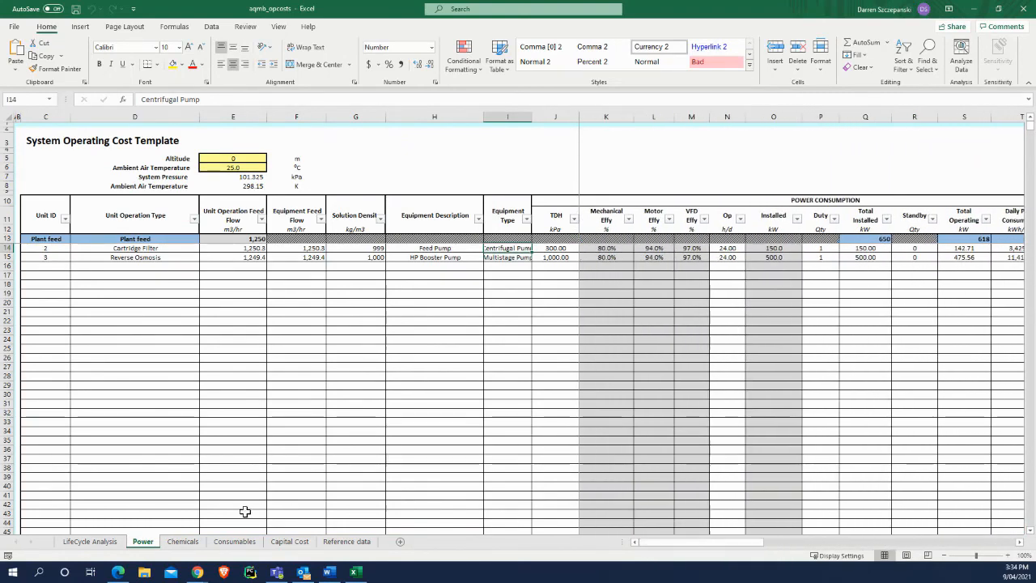
left_click(184, 542)
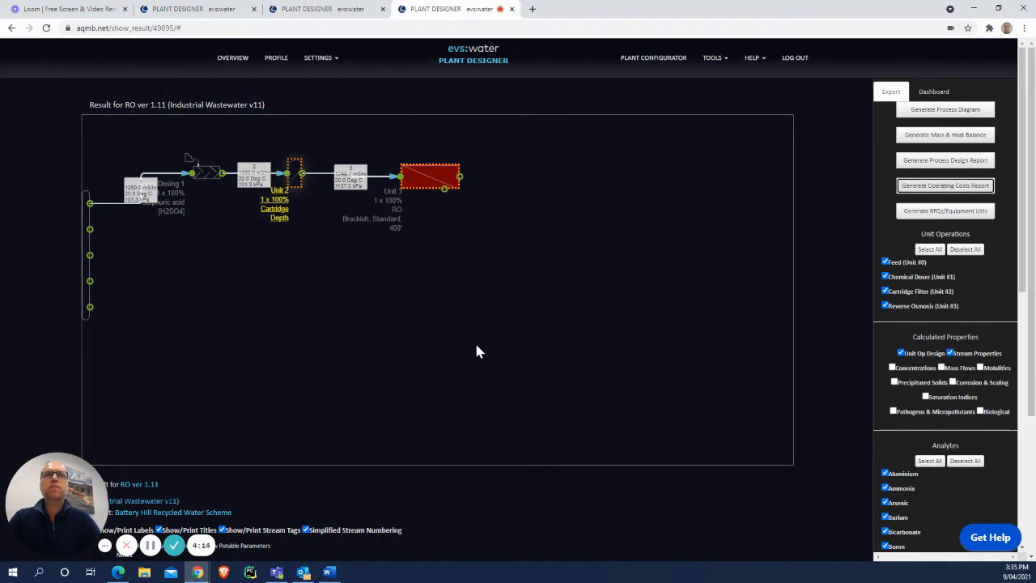
mouse_move(552, 410)
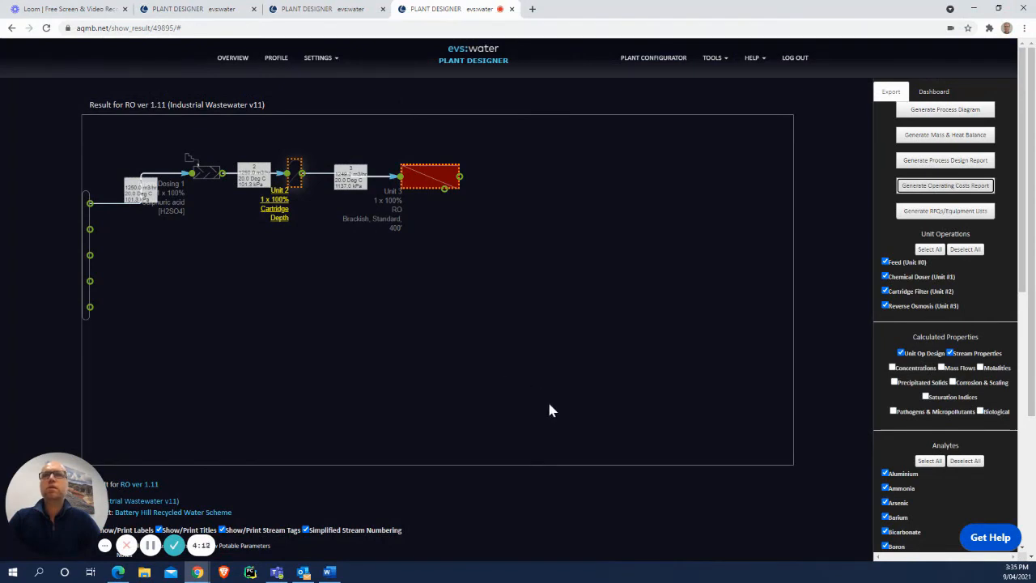
scroll("down", 3)
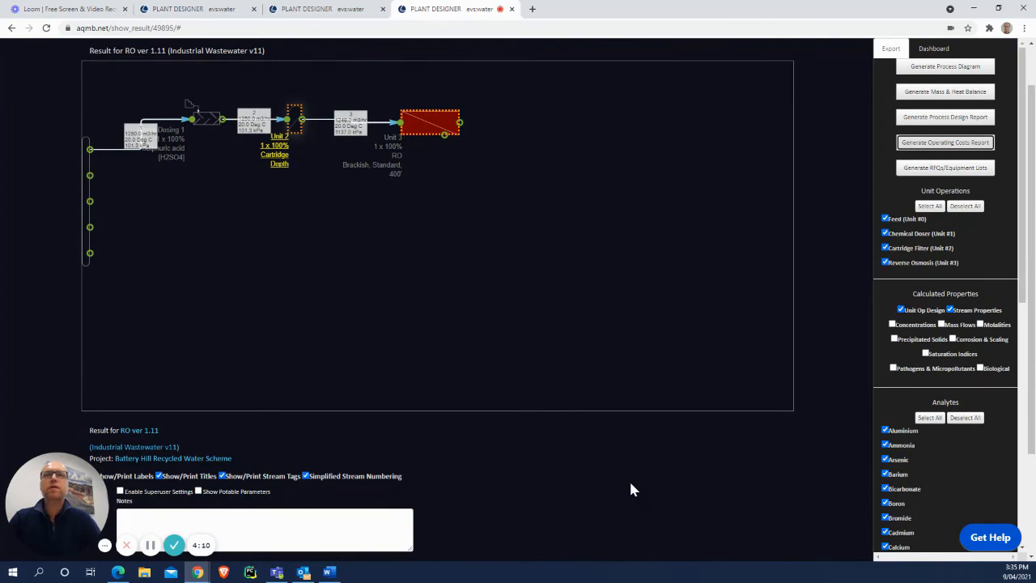